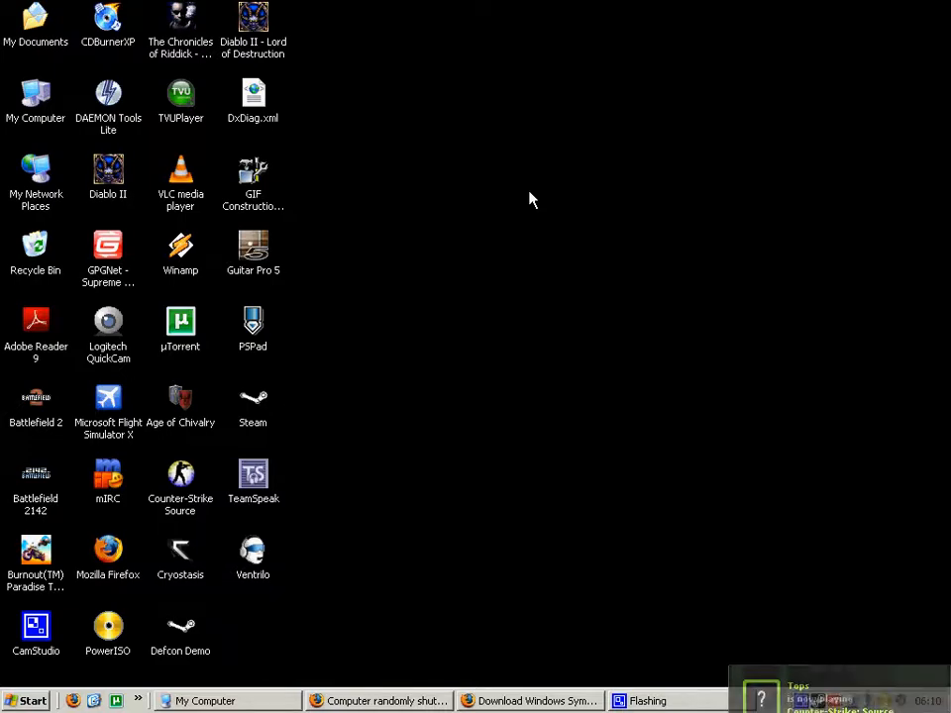
pyautogui.moveTo(512, 255)
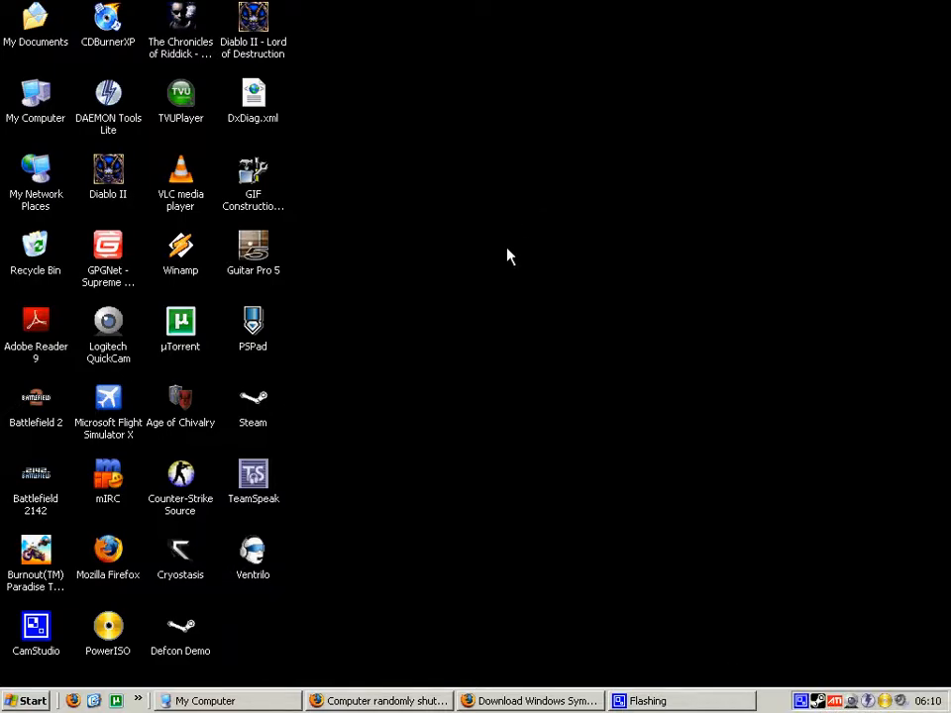
pyautogui.moveTo(375, 265)
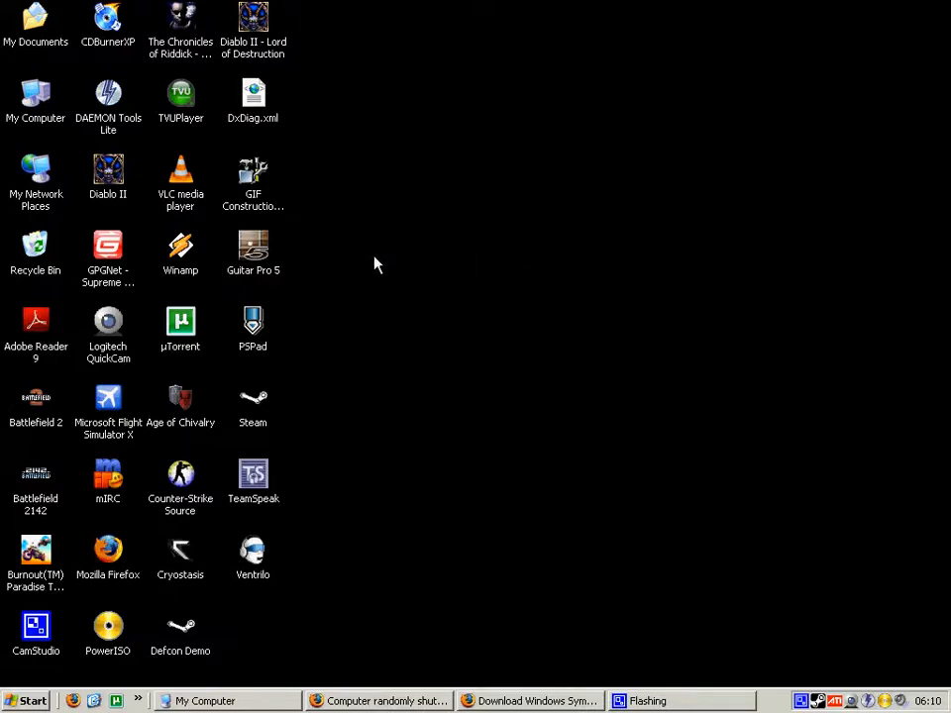
pyautogui.moveTo(55, 104)
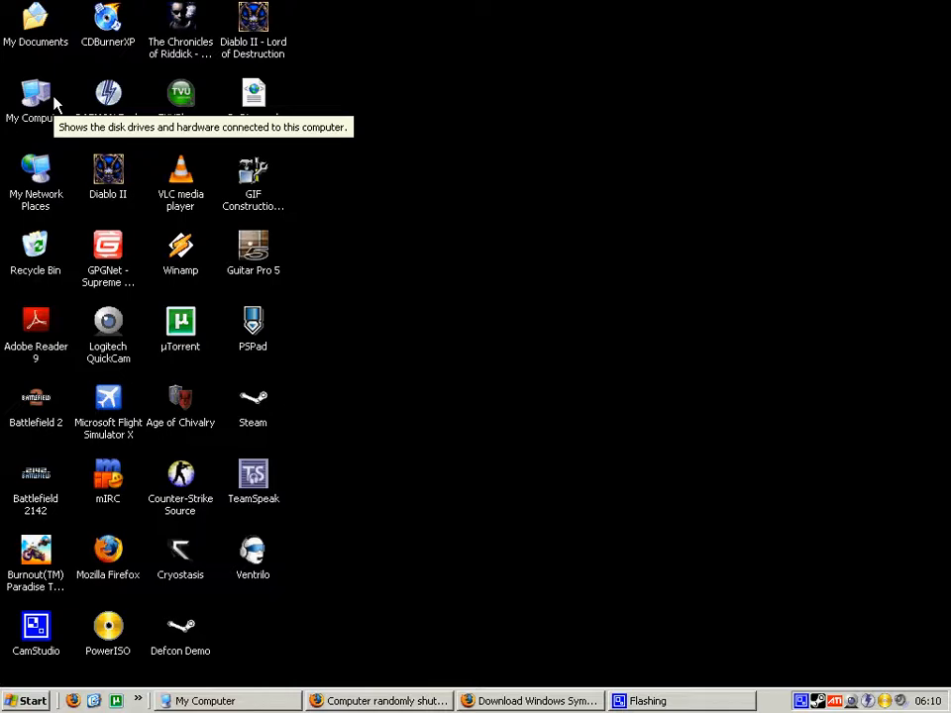
# Open My Computer and maximize its window to fill the screen.
pyautogui.doubleClick(36, 99)
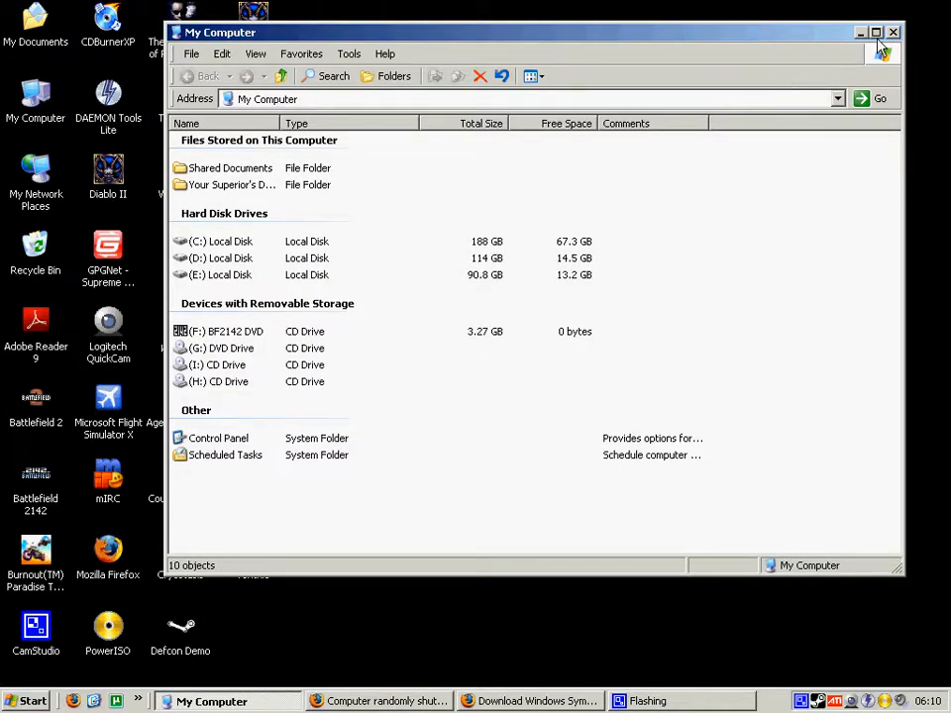
pyautogui.click(876, 32)
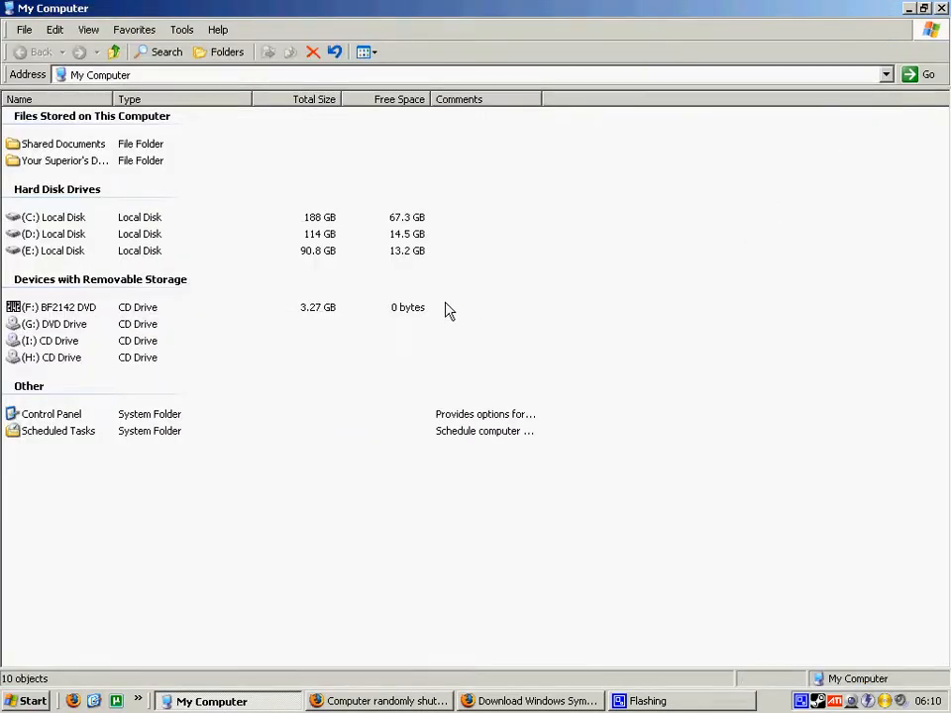
pyautogui.moveTo(127, 295)
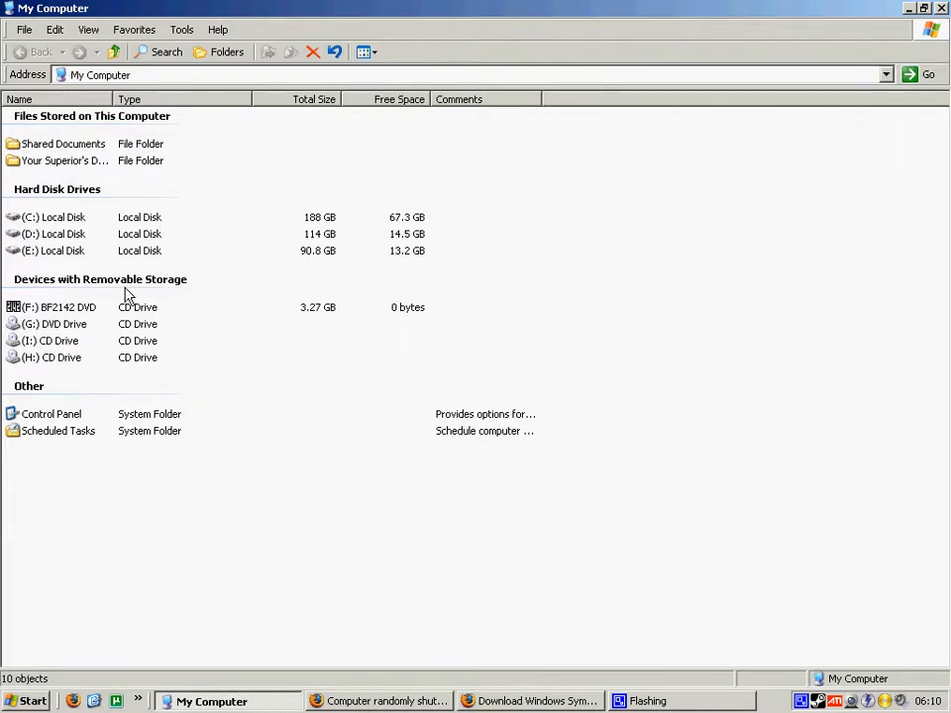
pyautogui.moveTo(218, 493)
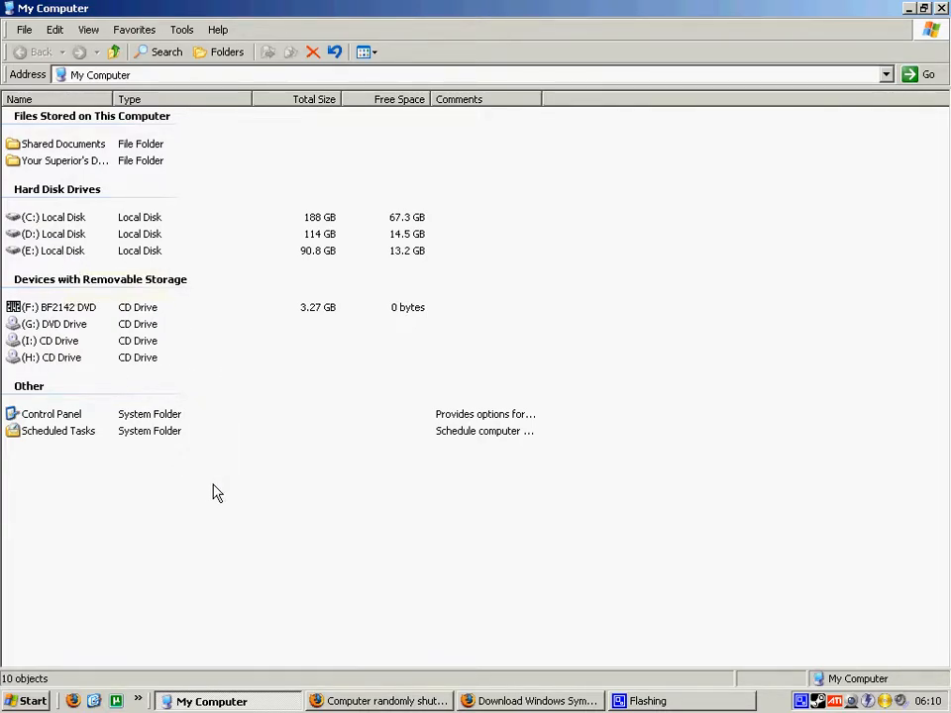
pyautogui.moveTo(276, 405)
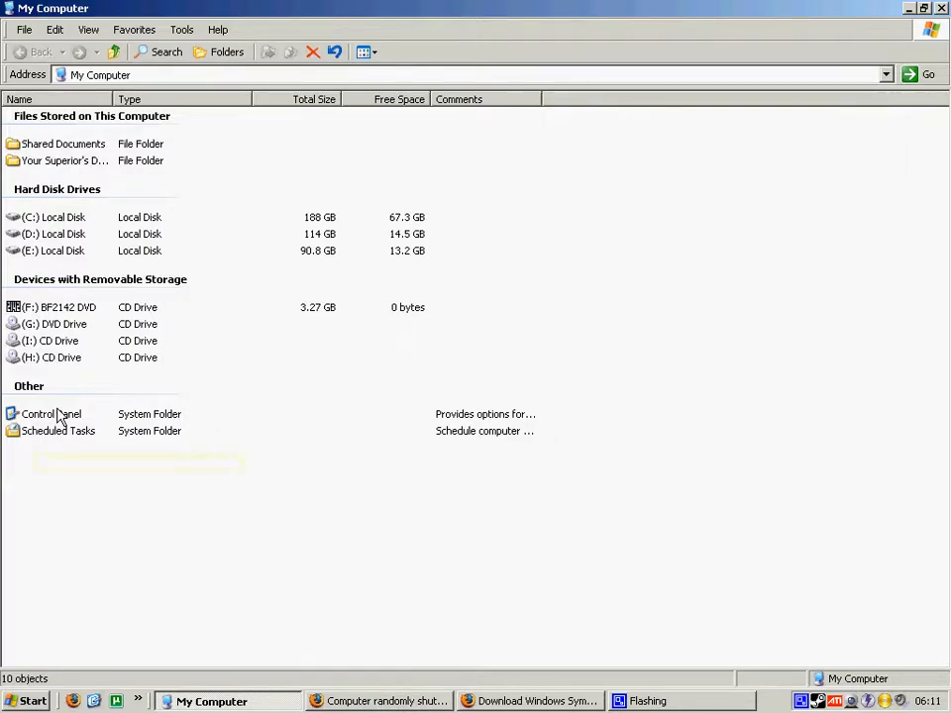
# Open System Properties from Control Panel and show its Advanced page.
pyautogui.doubleClick(51, 415)
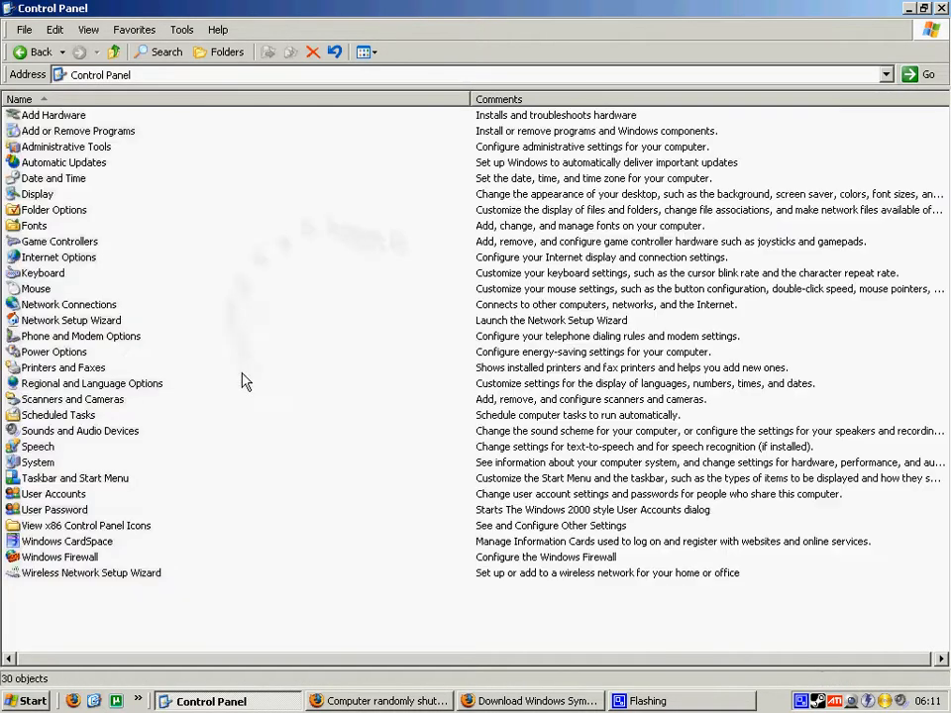
pyautogui.doubleClick(38, 463)
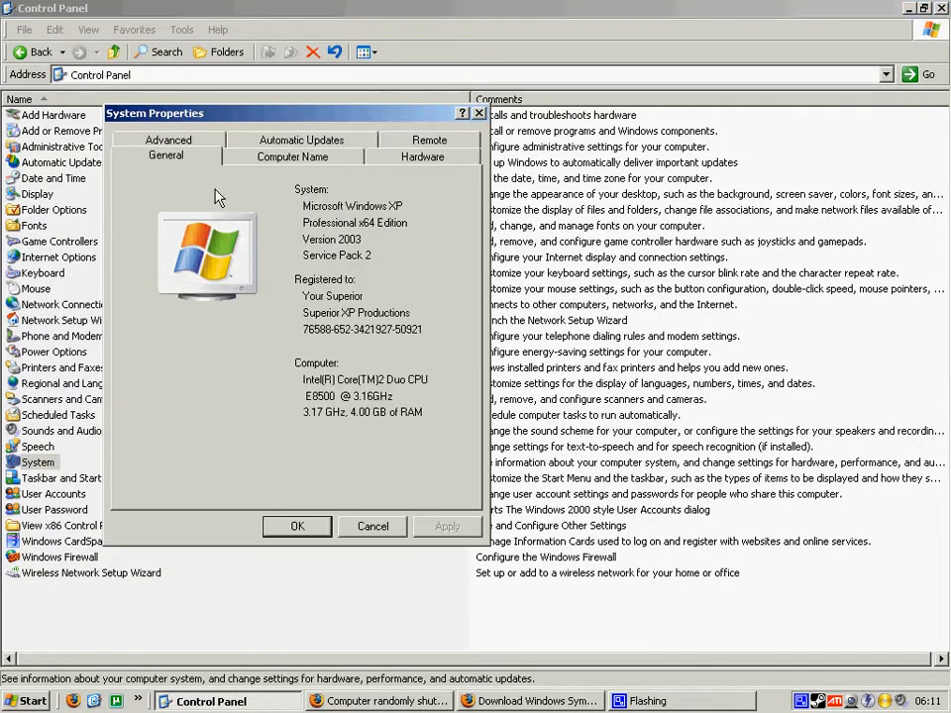
pyautogui.click(167, 155)
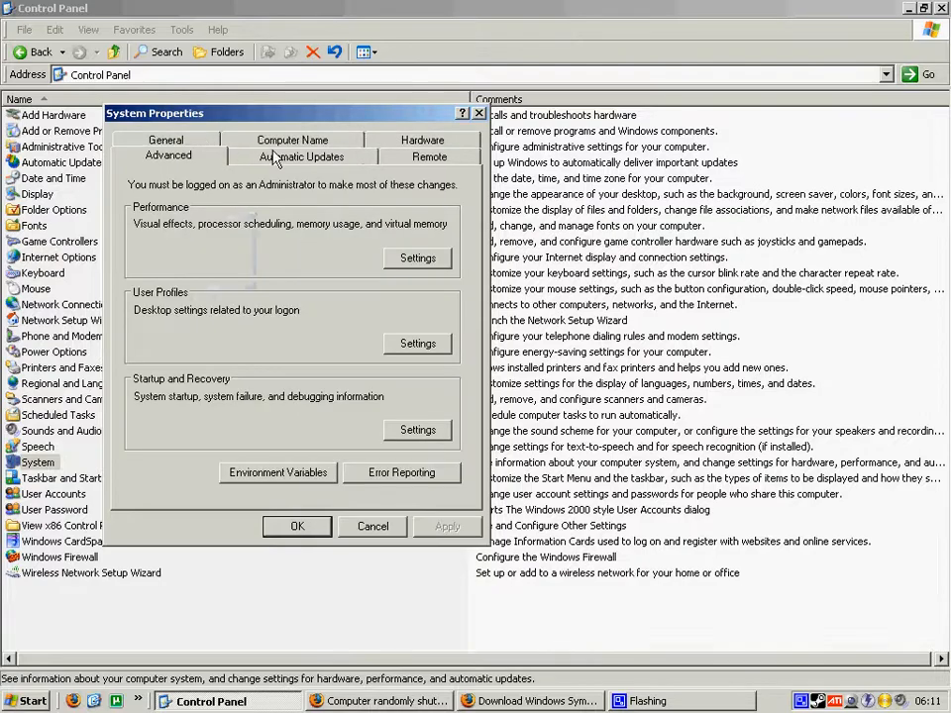
pyautogui.moveTo(417, 430)
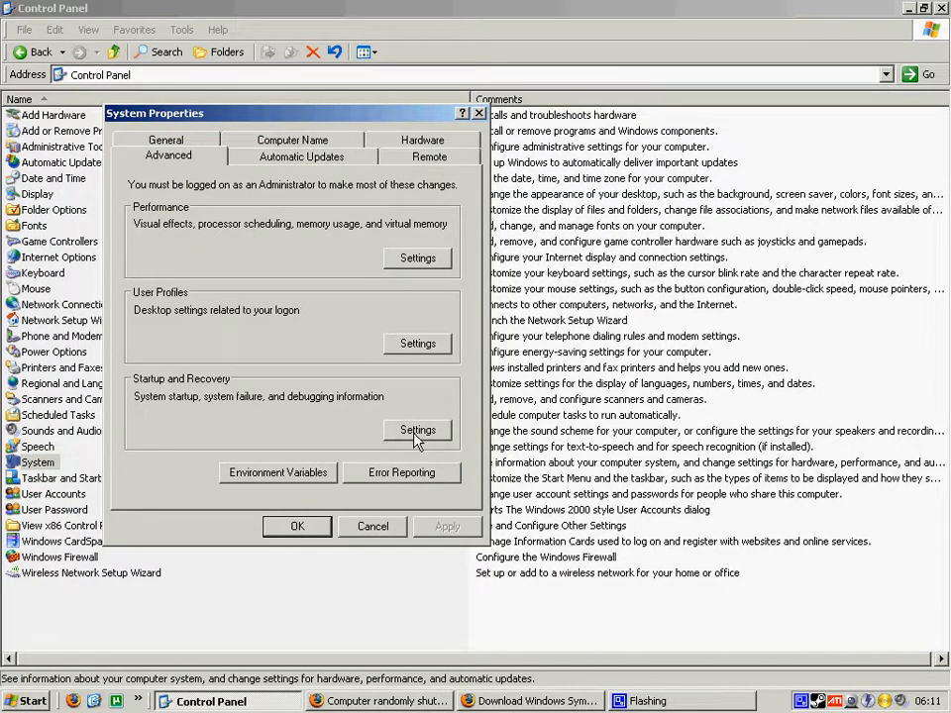
# In Startup and Recovery, log failures, turn off automatic restart and keep kernel memory dump.
pyautogui.click(417, 430)
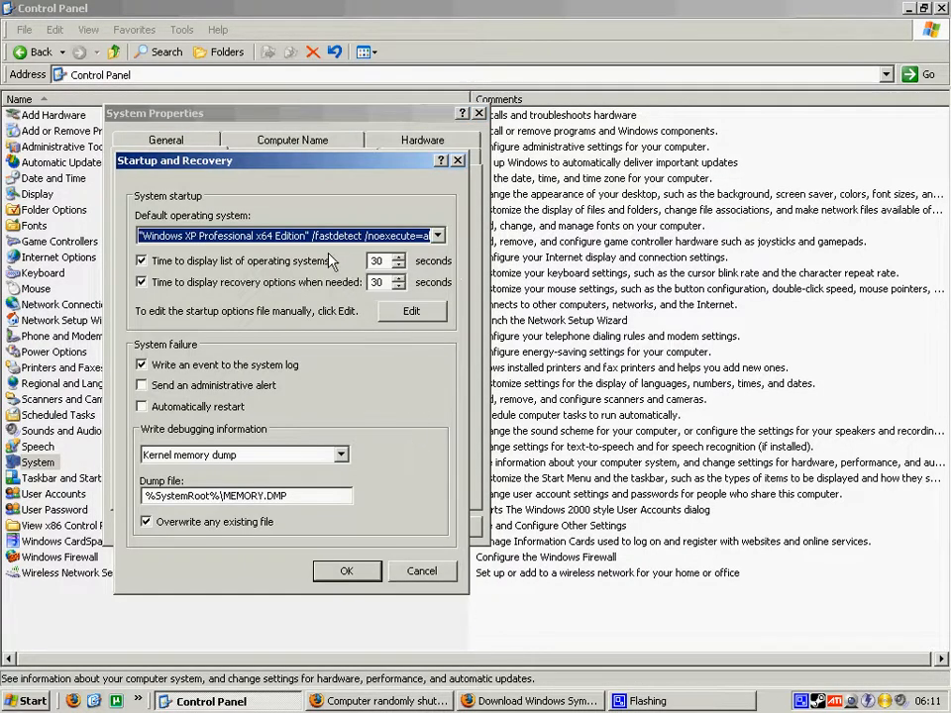
pyautogui.moveTo(277, 159); pyautogui.dragTo(289, 116)
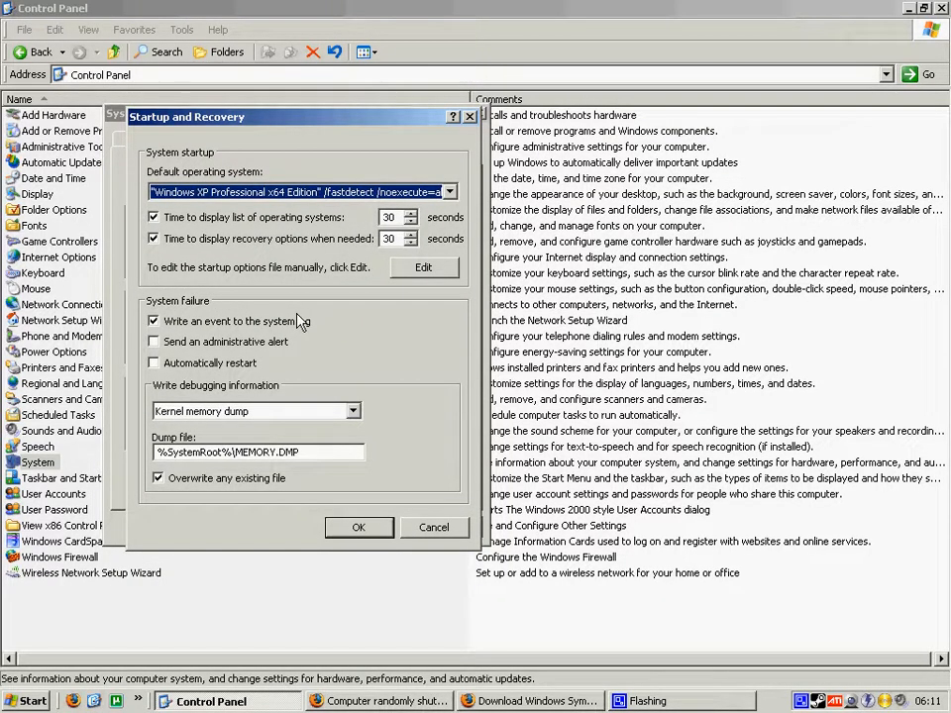
pyautogui.moveTo(347, 342)
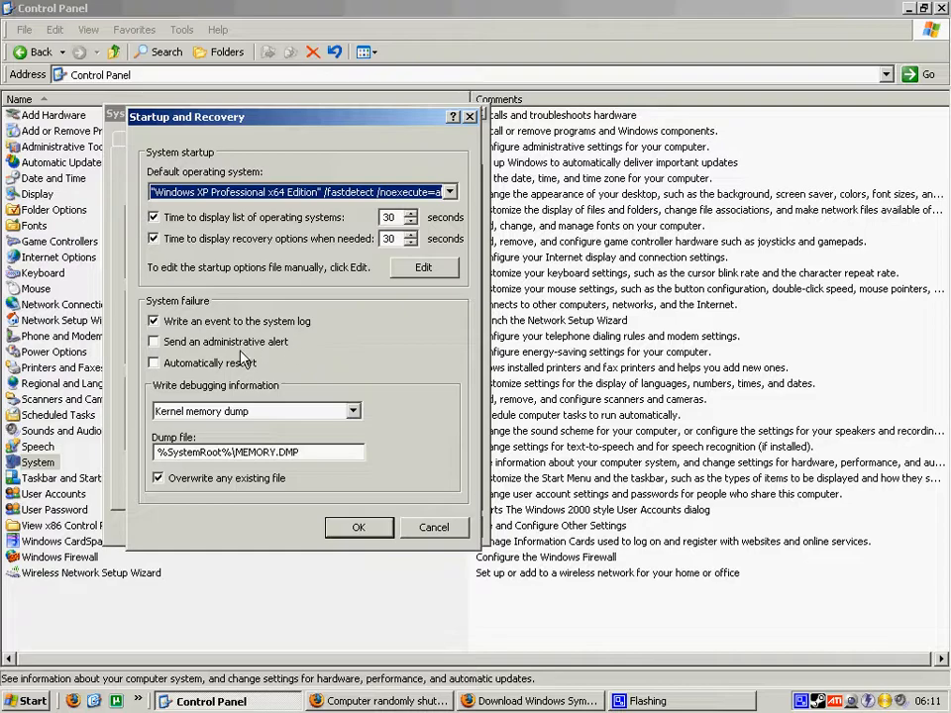
pyautogui.moveTo(356, 332)
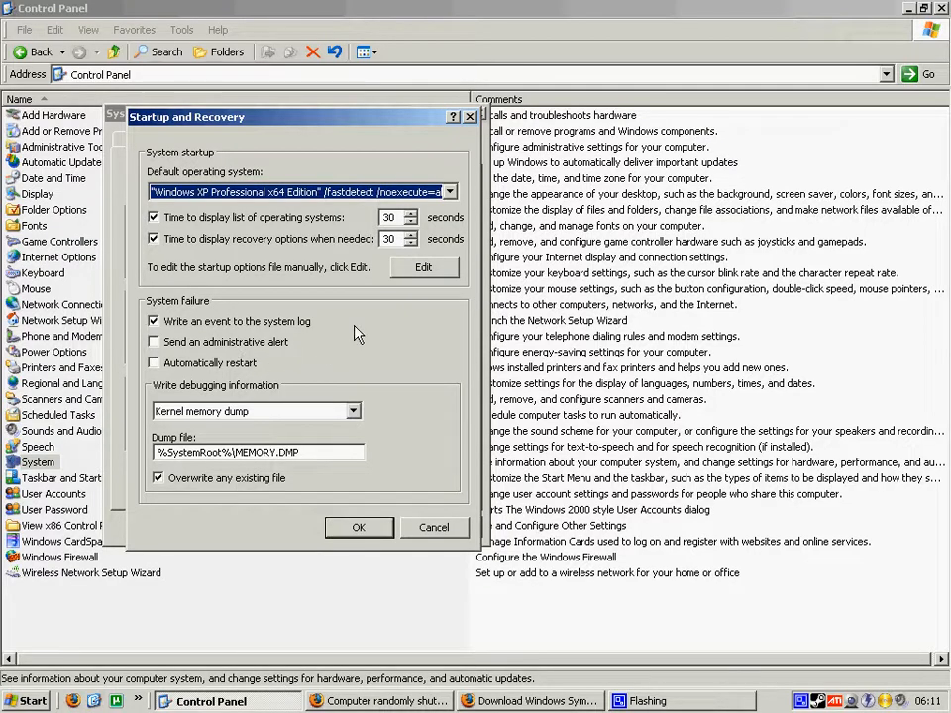
pyautogui.moveTo(339, 344)
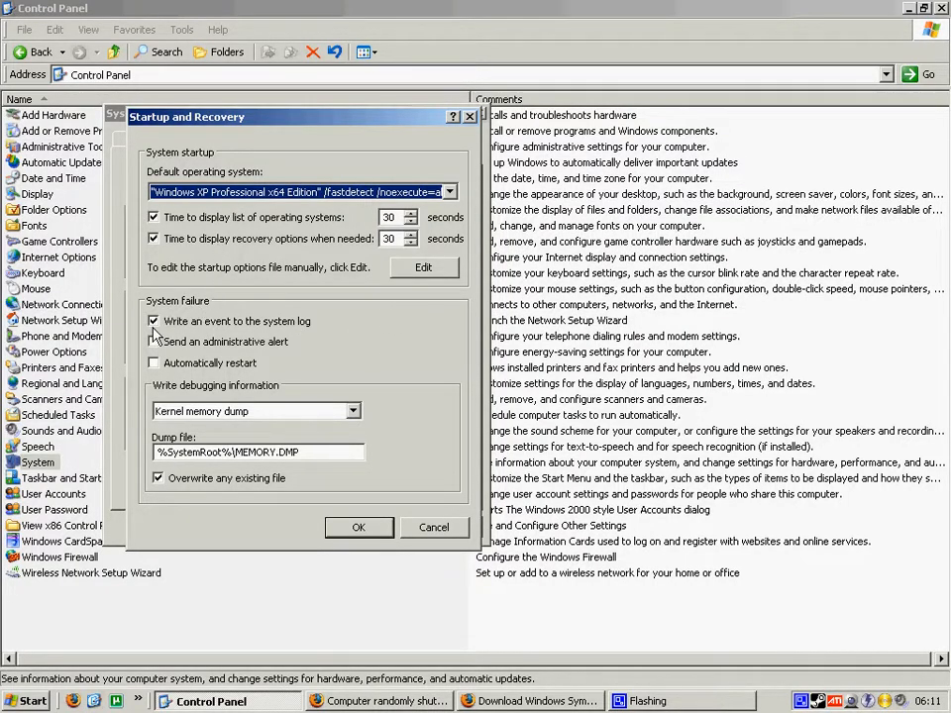
pyautogui.click(153, 341)
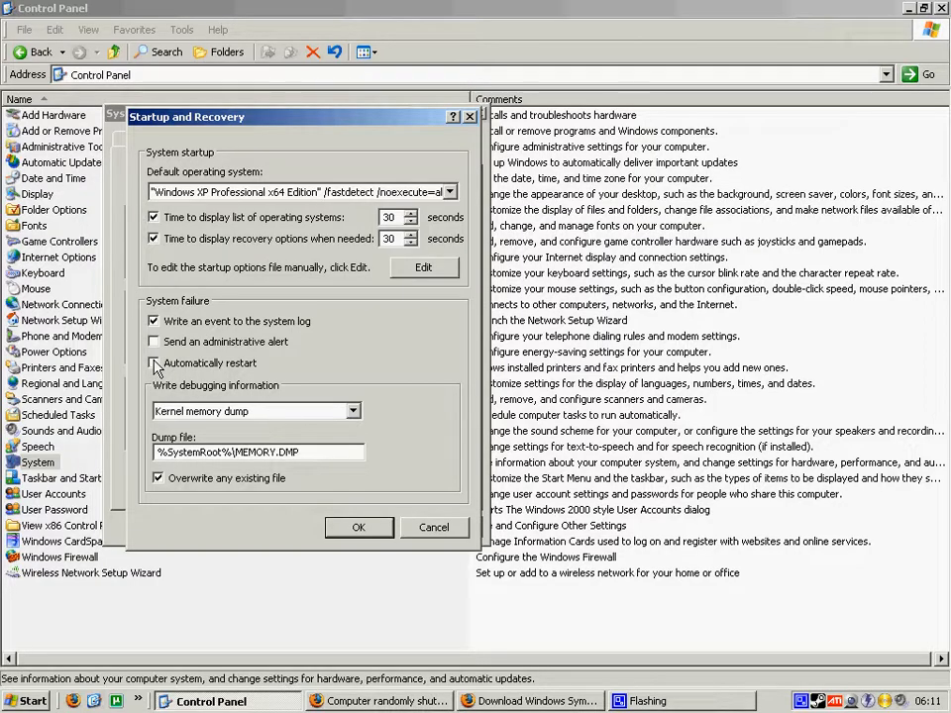
pyautogui.click(153, 363)
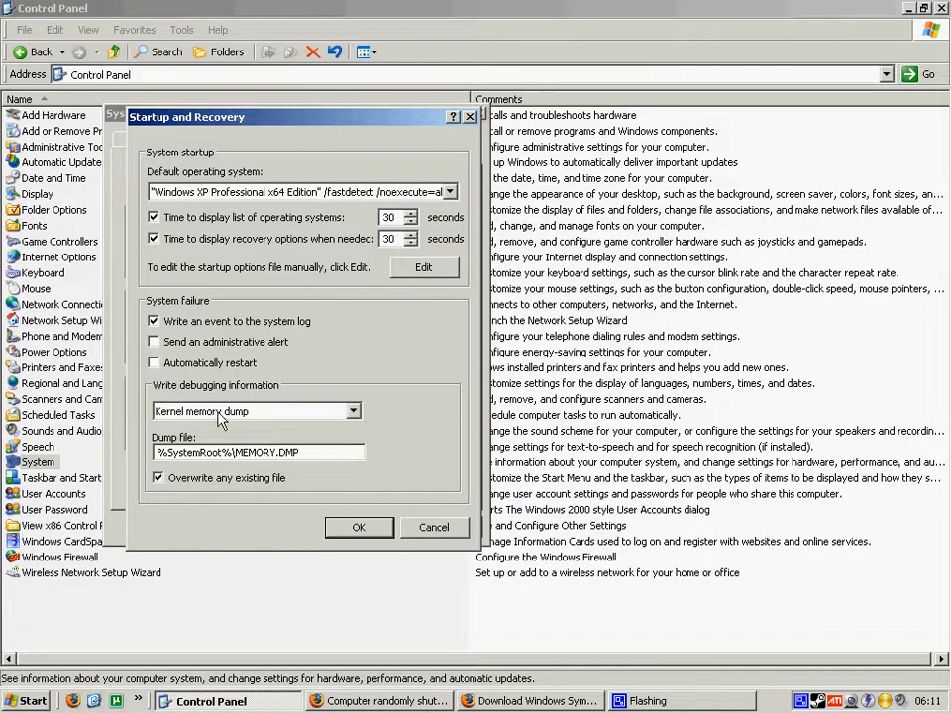
pyautogui.click(353, 411)
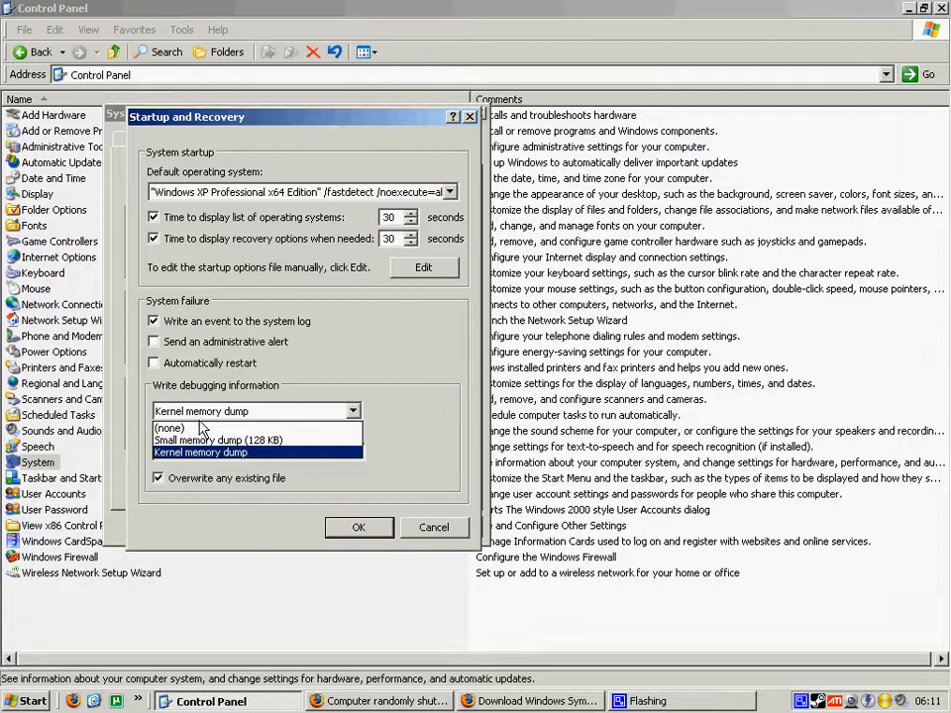
pyautogui.click(201, 452)
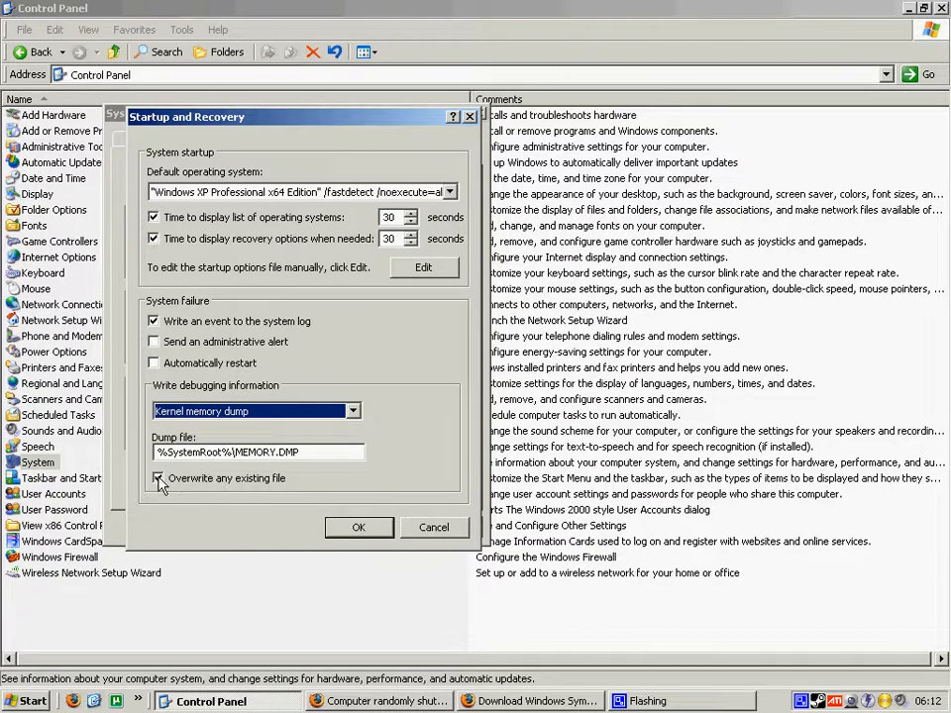
# Save the Startup and Recovery settings and accept the pagefile size warning.
pyautogui.click(359, 527)
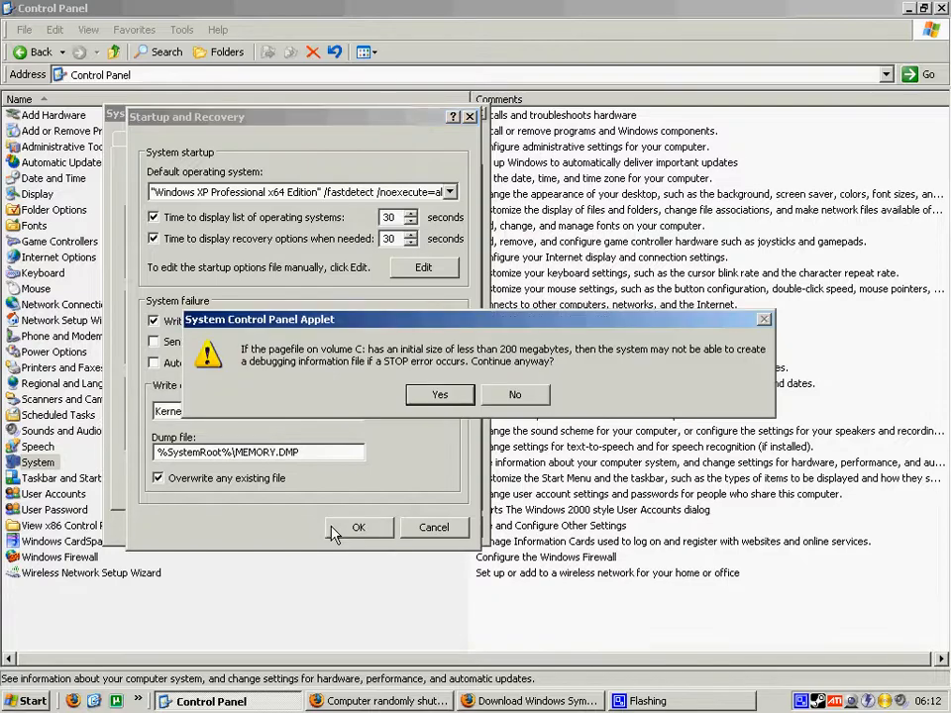
pyautogui.moveTo(444, 376)
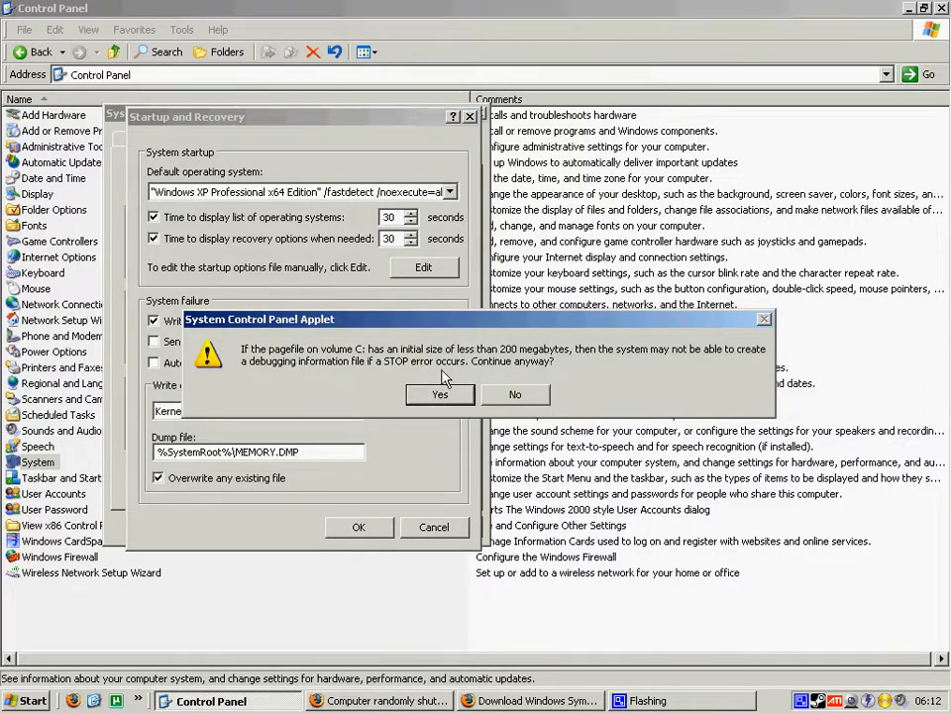
pyautogui.moveTo(459, 418)
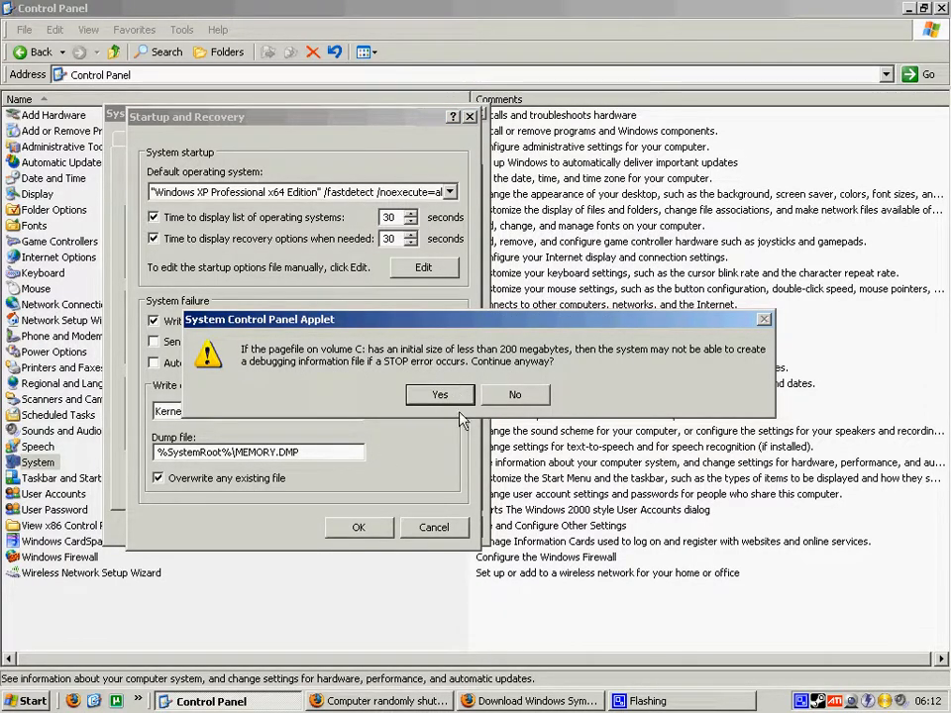
pyautogui.moveTo(457, 411)
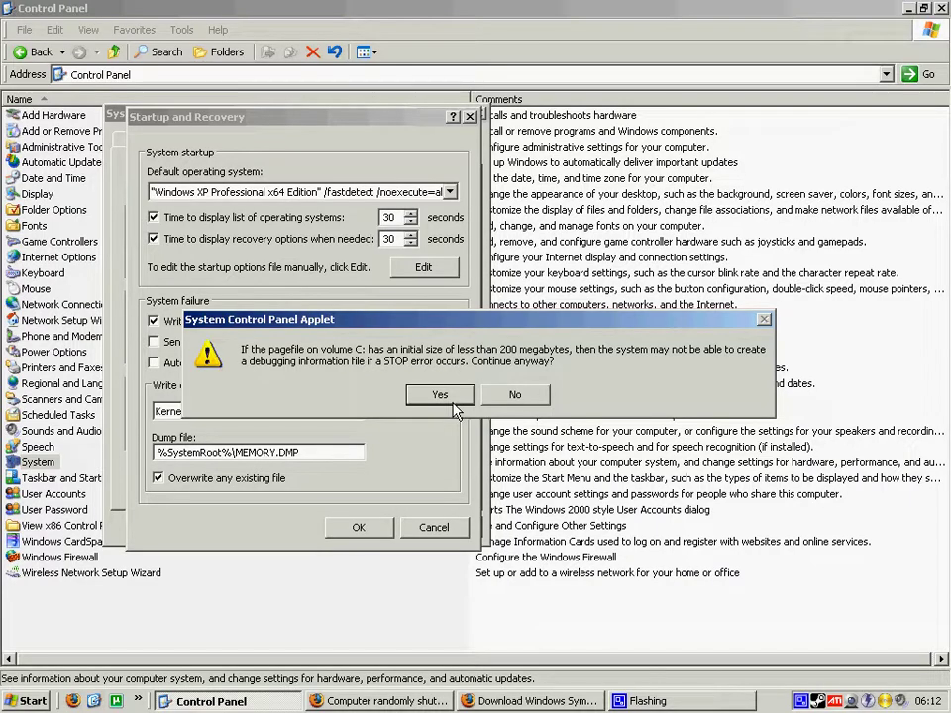
pyautogui.moveTo(449, 406)
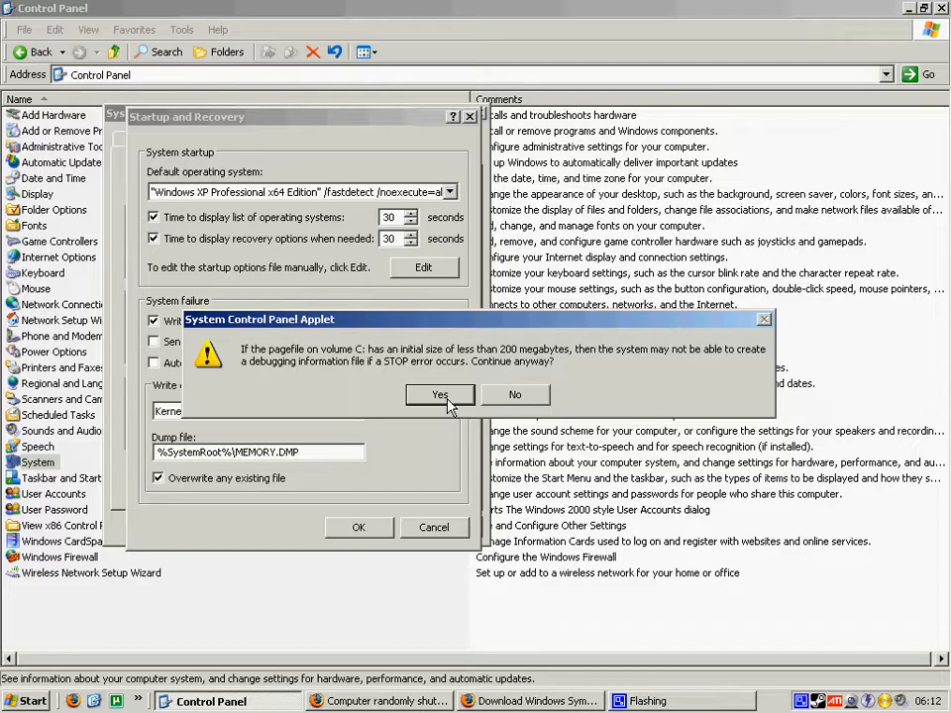
pyautogui.click(440, 395)
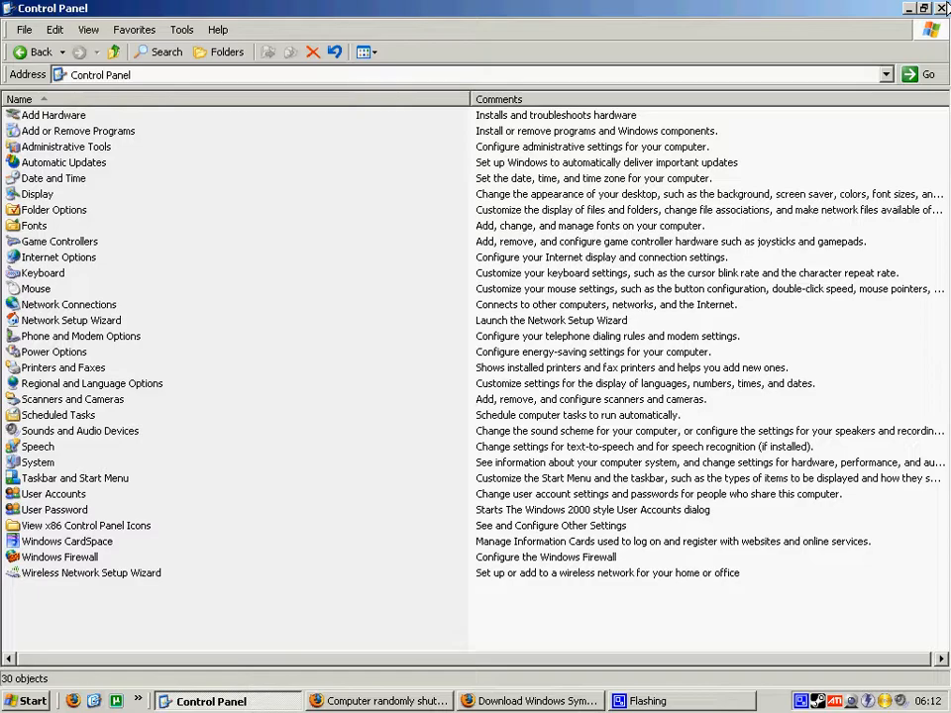
pyautogui.moveTo(837, 542)
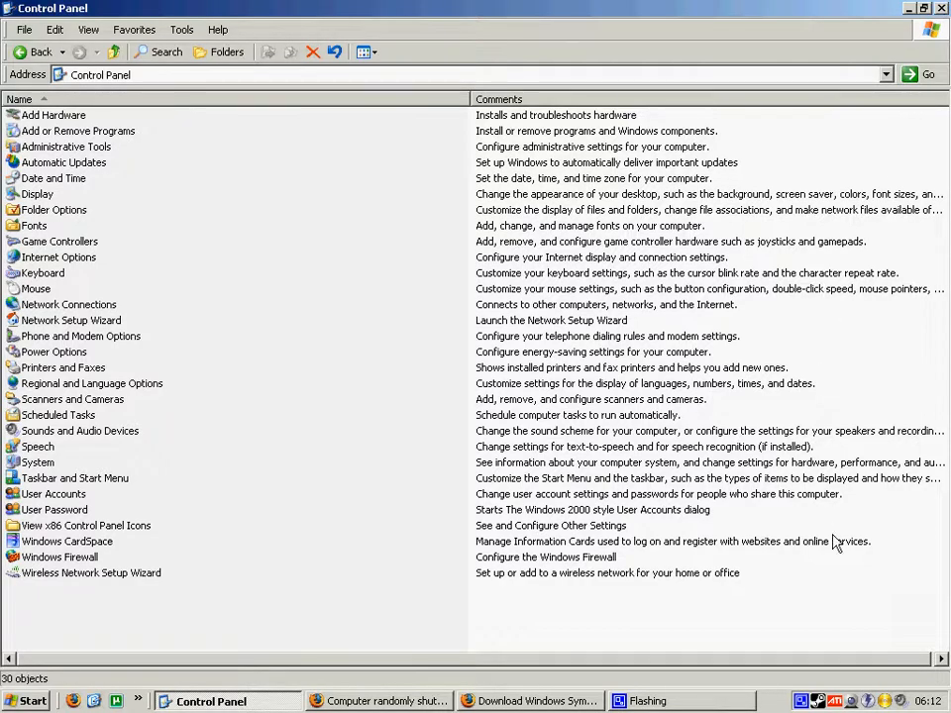
# Close Control Panel and bring up the symbol packages page in Firefox.
pyautogui.click(911, 9)
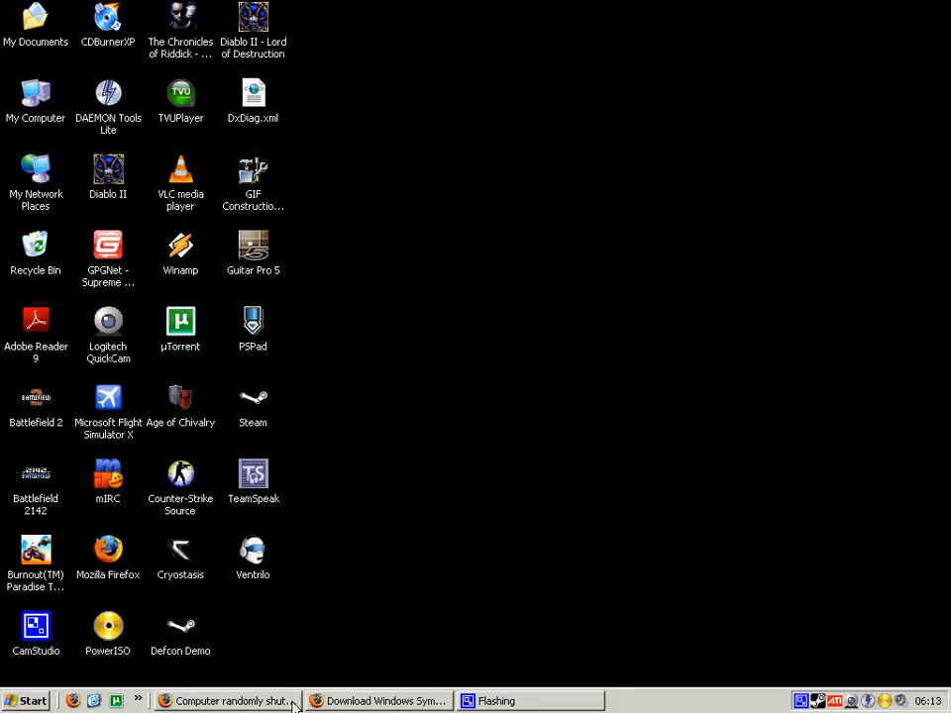
pyautogui.click(233, 701)
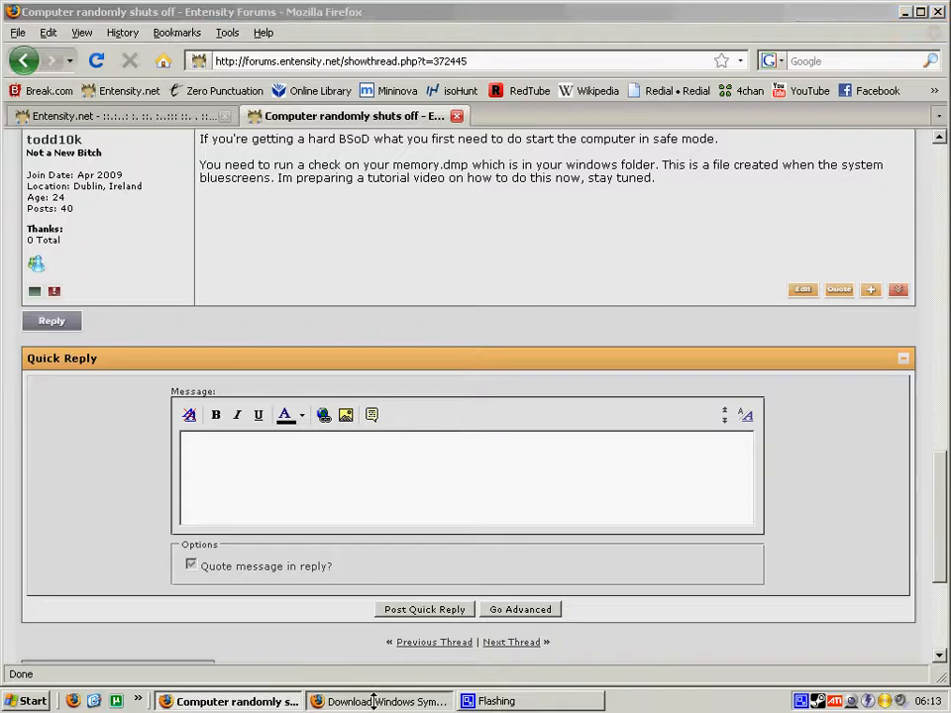
pyautogui.click(379, 702)
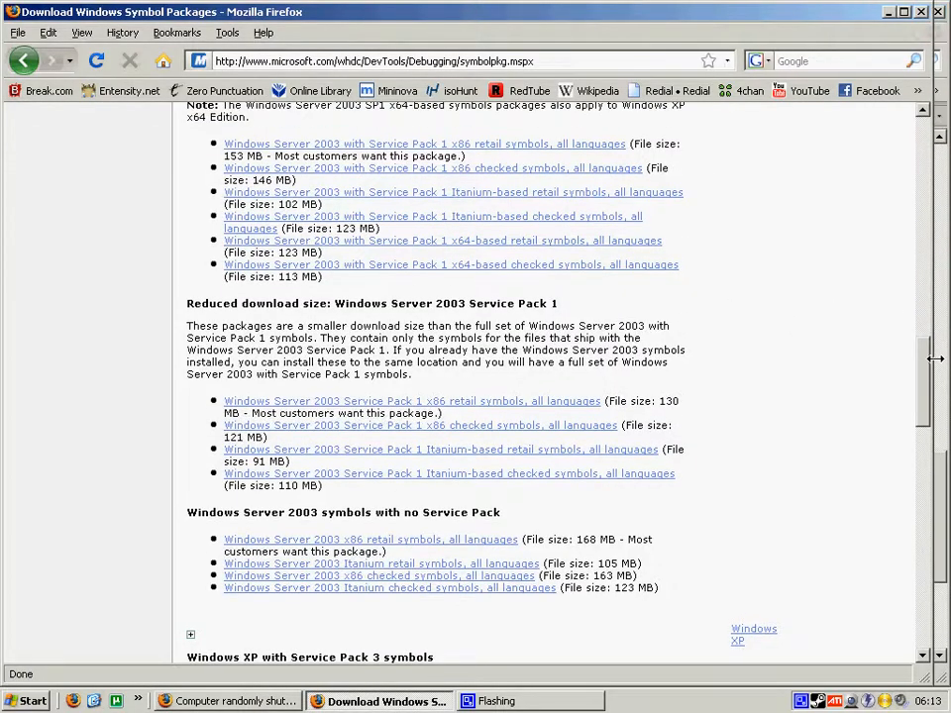
pyautogui.click(24, 60)
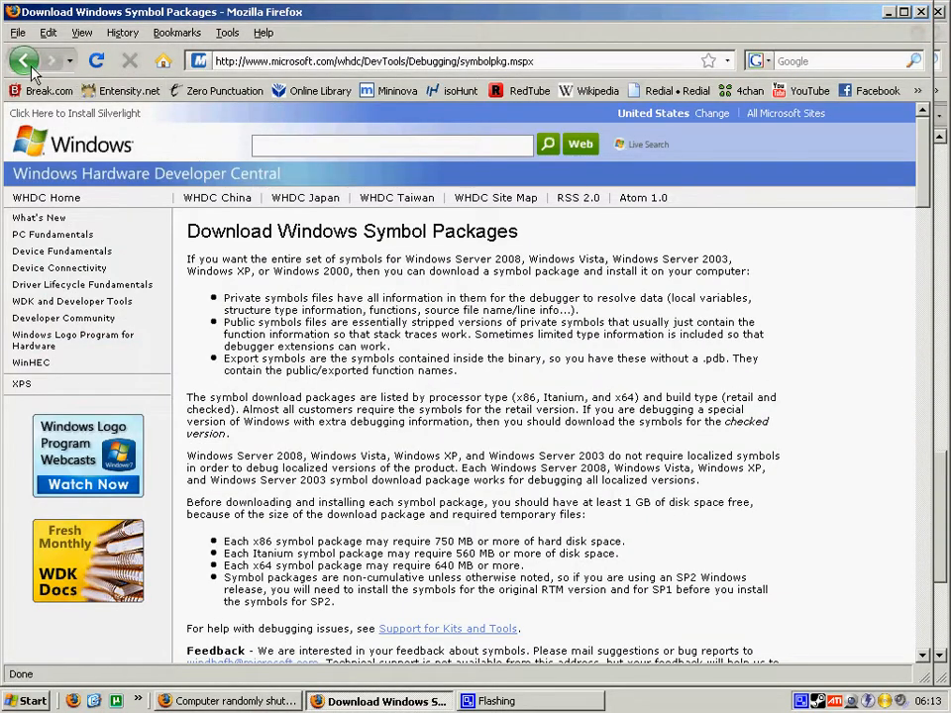
# Return to the Debugging Tools overview and reach the 64-bit debugging tools install page.
pyautogui.click(24, 61)
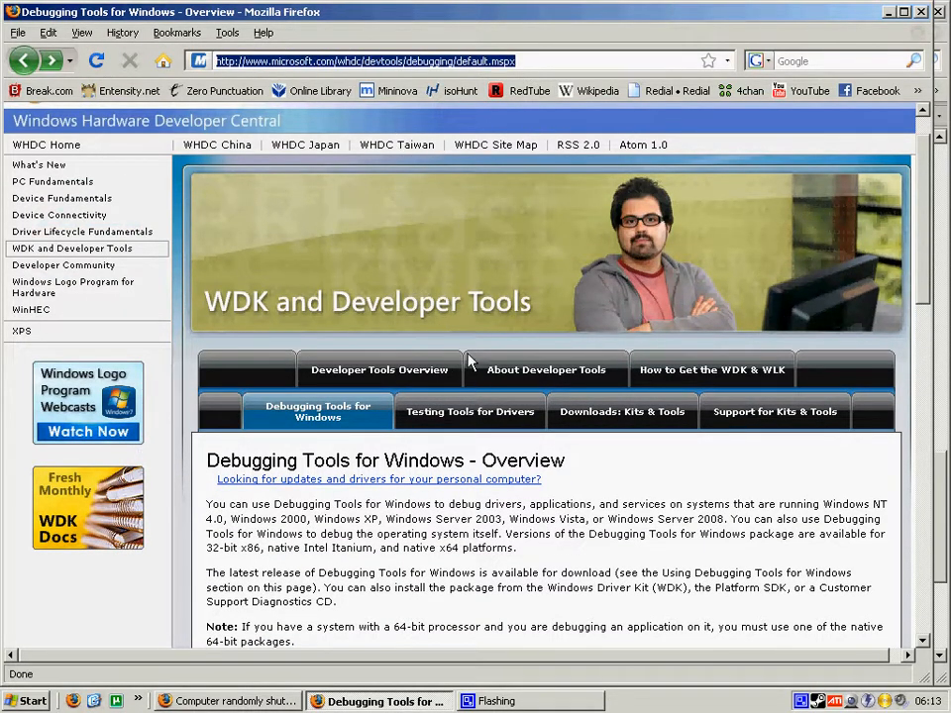
pyautogui.moveTo(607, 500)
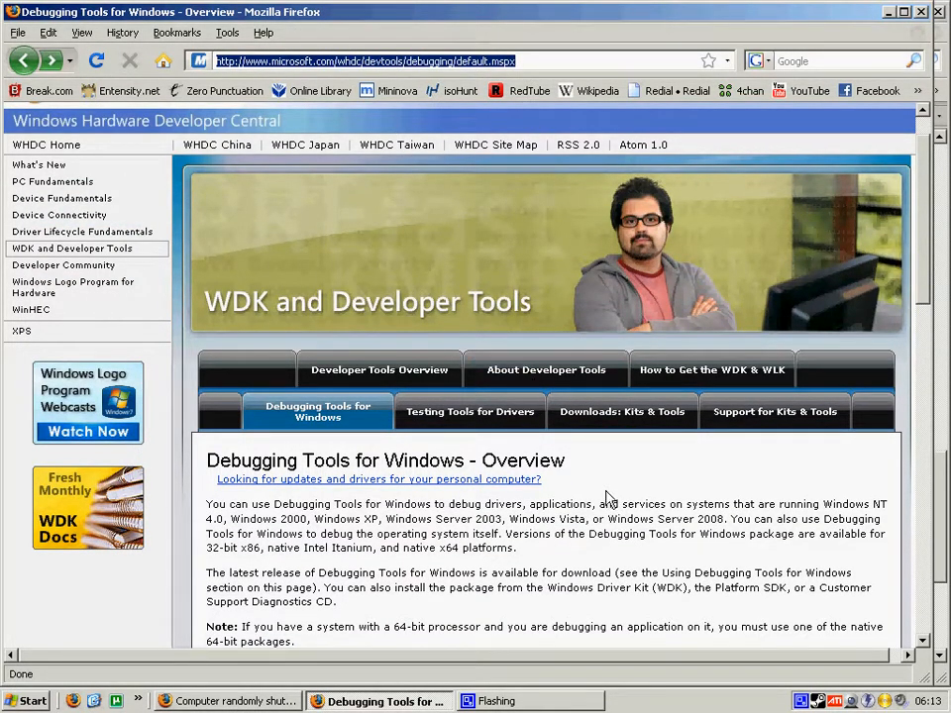
pyautogui.moveTo(632, 481)
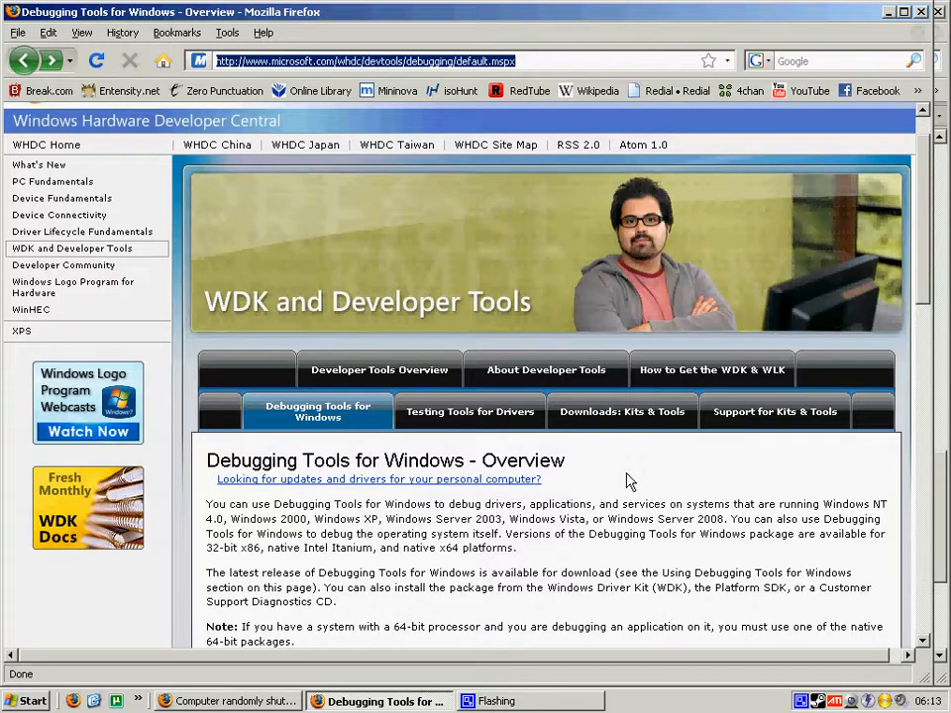
pyautogui.scroll(-3)
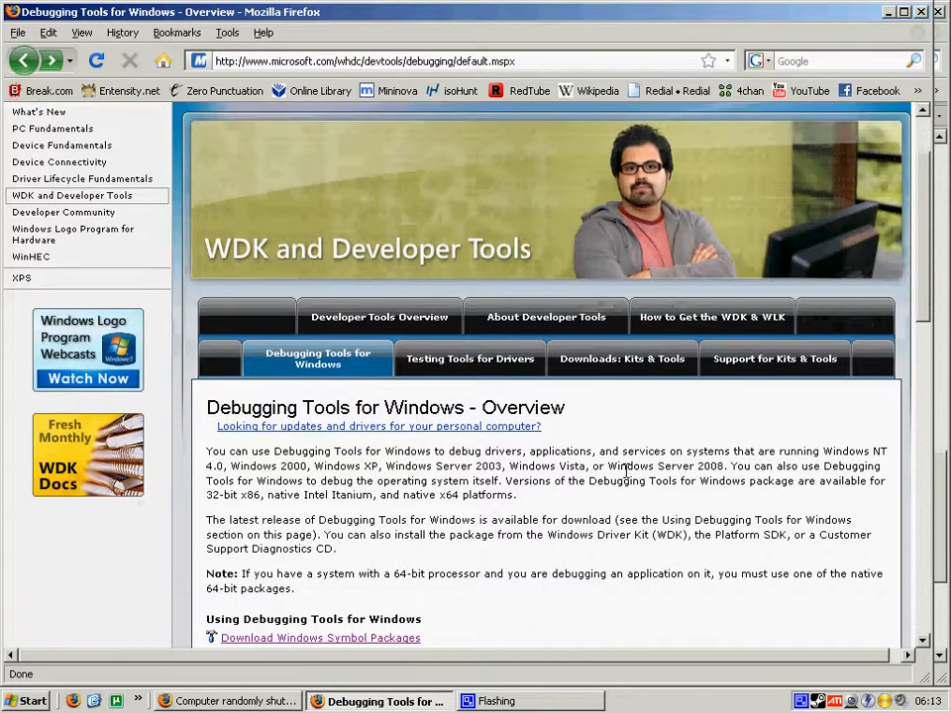
pyautogui.scroll(-3)
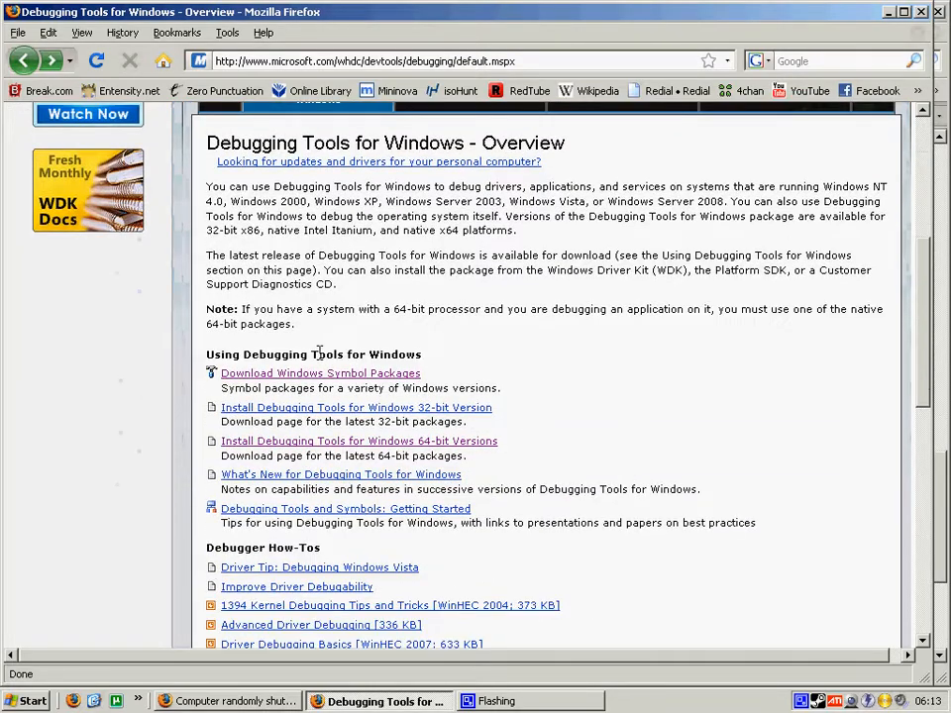
pyautogui.moveTo(584, 360)
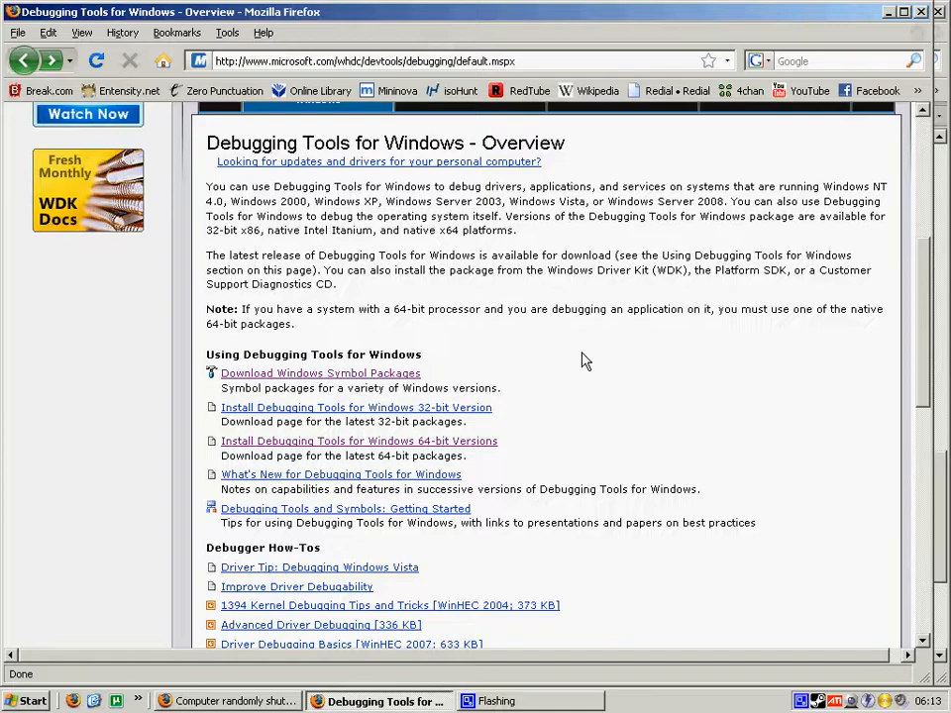
pyautogui.moveTo(548, 383)
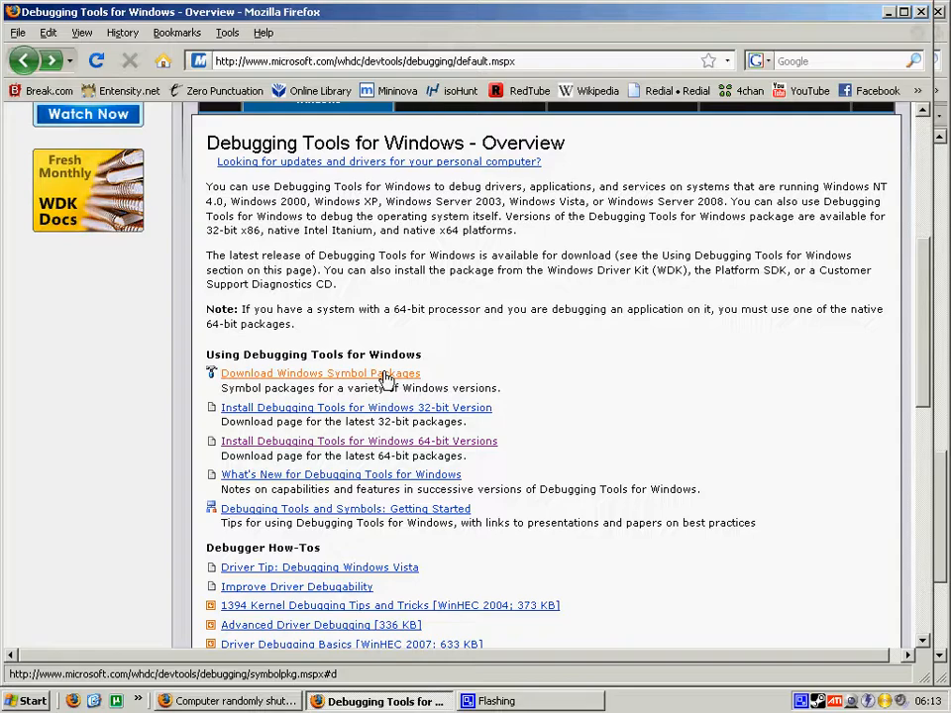
pyautogui.moveTo(396, 379)
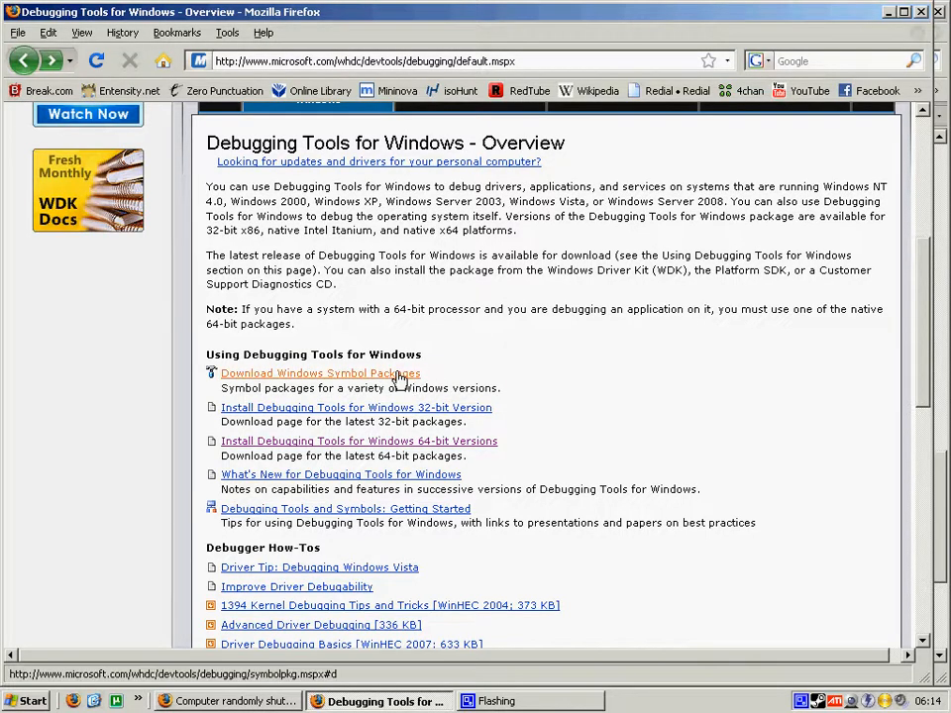
pyautogui.click(320, 374)
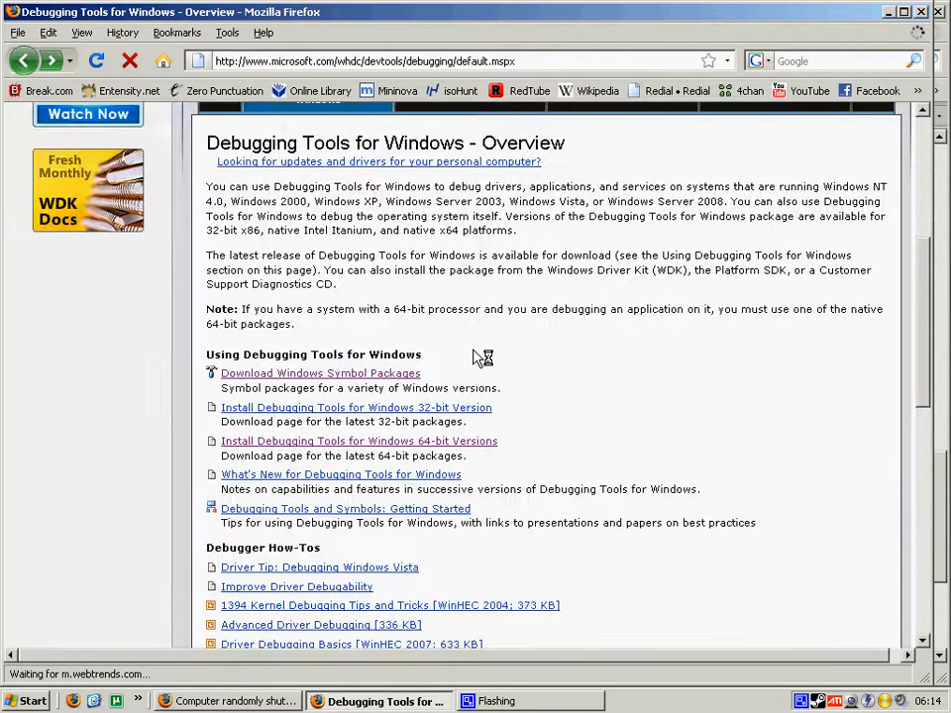
pyautogui.moveTo(357, 441)
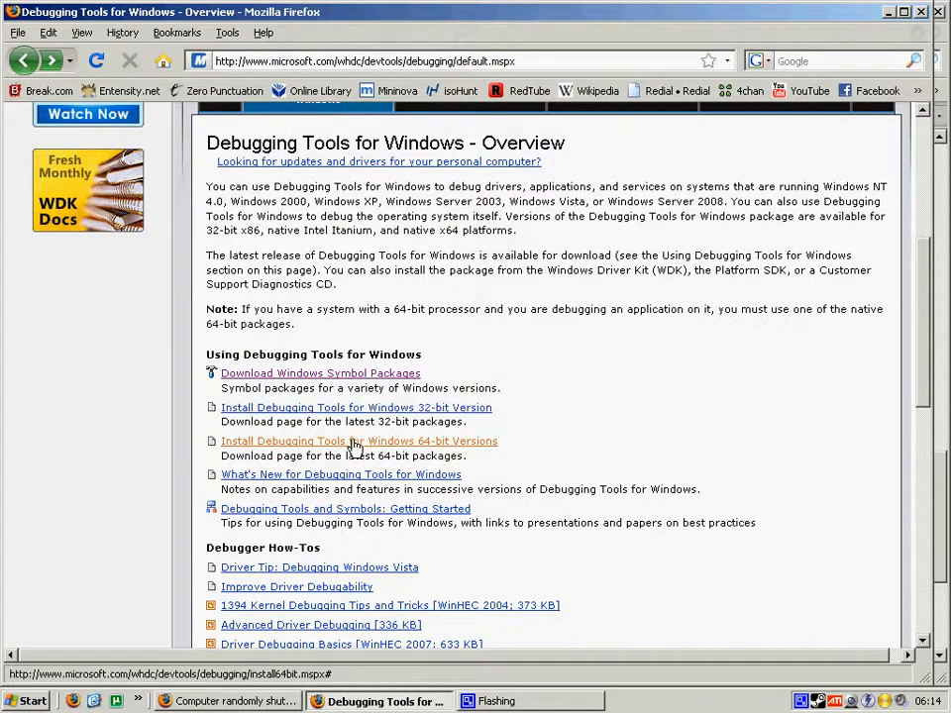
pyautogui.moveTo(356, 407)
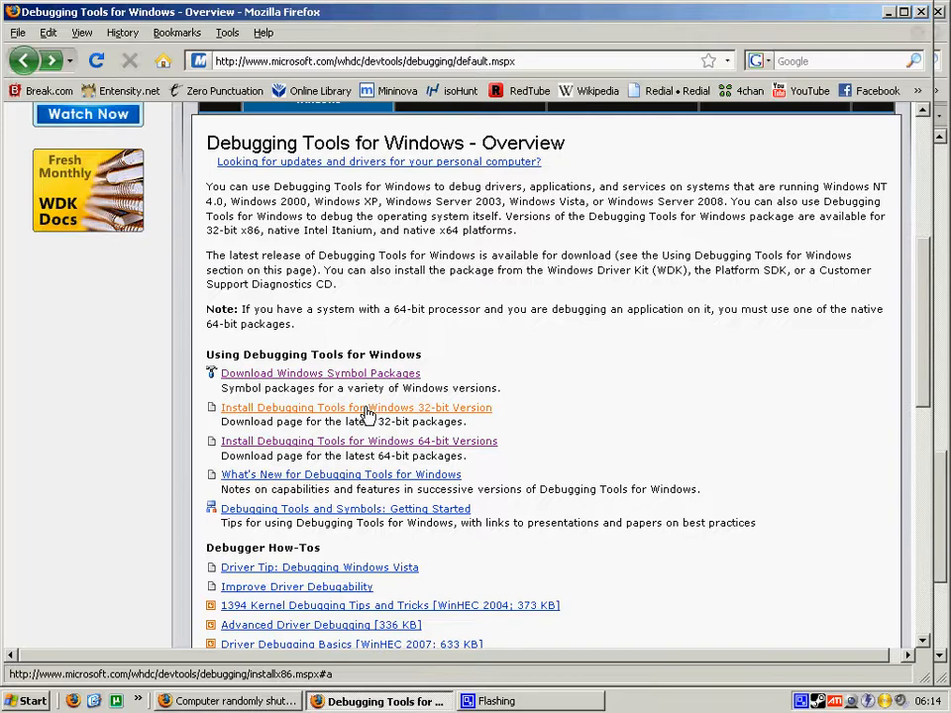
pyautogui.moveTo(386, 414)
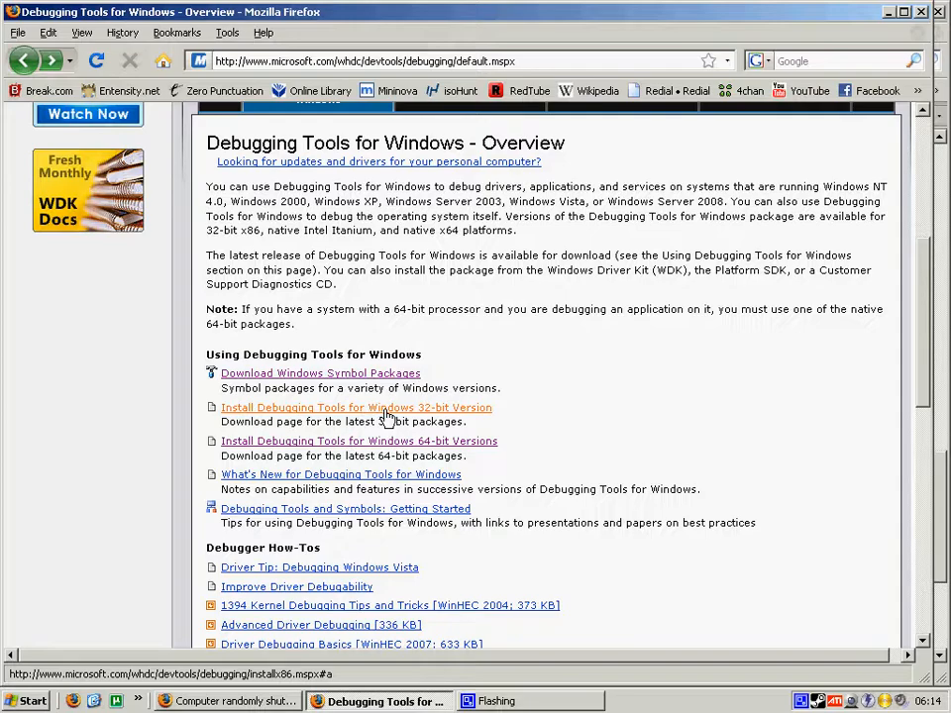
pyautogui.moveTo(478, 421)
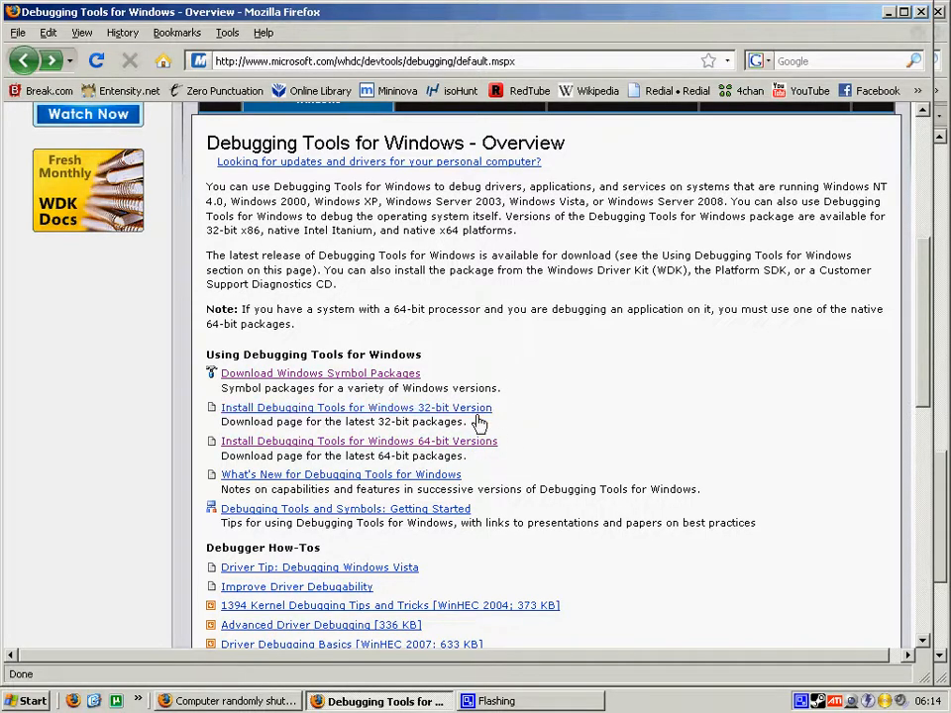
pyautogui.moveTo(366, 407)
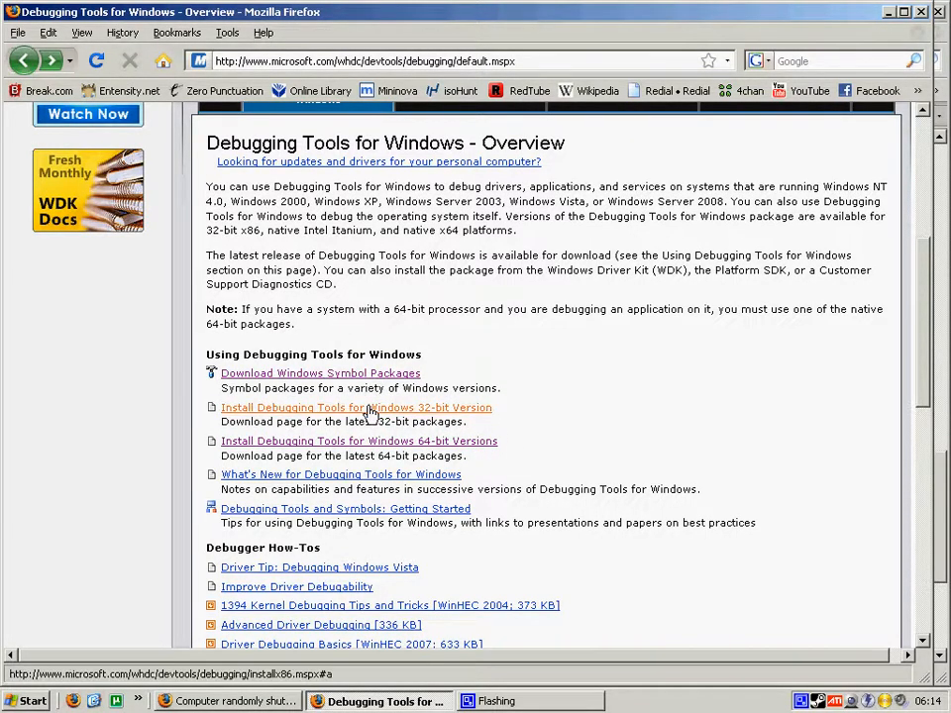
pyautogui.moveTo(401, 446)
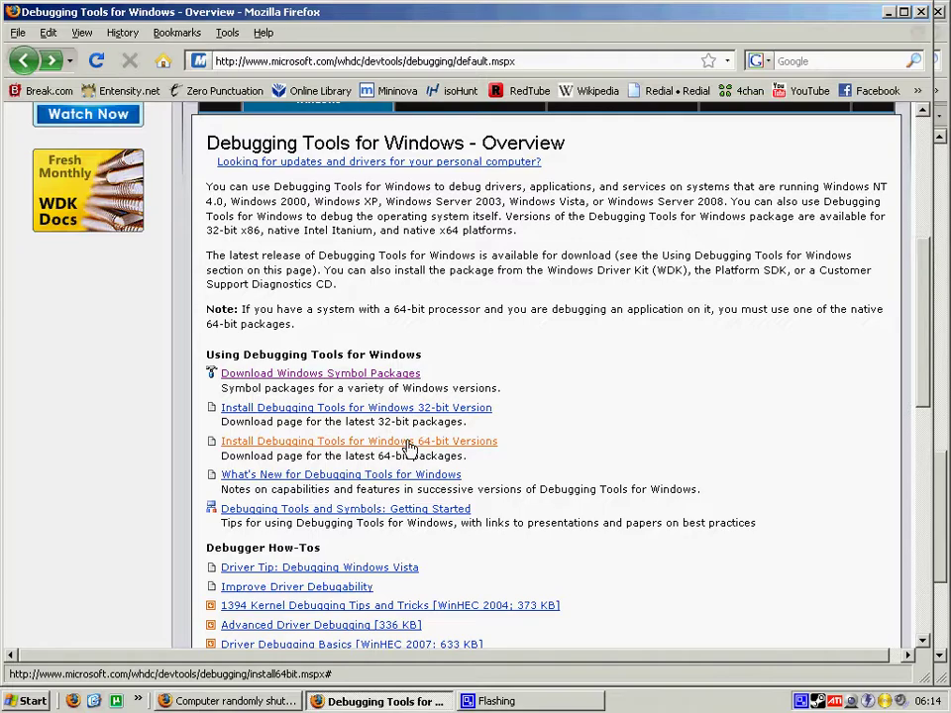
pyautogui.moveTo(338, 448)
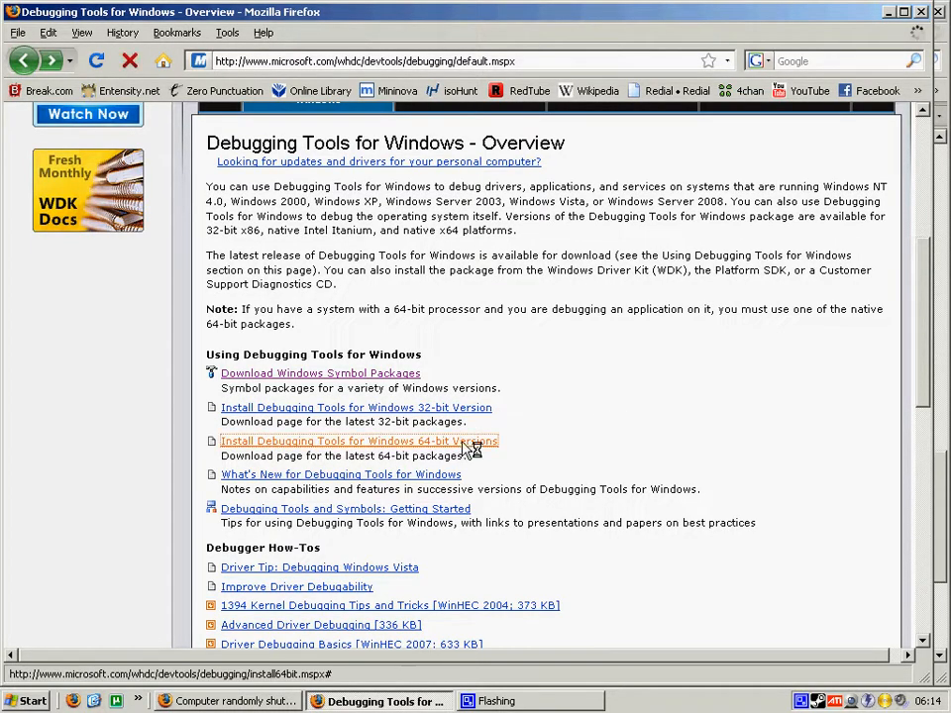
pyautogui.click(359, 441)
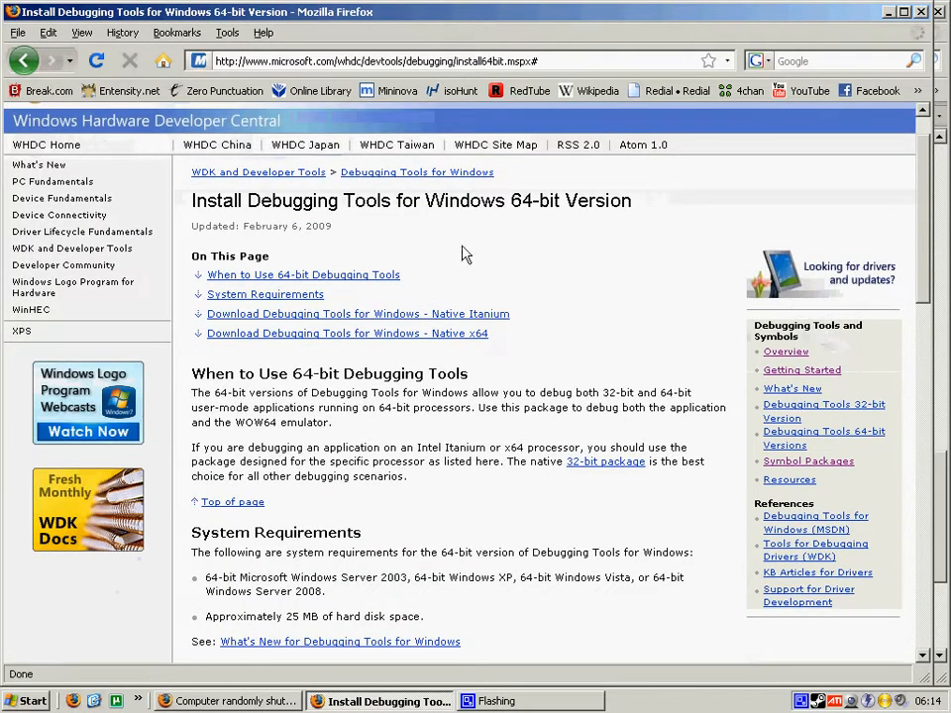
pyautogui.scroll(-3)
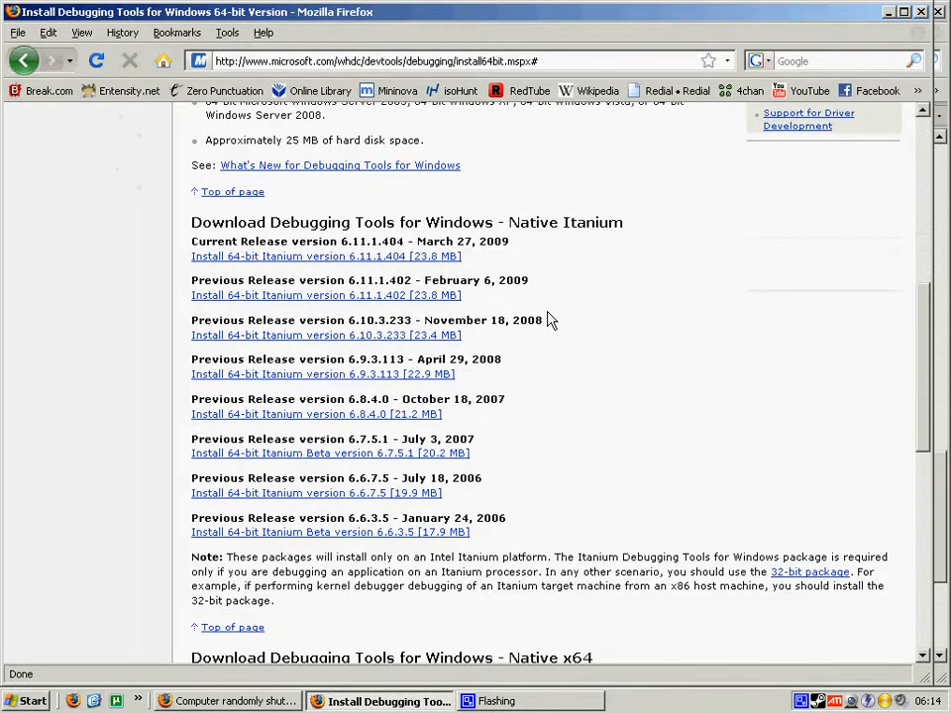
pyautogui.scroll(-3)
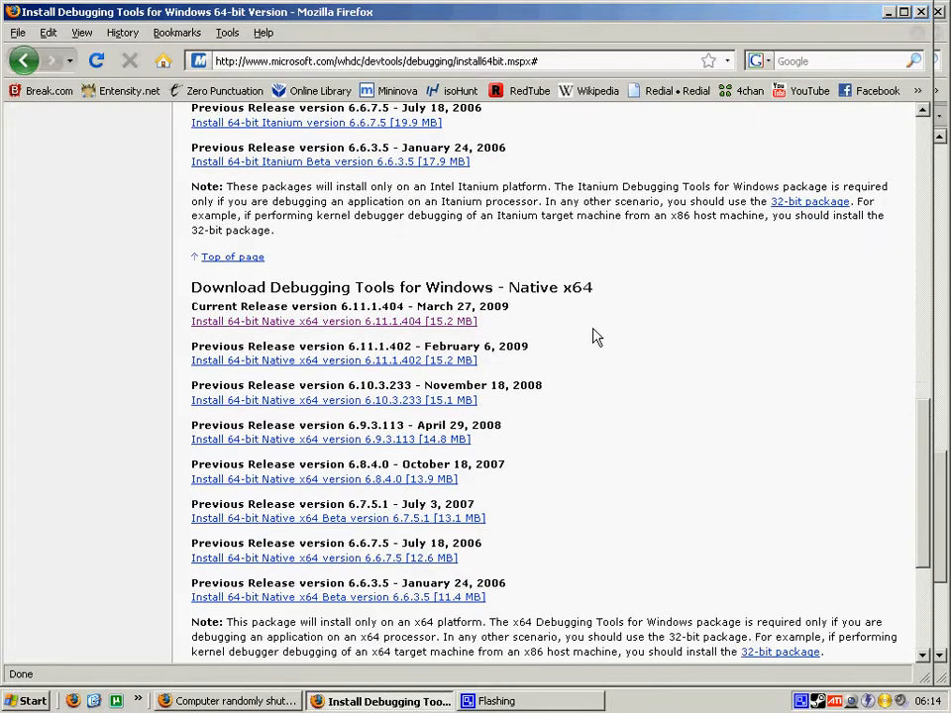
pyautogui.scroll(3)
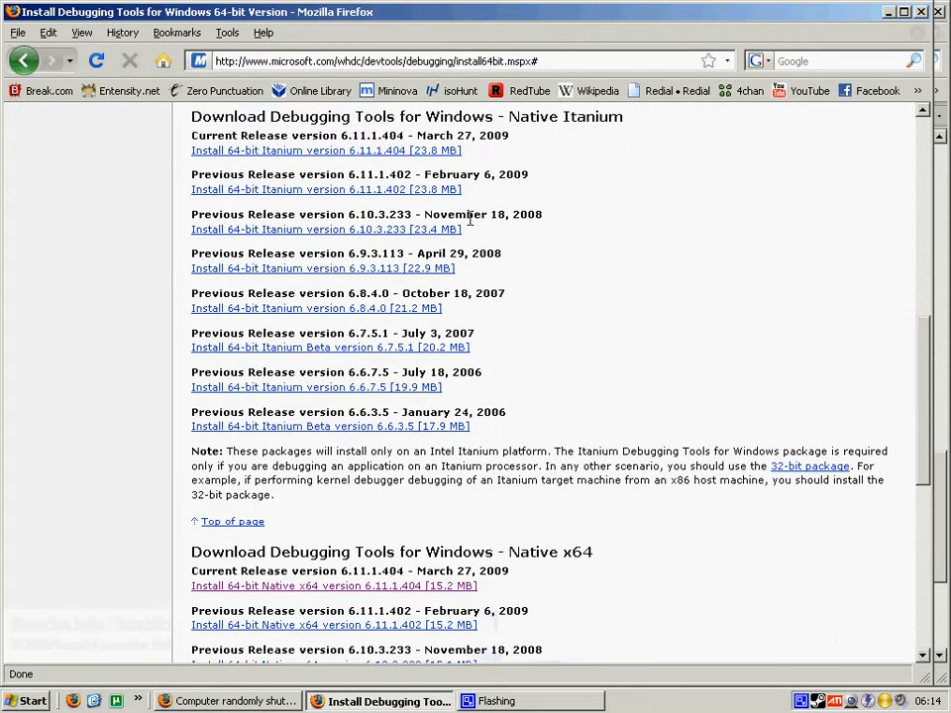
pyautogui.scroll(3)
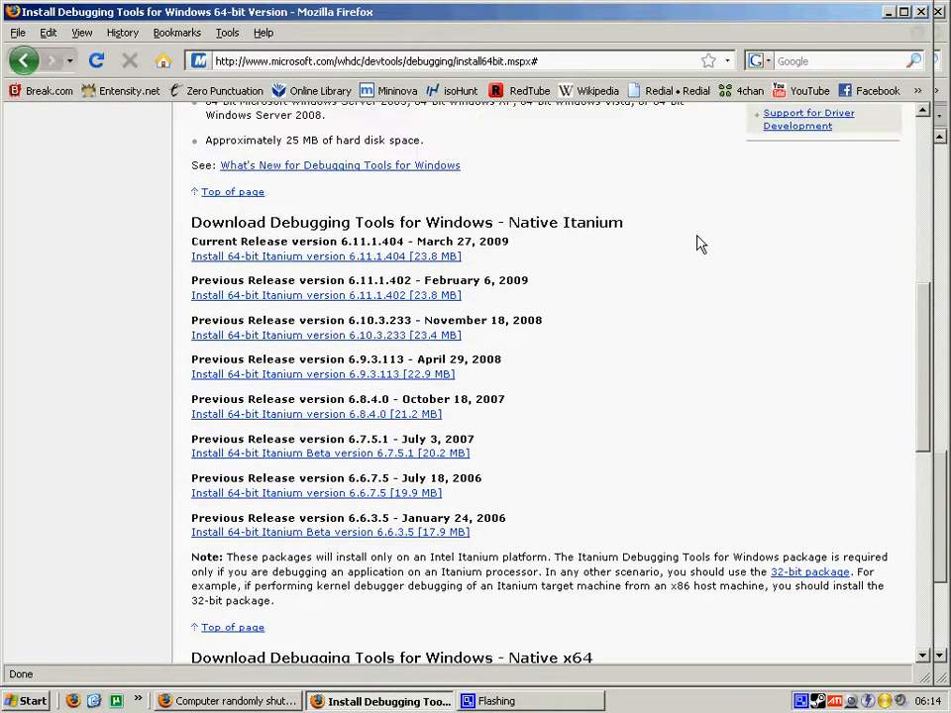
pyautogui.moveTo(406, 255)
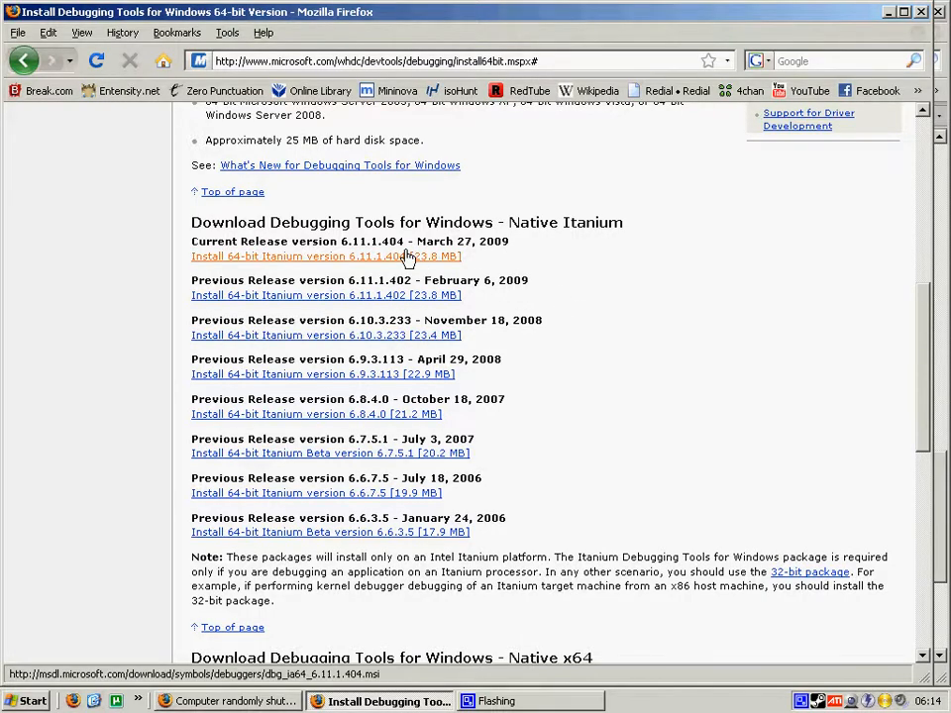
pyautogui.scroll(-3)
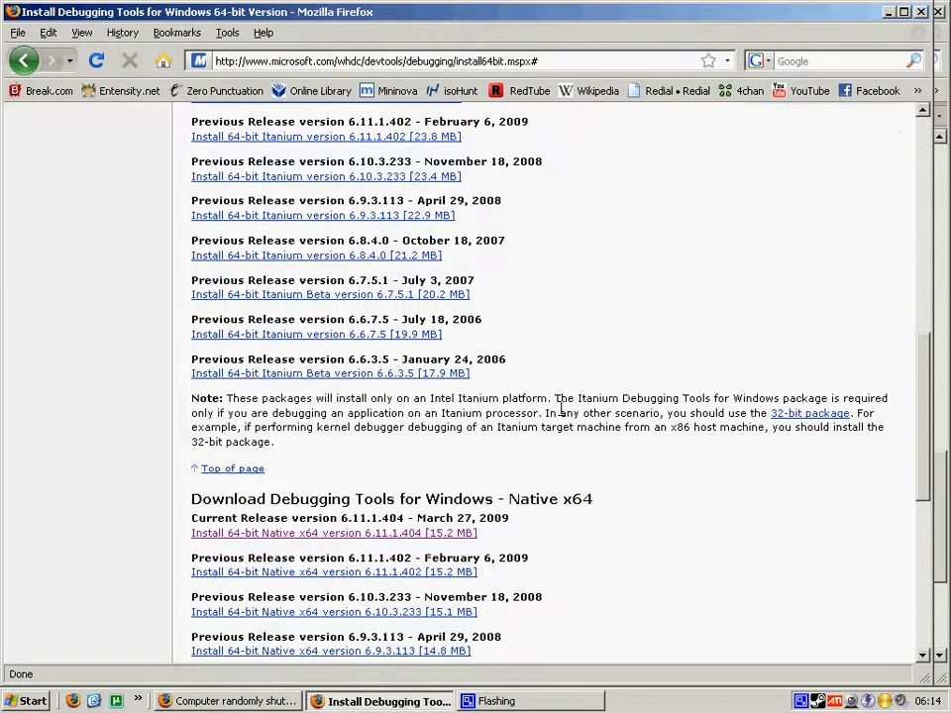
pyautogui.scroll(-3)
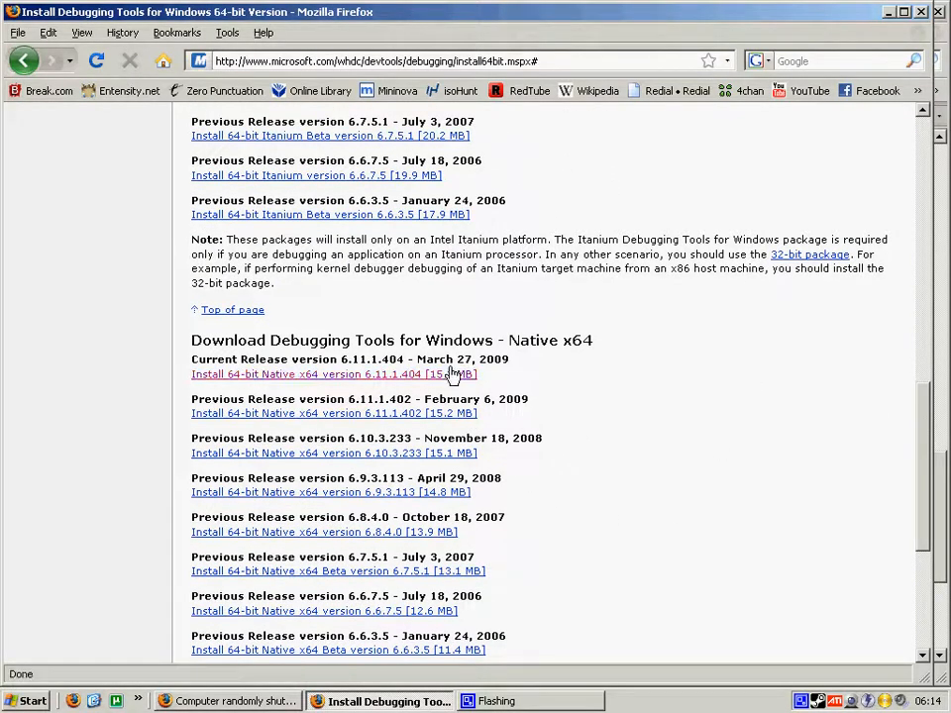
pyautogui.moveTo(565, 369)
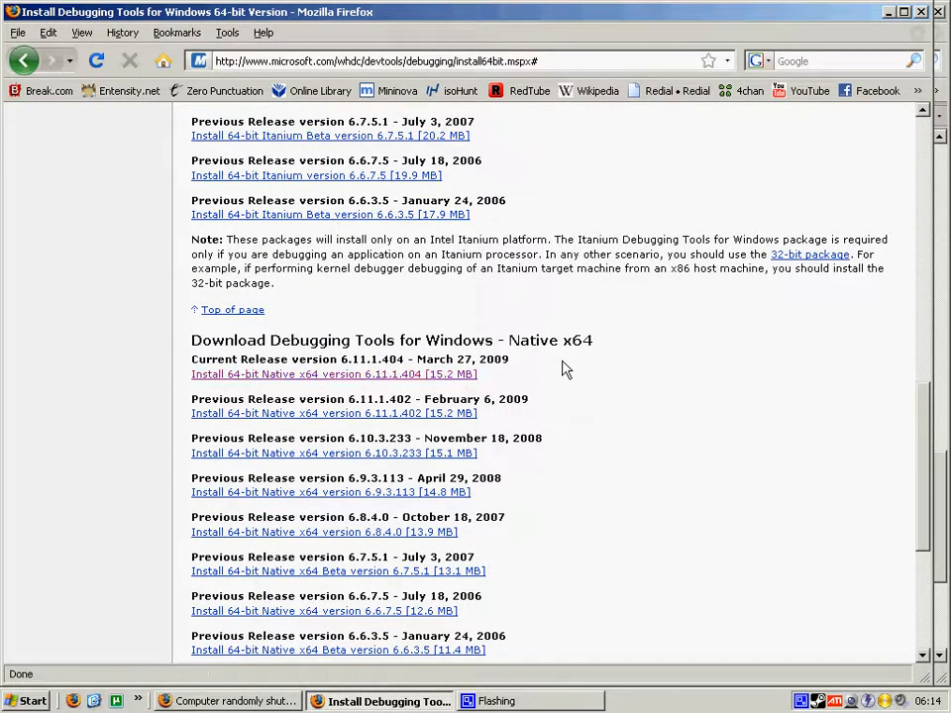
pyautogui.click(24, 61)
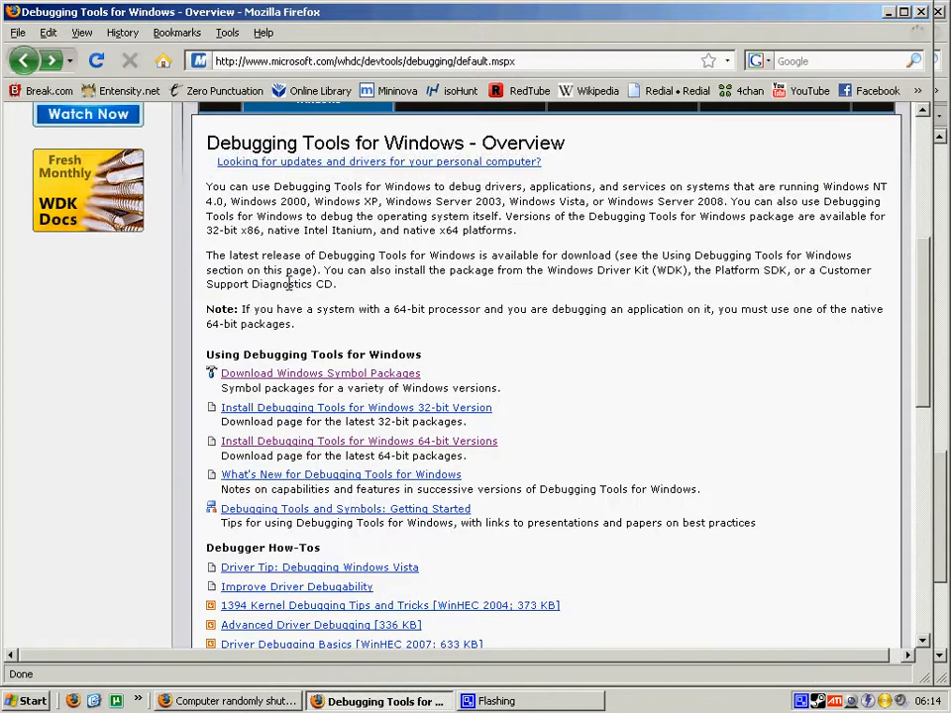
pyautogui.click(359, 440)
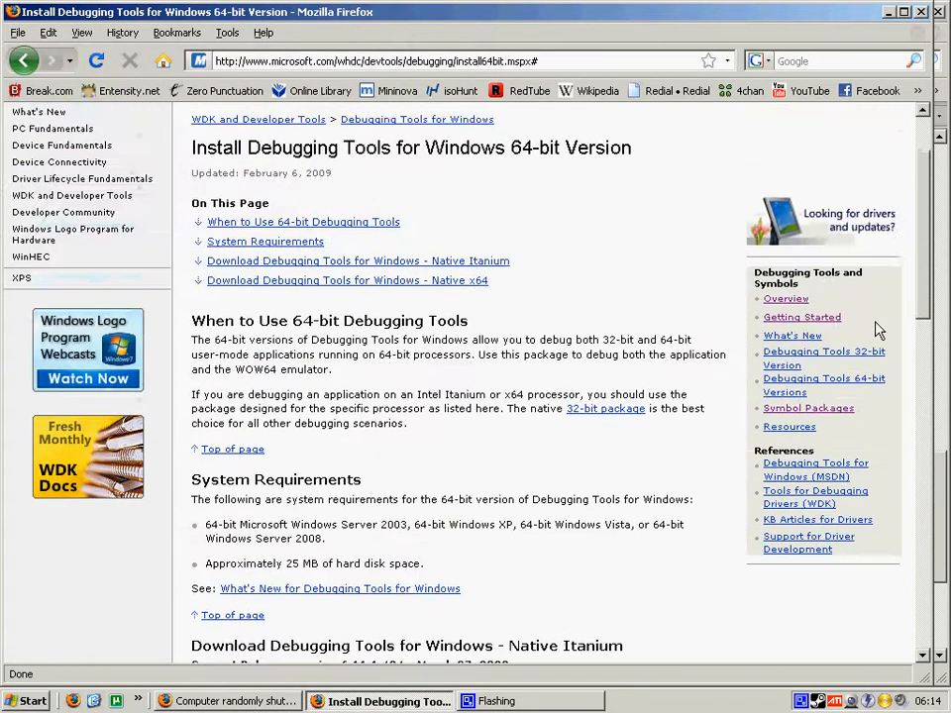
pyautogui.moveTo(808, 408)
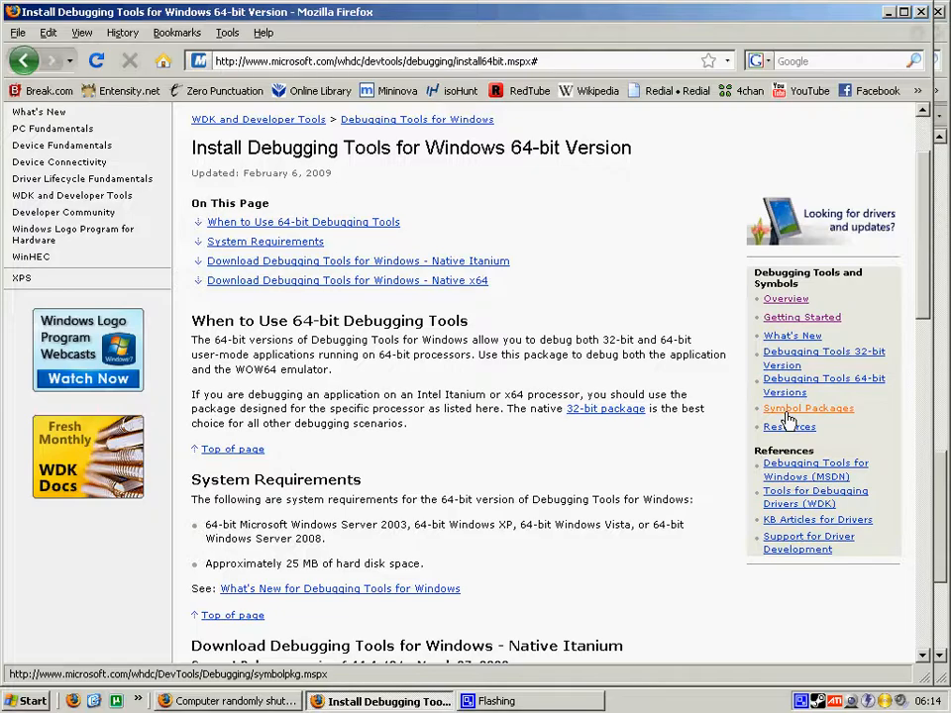
pyautogui.click(808, 407)
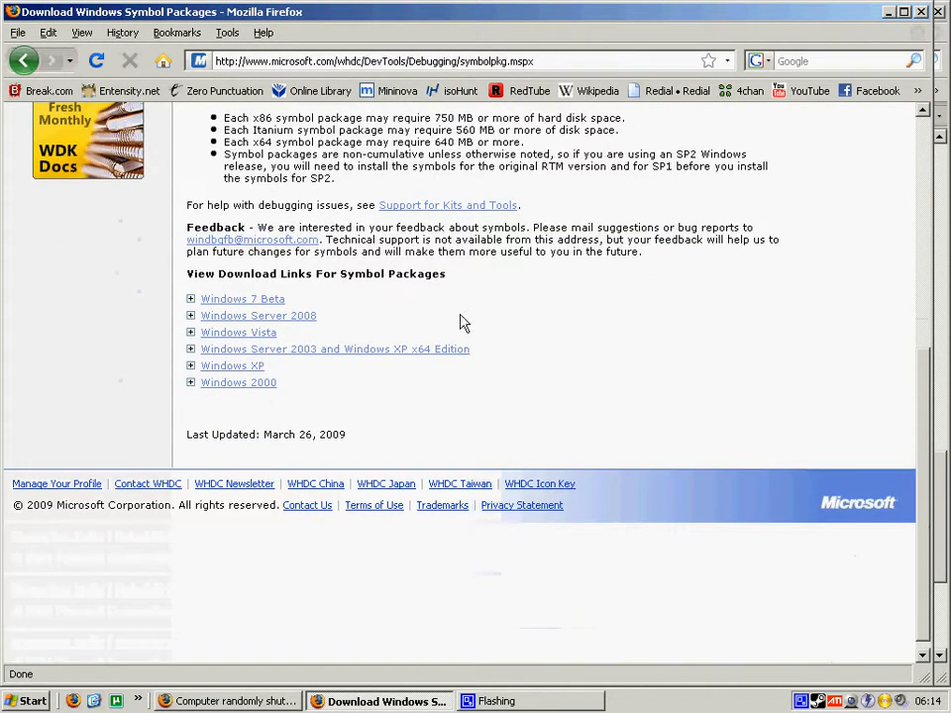
pyautogui.moveTo(238, 383)
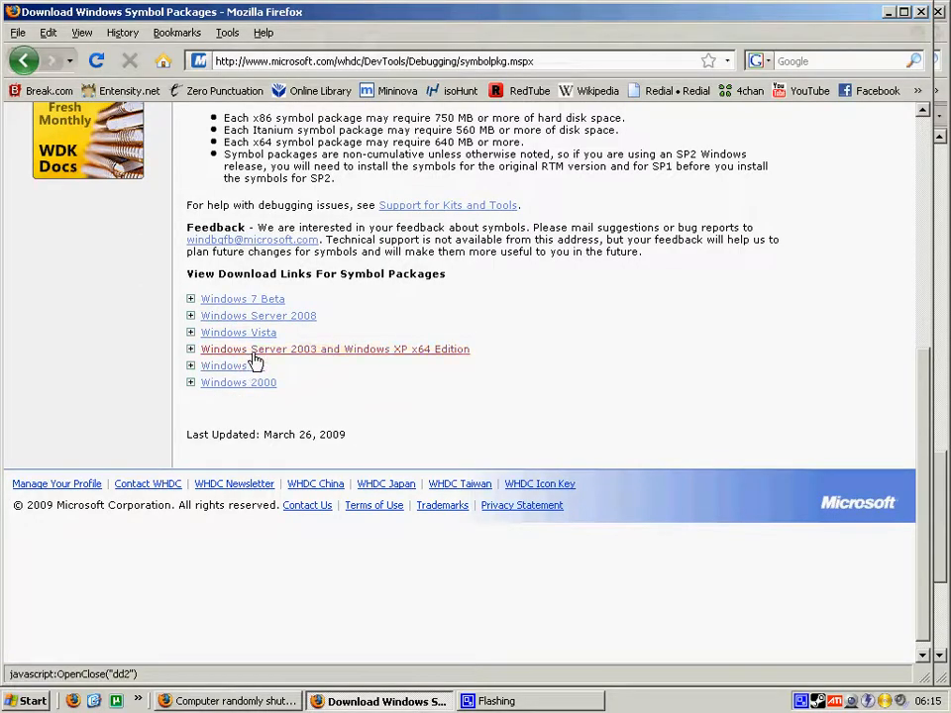
# Expand the Windows Server 2003 and XP x64 symbol downloads and browse the Service Pack 2 links.
pyautogui.click(191, 349)
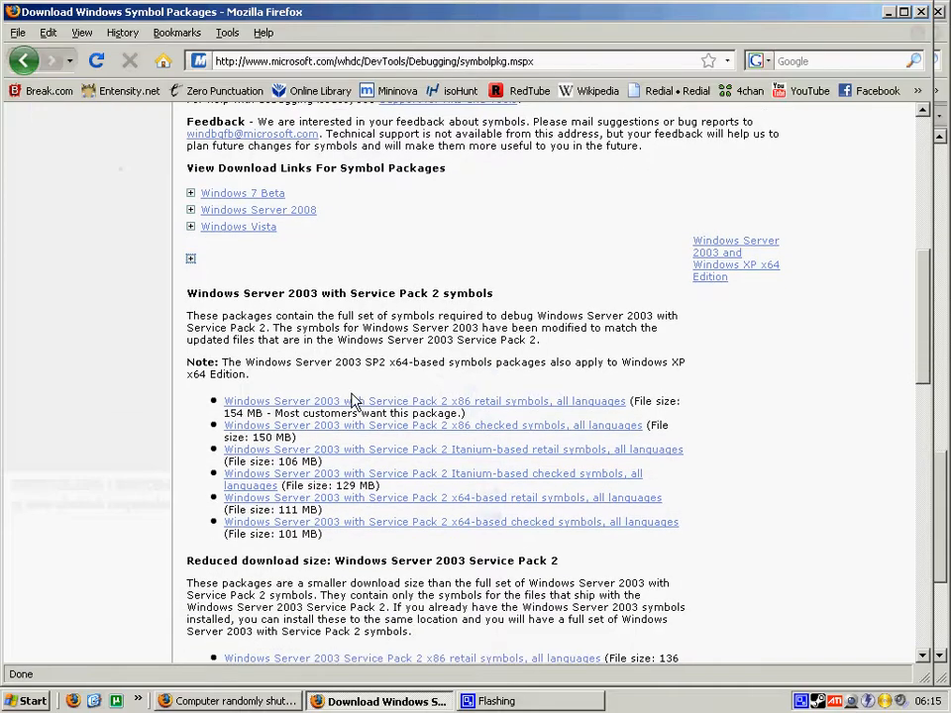
pyautogui.scroll(-3)
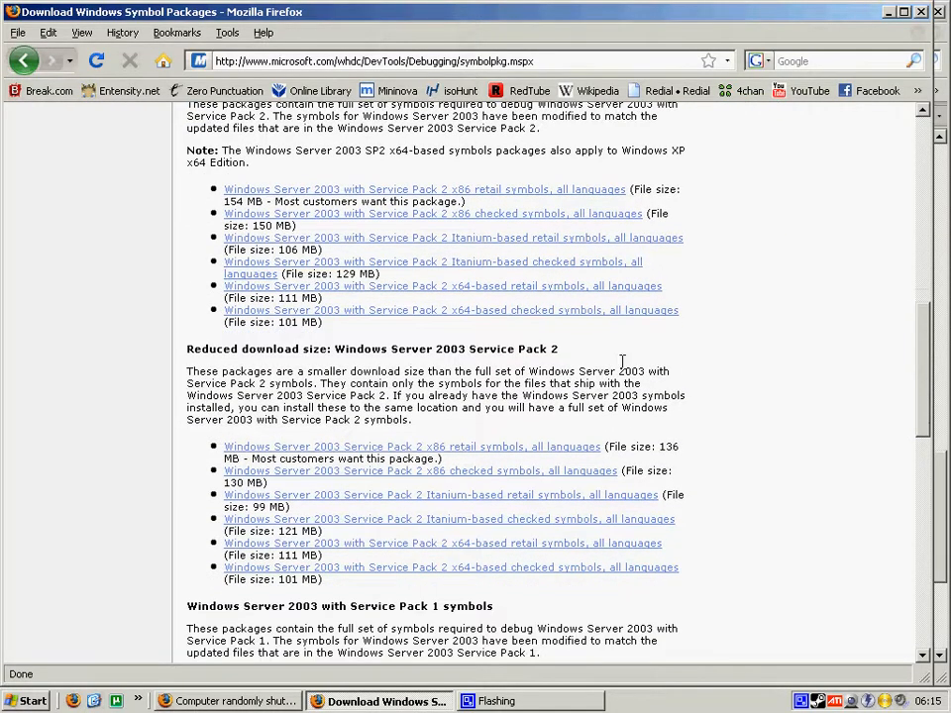
pyautogui.scroll(-3)
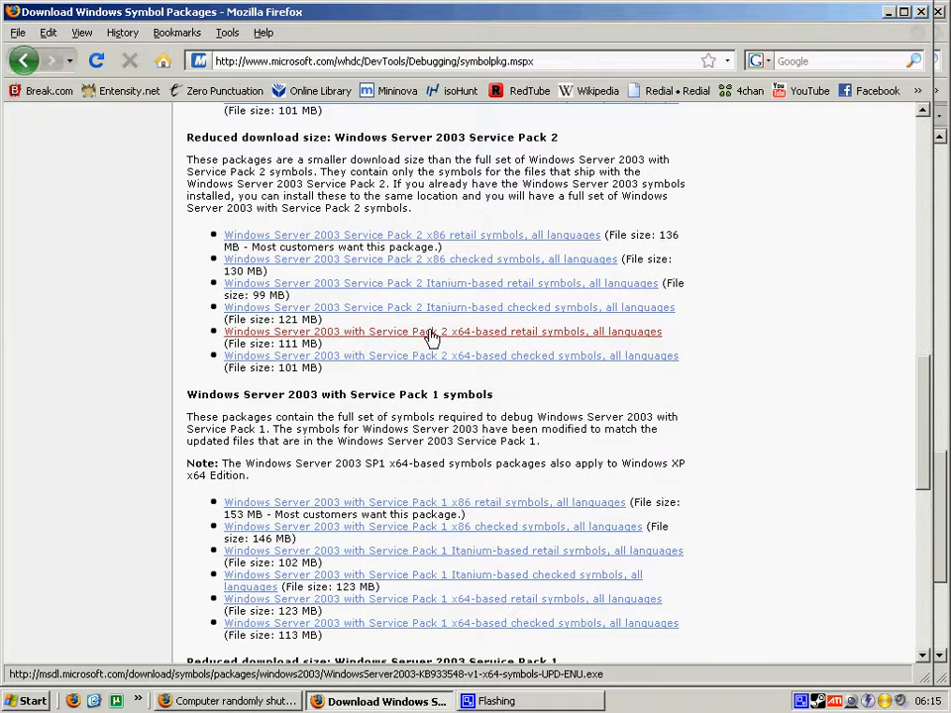
pyautogui.scroll(3)
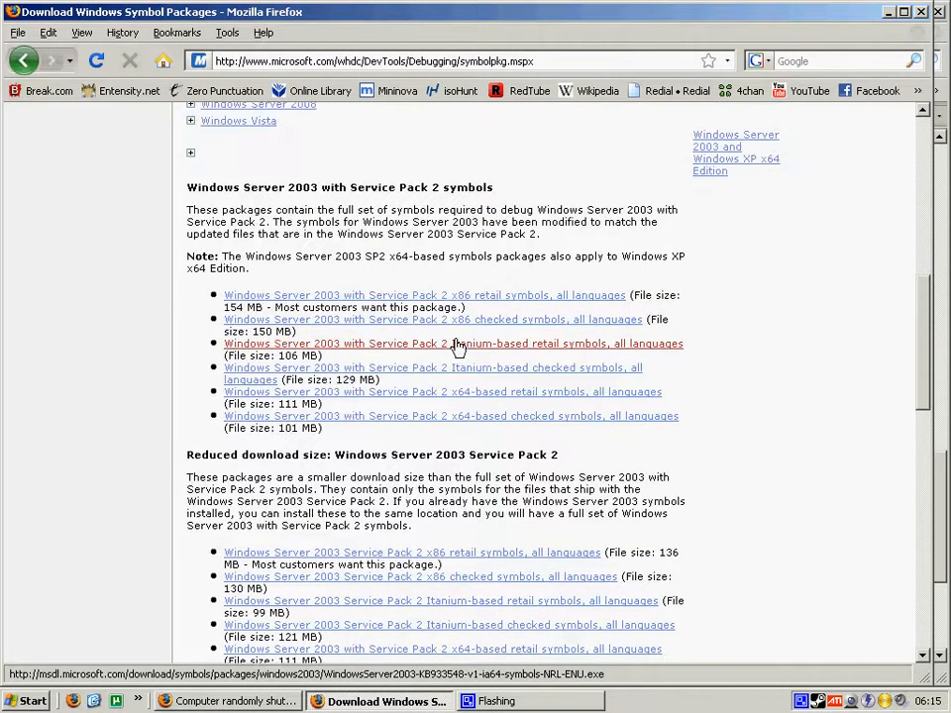
pyautogui.scroll(3)
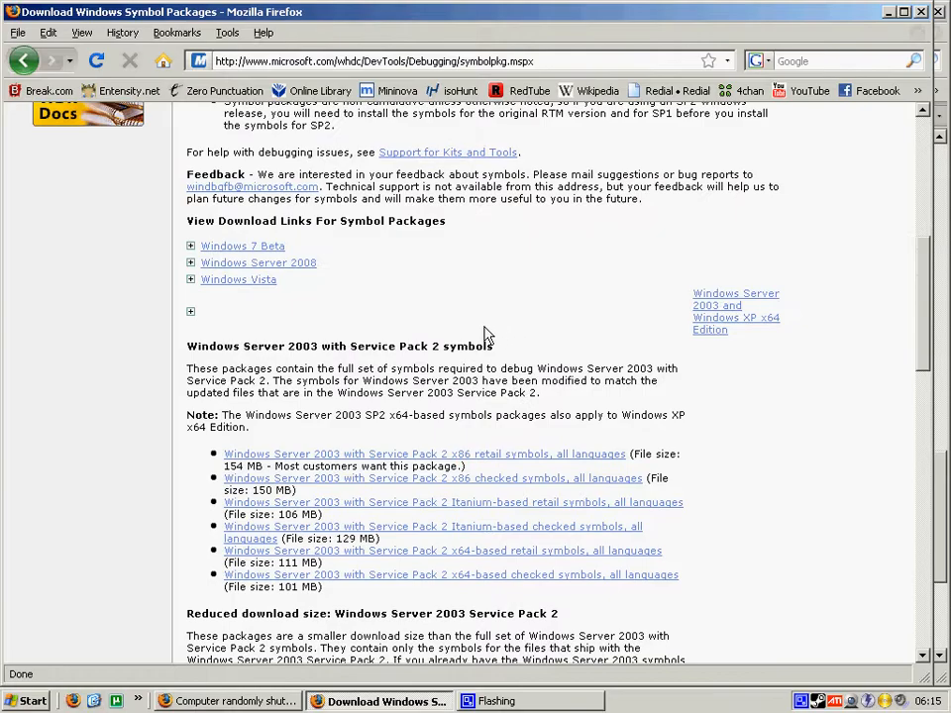
pyautogui.scroll(-3)
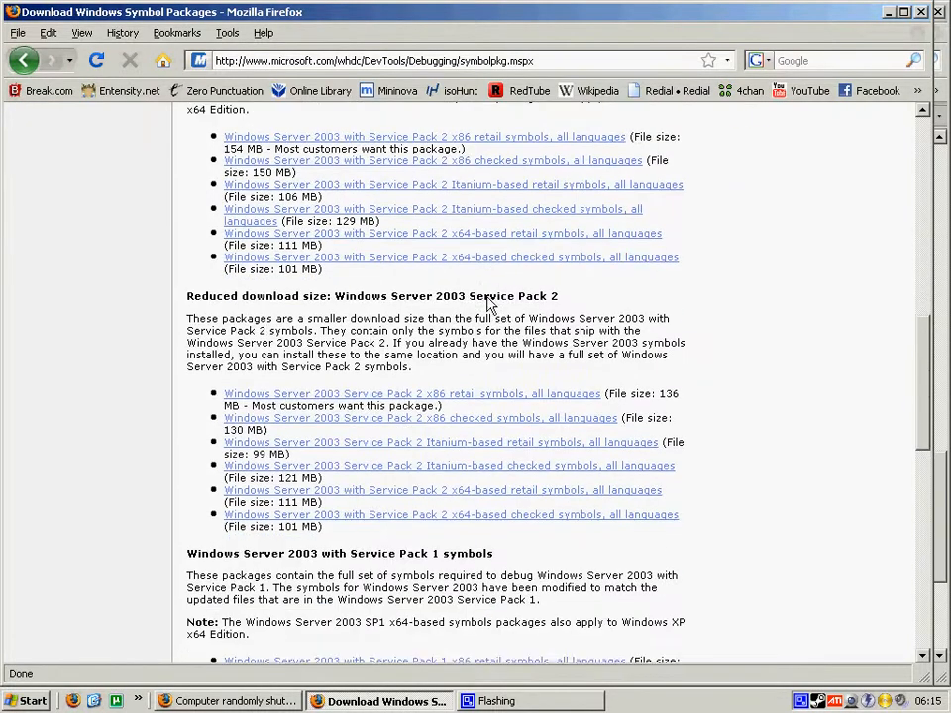
pyautogui.scroll(-3)
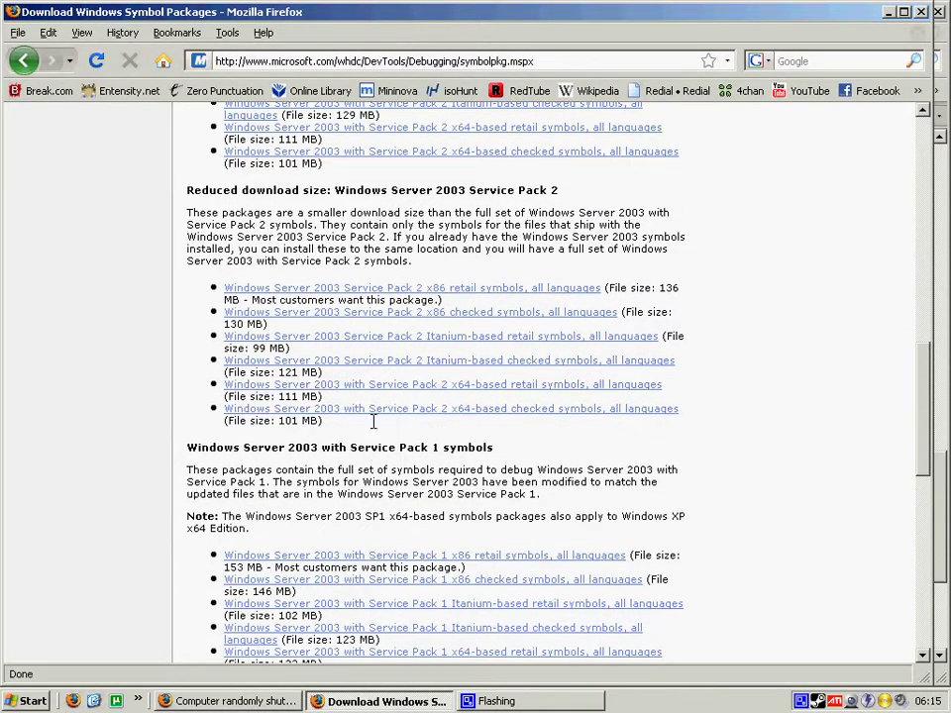
pyautogui.moveTo(382, 391)
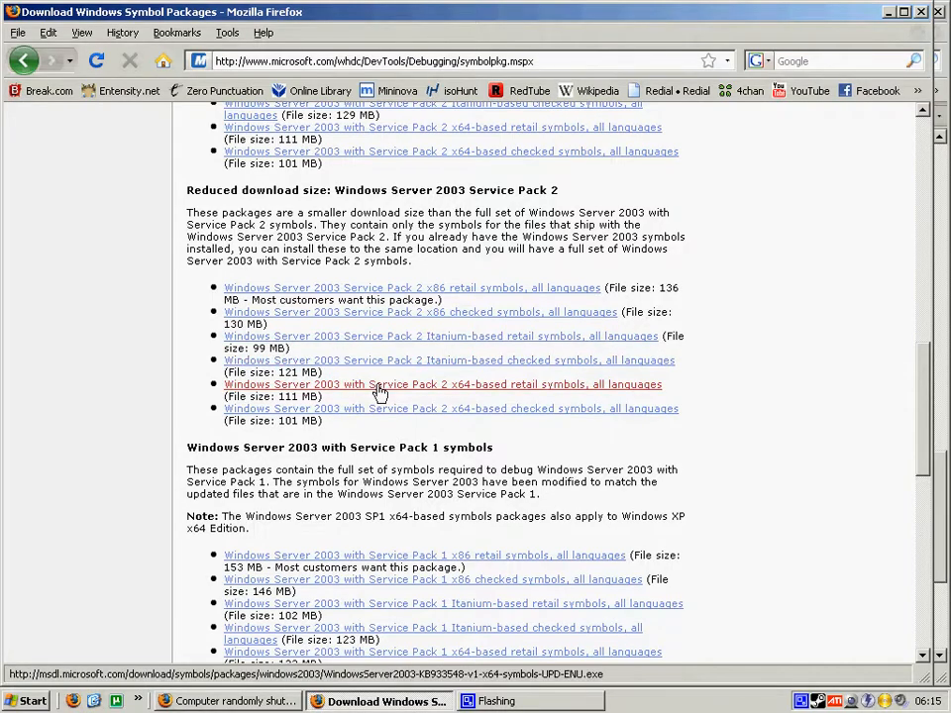
pyautogui.moveTo(385, 397)
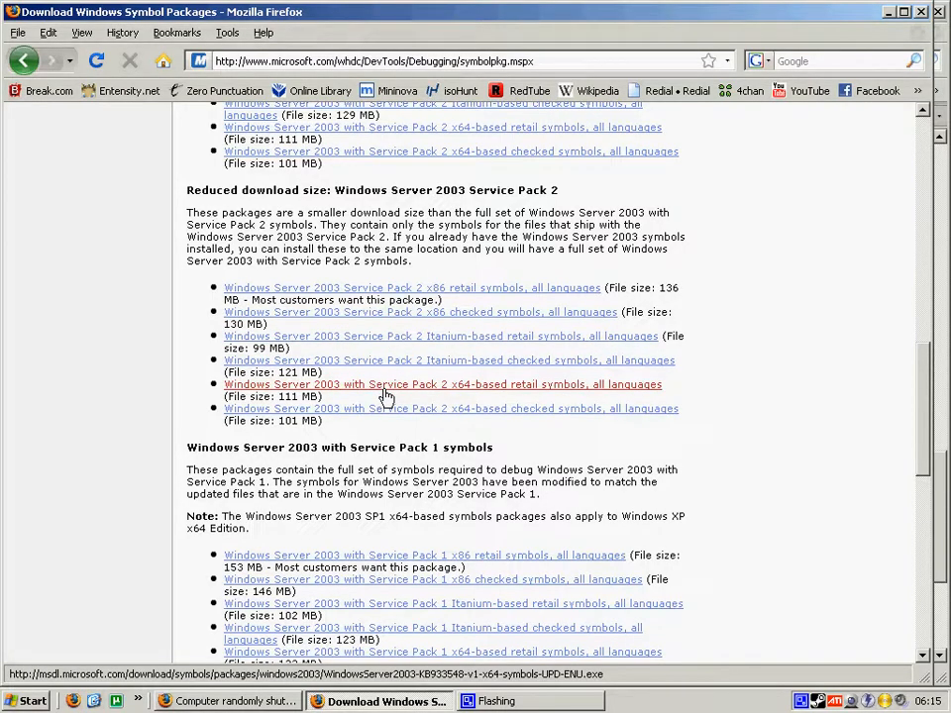
pyautogui.scroll(3)
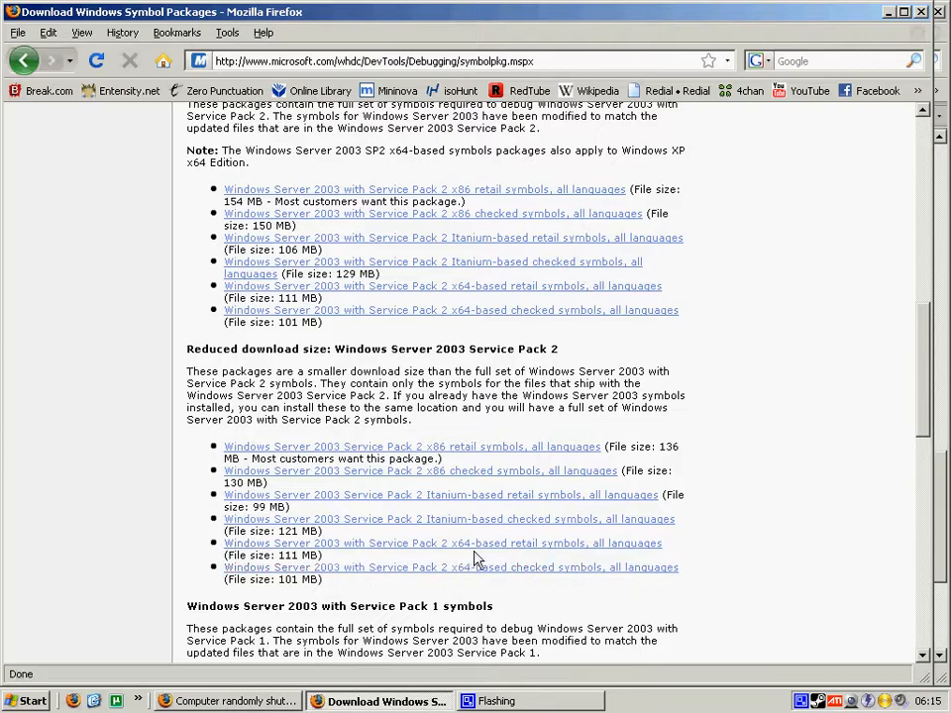
pyautogui.moveTo(443, 543)
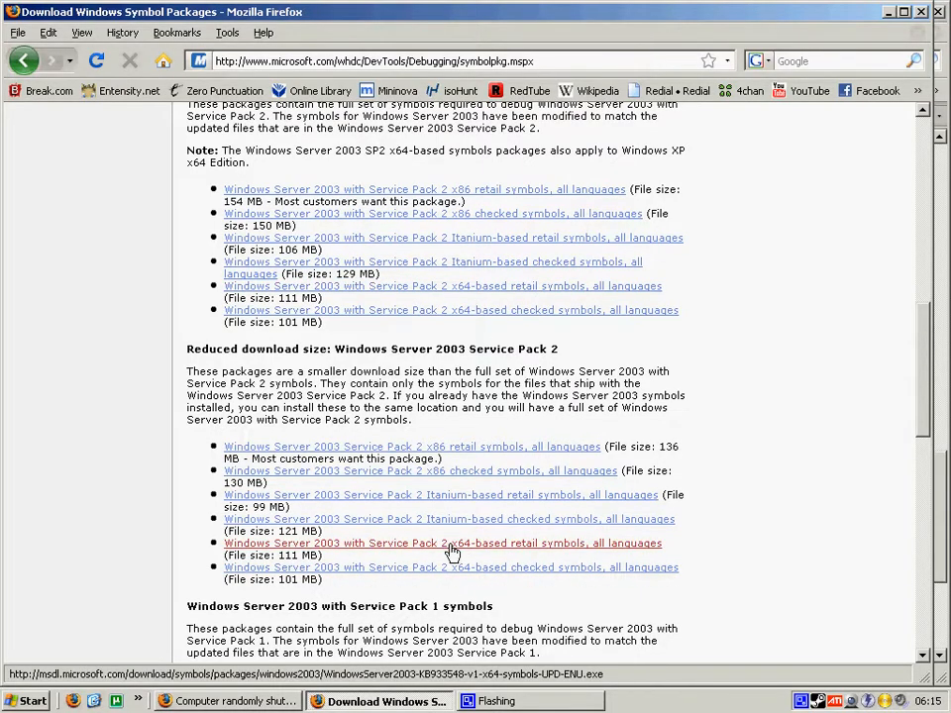
pyautogui.scroll(3)
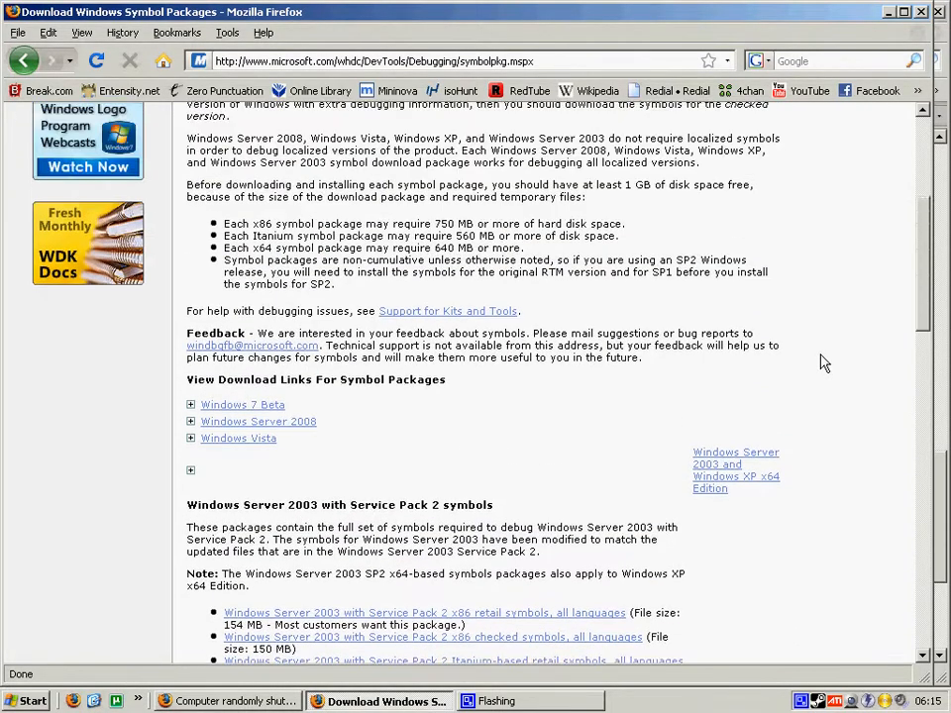
pyautogui.scroll(-3)
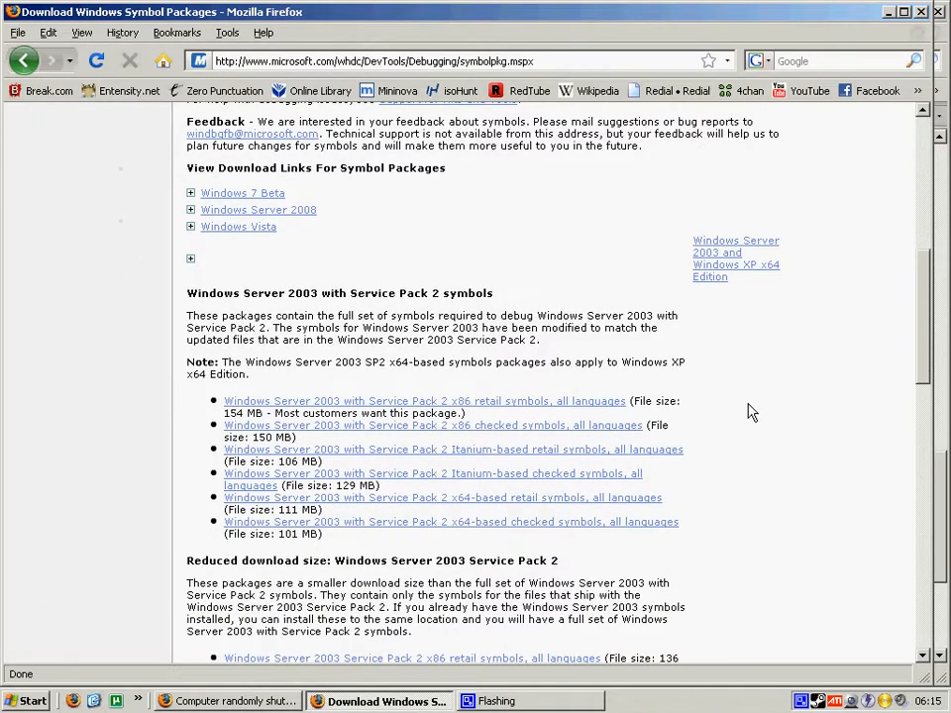
pyautogui.scroll(-3)
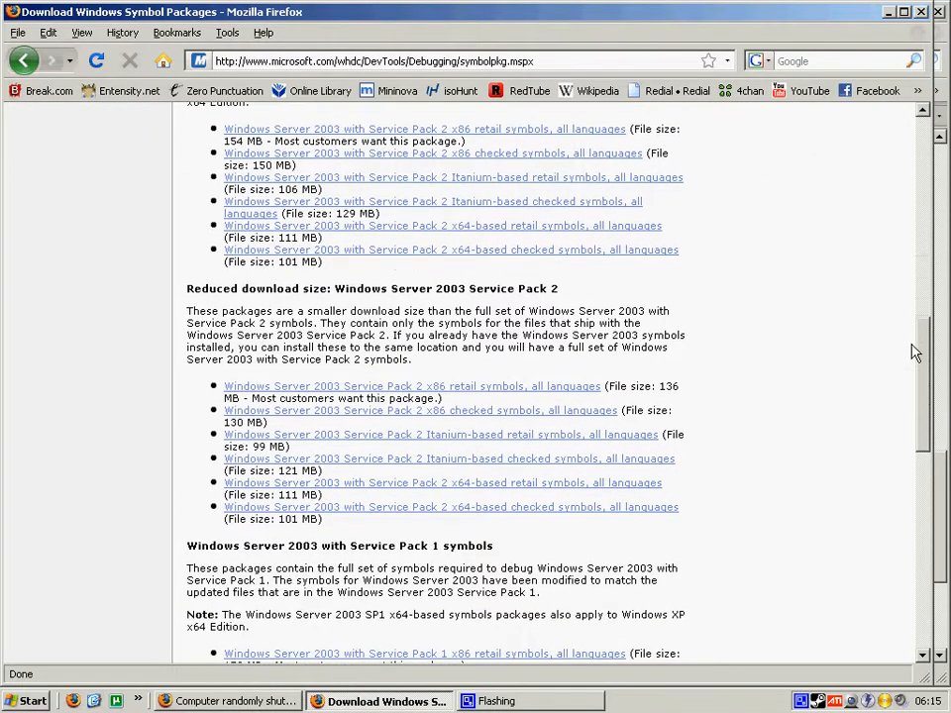
pyautogui.moveTo(402, 482)
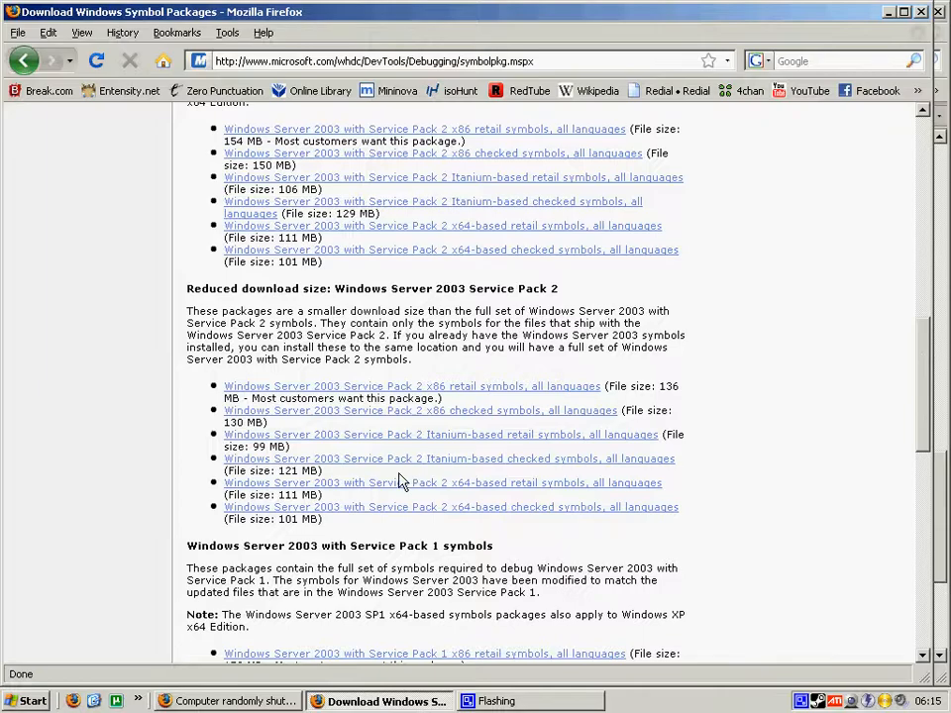
pyautogui.moveTo(809, 256)
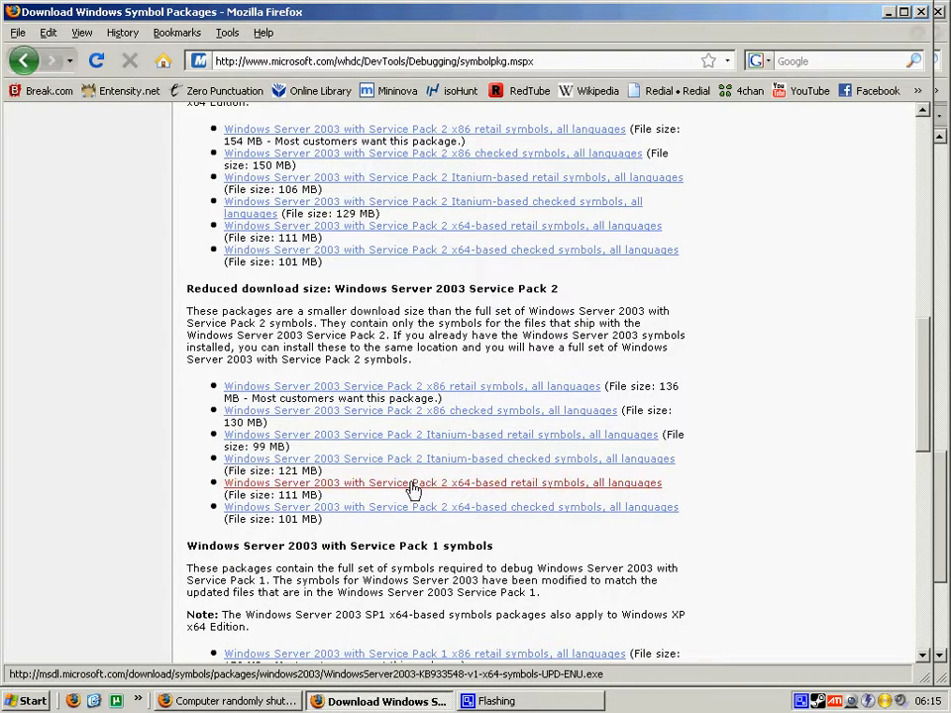
pyautogui.moveTo(510, 486)
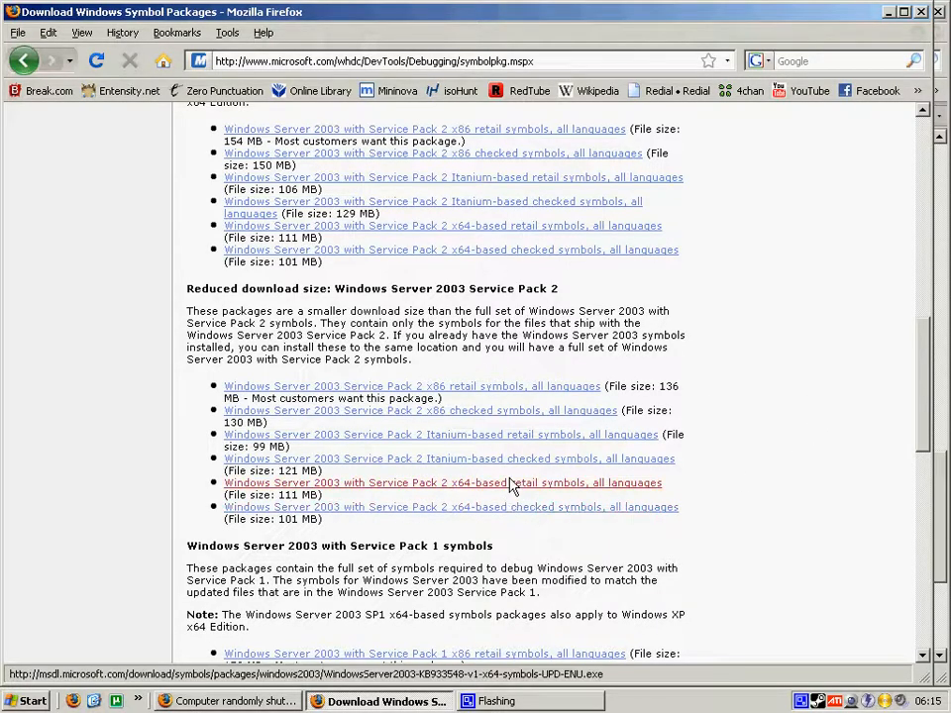
pyautogui.scroll(3)
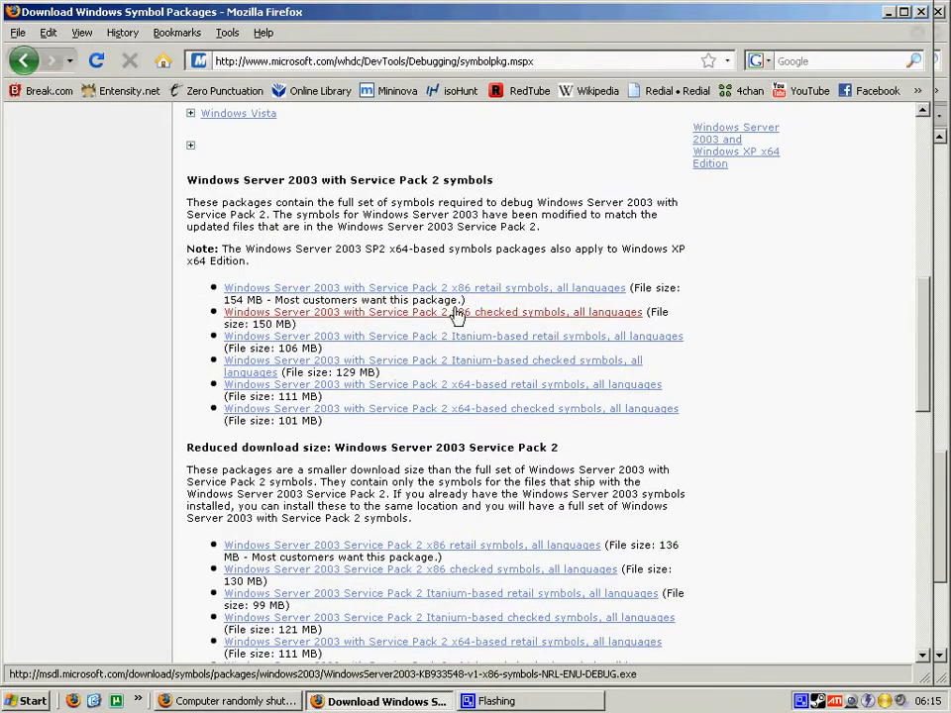
pyautogui.scroll(3)
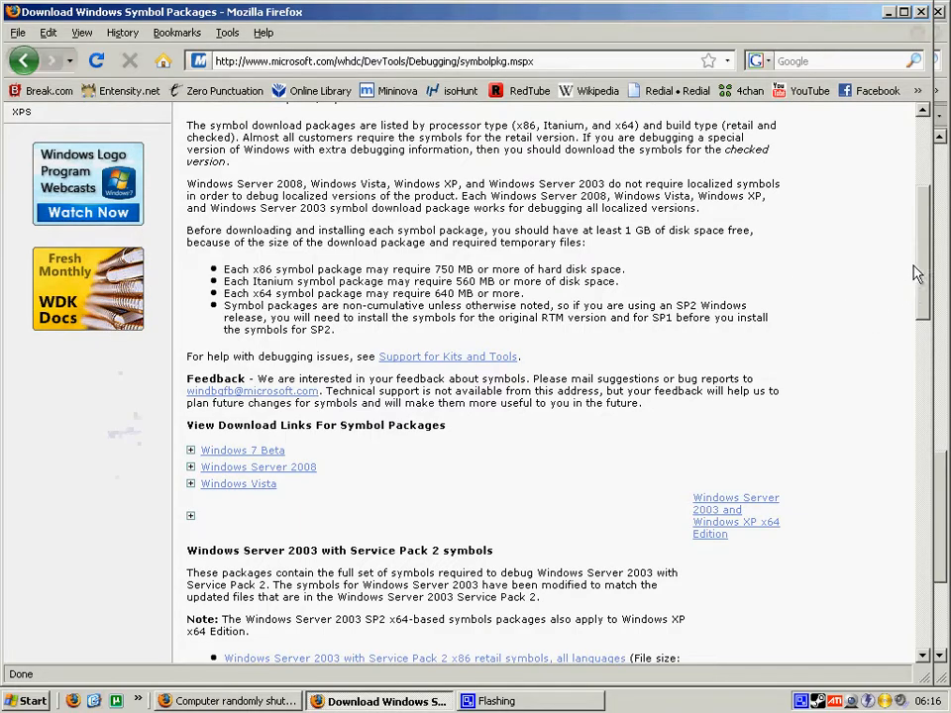
pyautogui.scroll(-3)
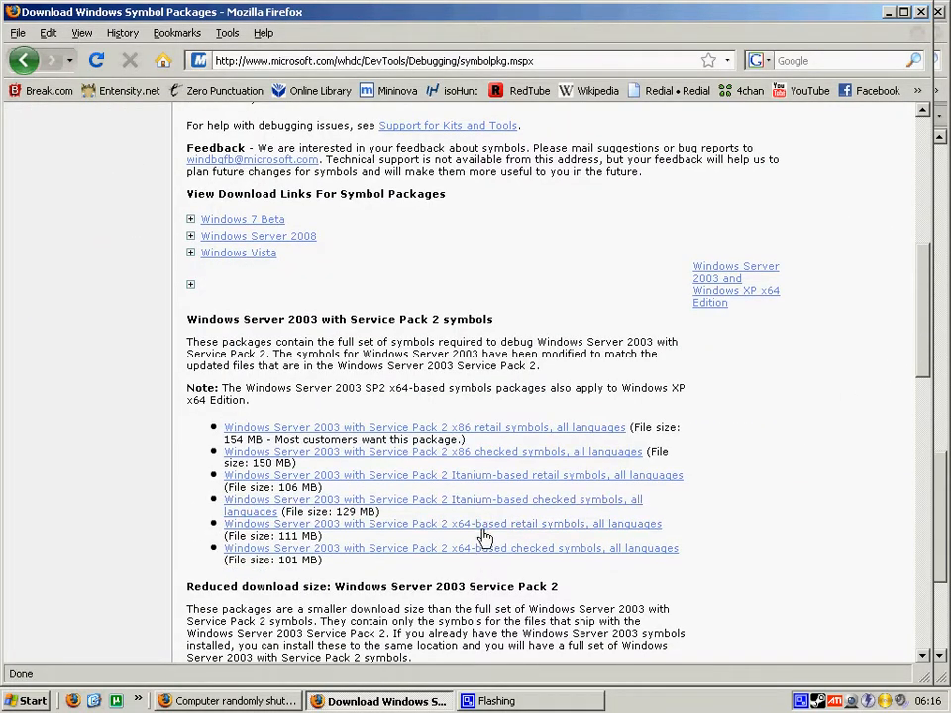
pyautogui.moveTo(154, 293)
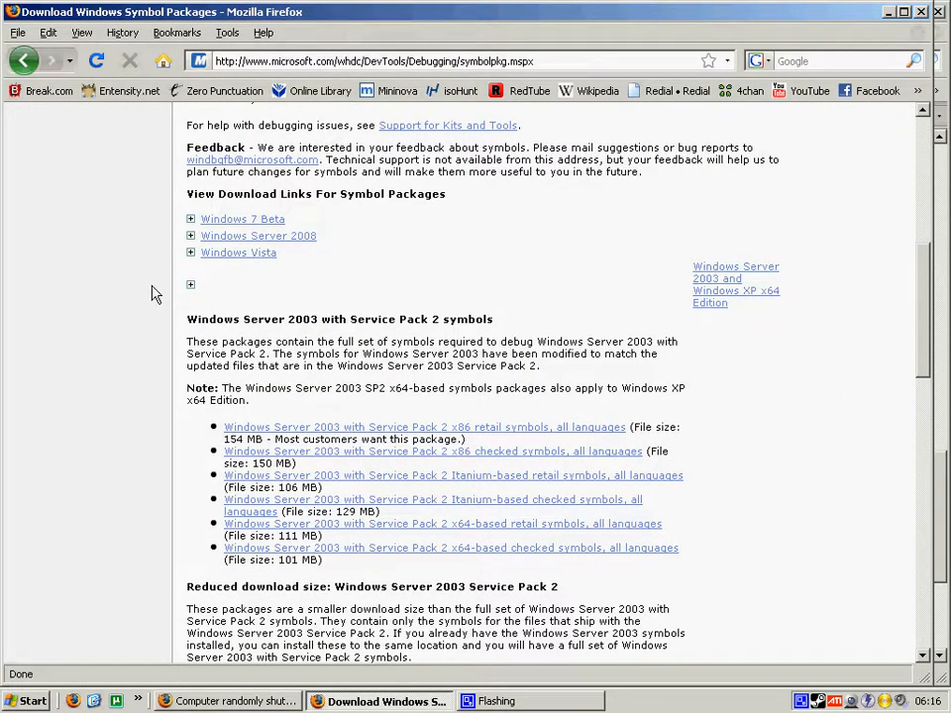
pyautogui.scroll(3)
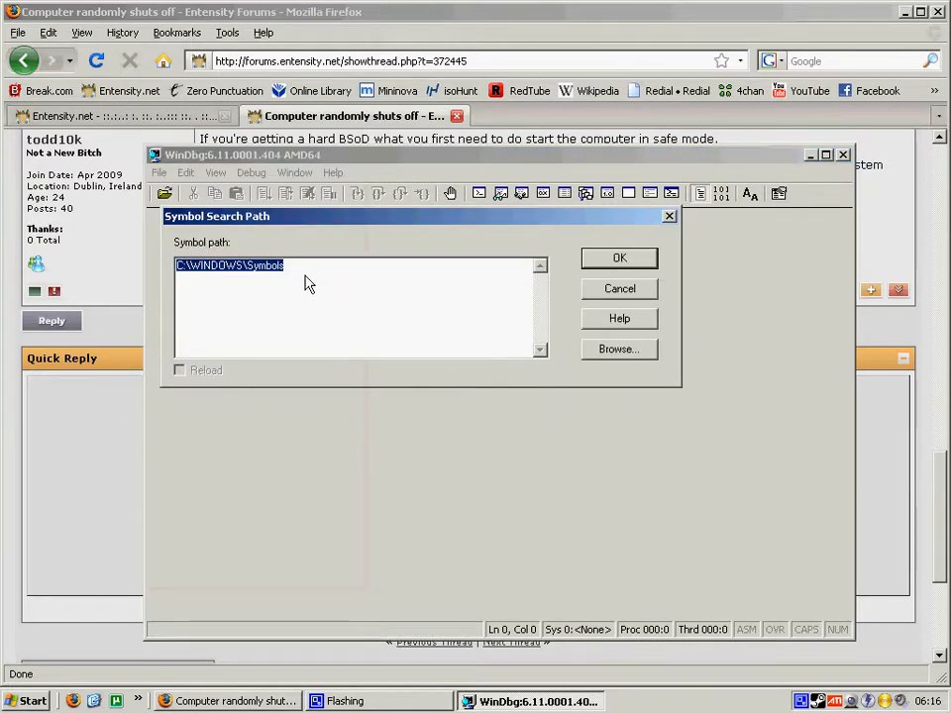
pyautogui.moveTo(319, 314)
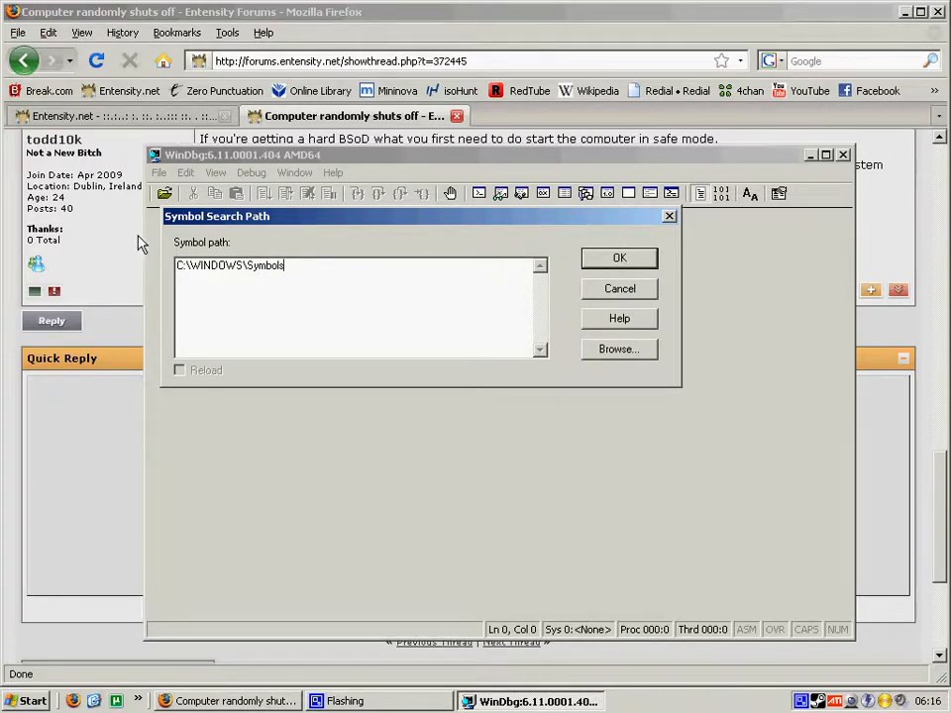
# Accept C:\WINDOWS\Symbols as the symbol path and look through the Window and File menus.
pyautogui.click(618, 257)
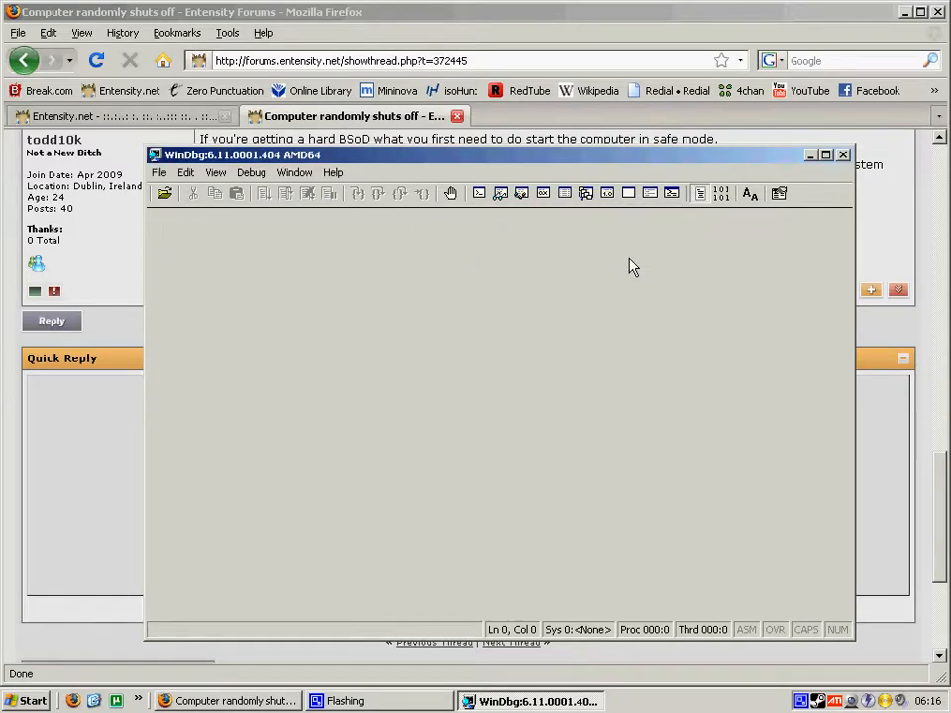
pyautogui.click(294, 173)
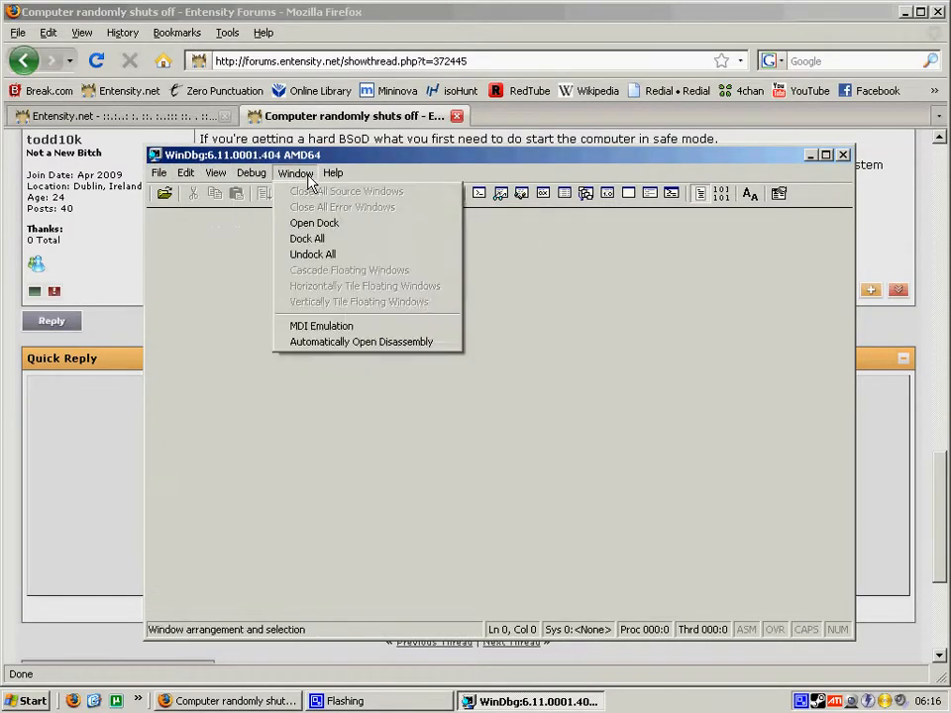
pyautogui.click(159, 173)
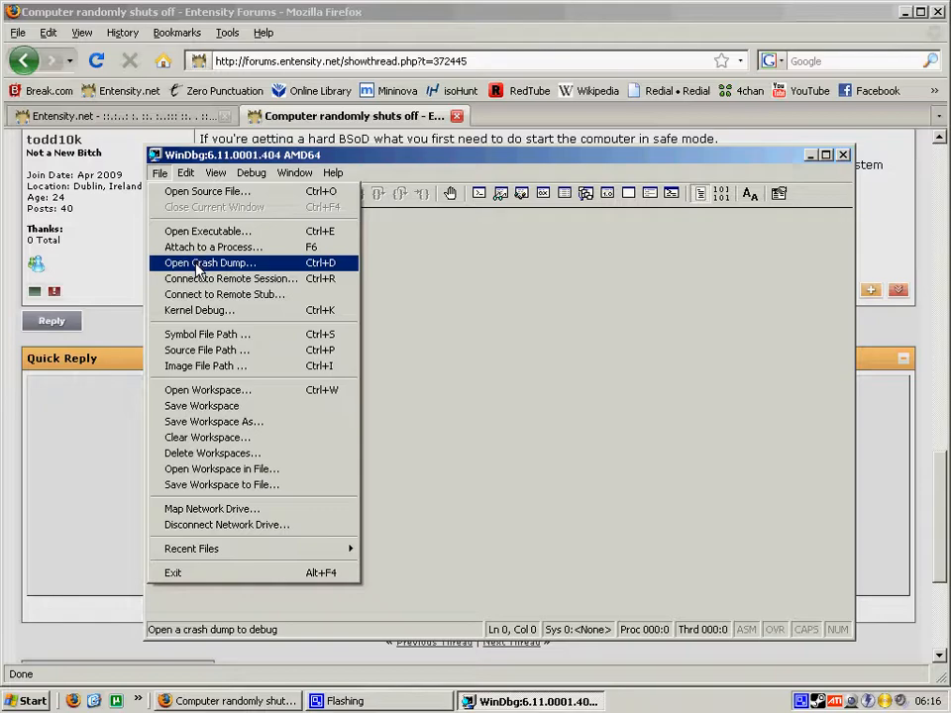
# Load C:\WINDOWS\MEMORY.DMP as a crash dump and suppress the workspace-save prompt.
pyautogui.click(209, 262)
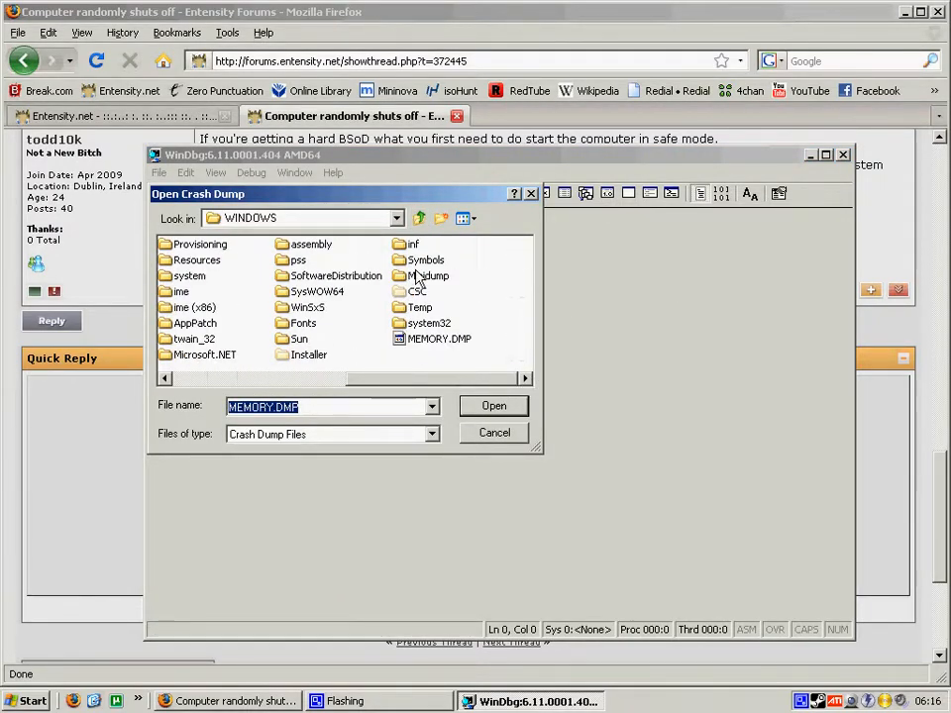
pyautogui.click(439, 339)
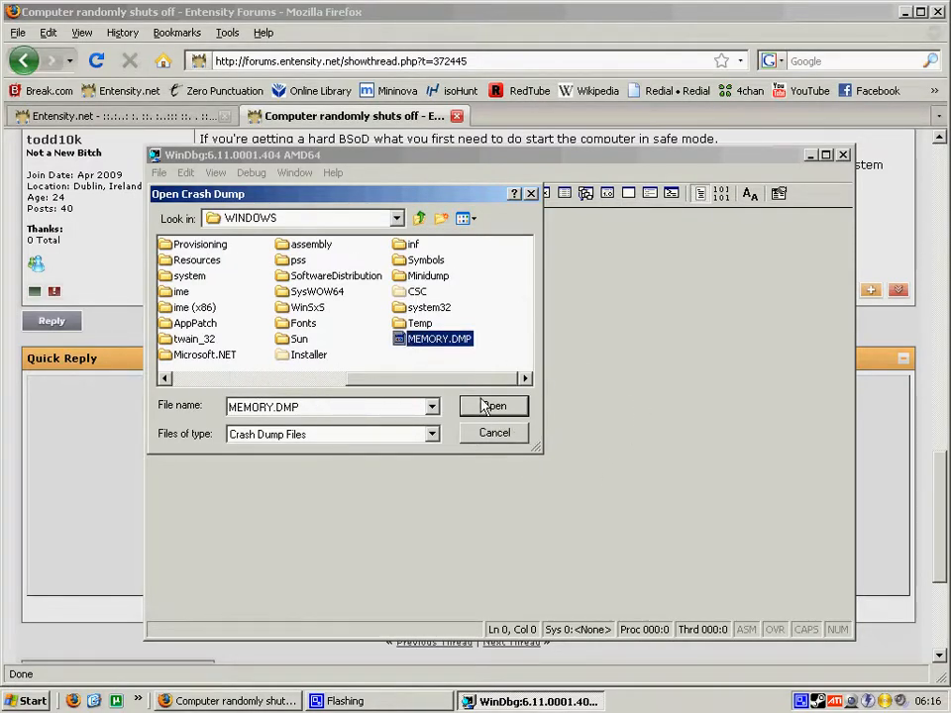
pyautogui.click(494, 407)
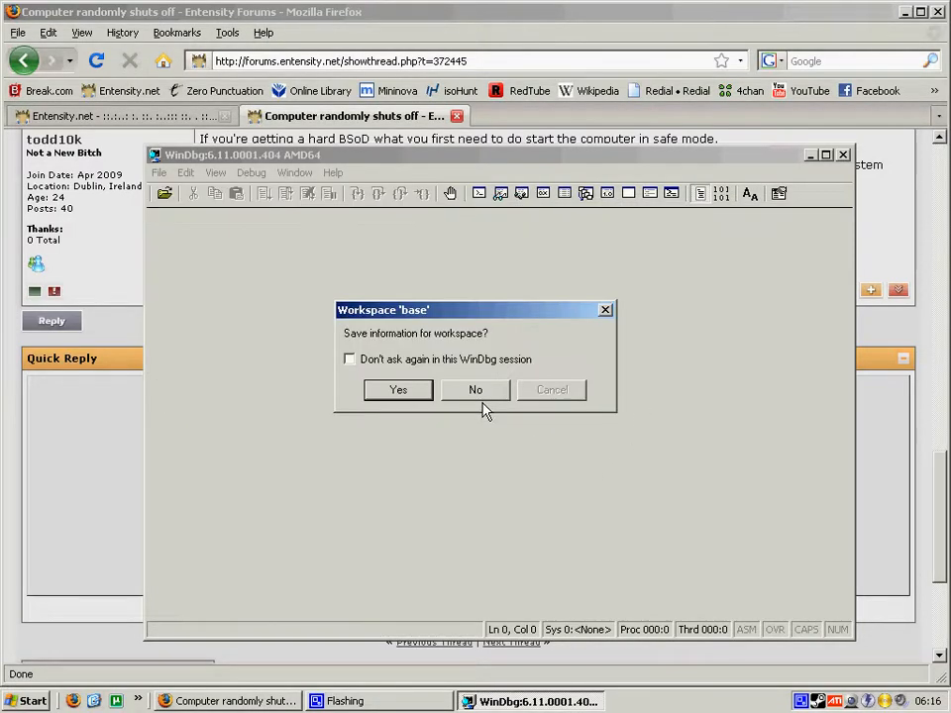
pyautogui.click(349, 359)
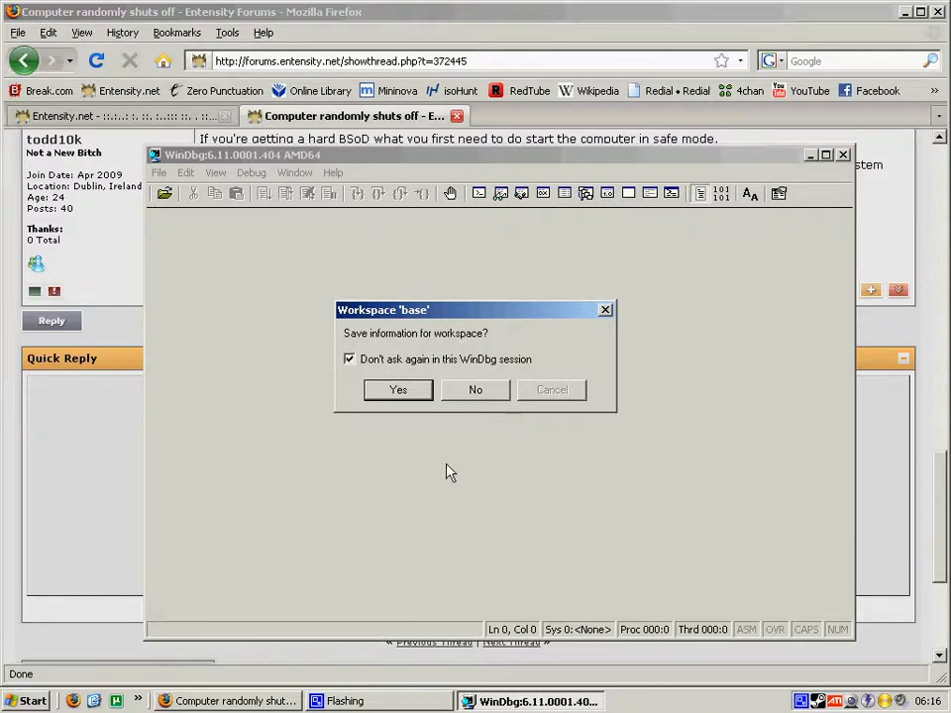
pyautogui.click(475, 390)
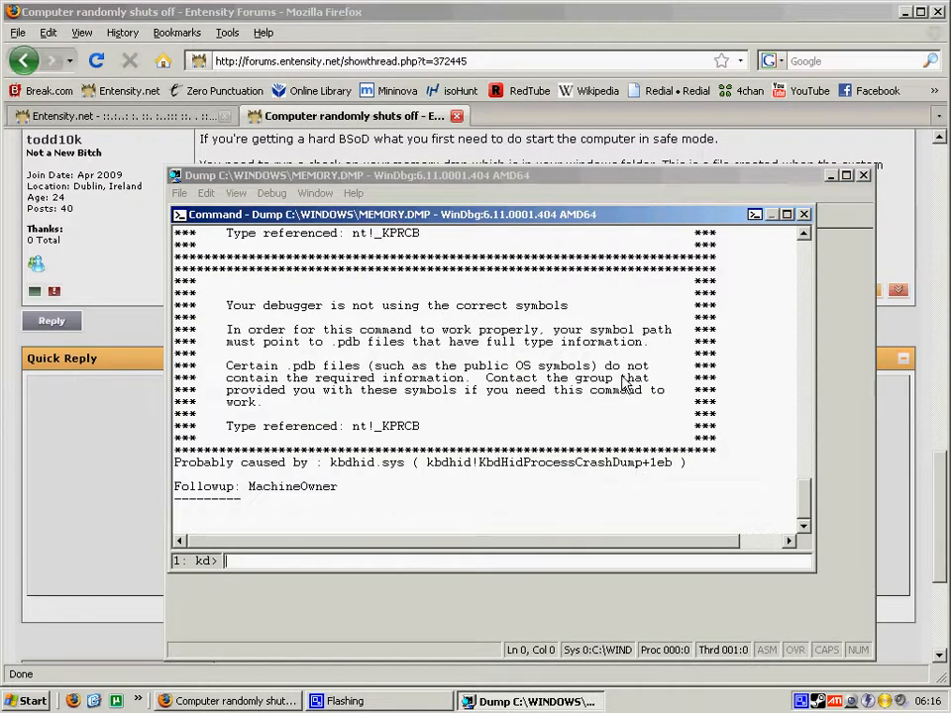
pyautogui.moveTo(226, 292); pyautogui.dragTo(666, 389)
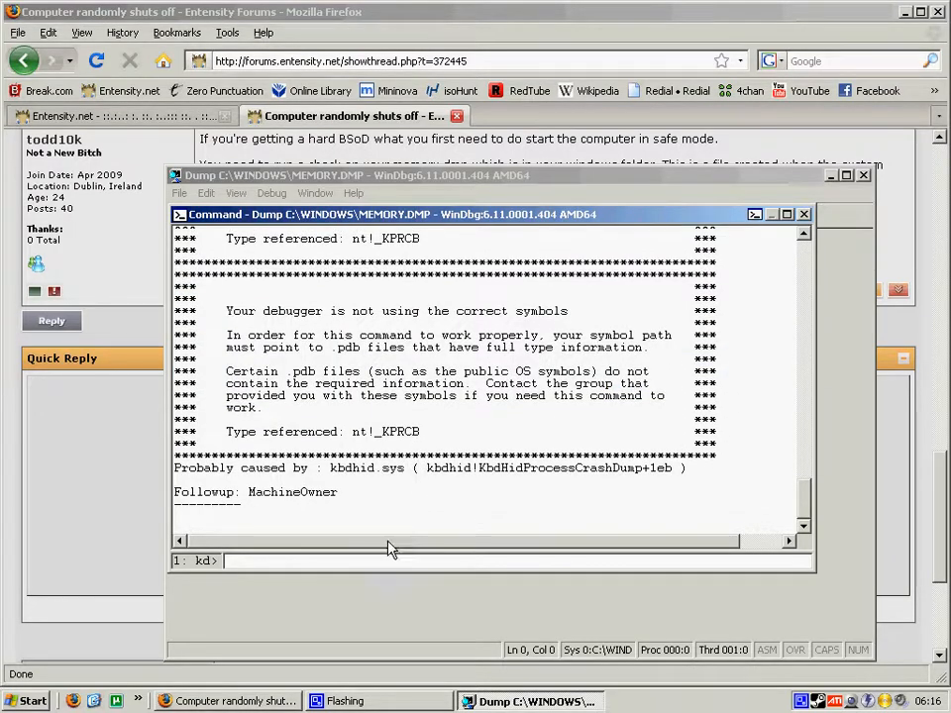
pyautogui.moveTo(466, 383)
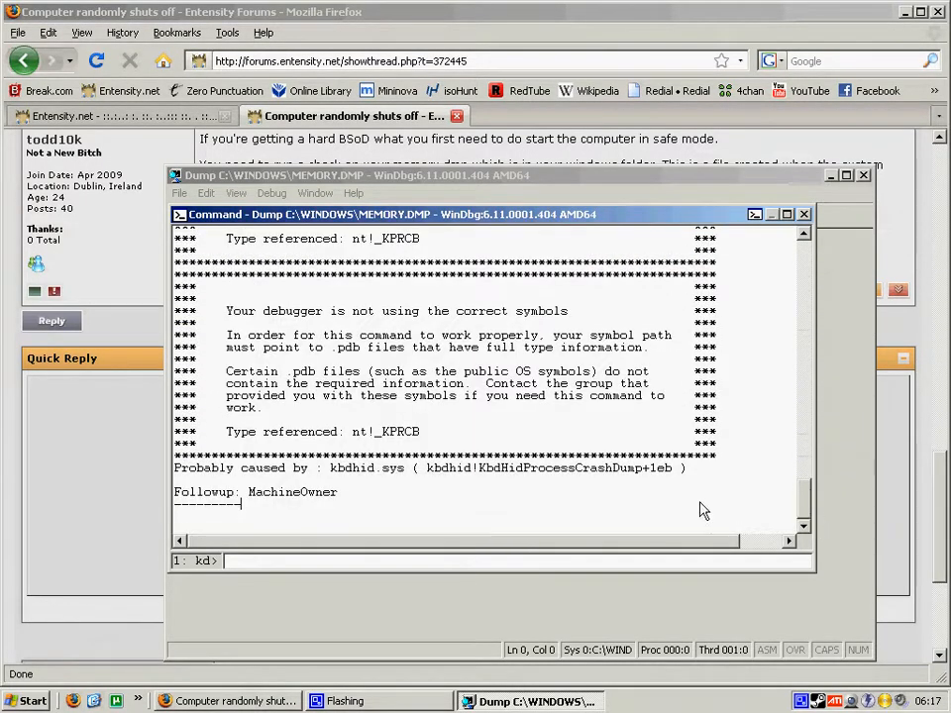
pyautogui.moveTo(341, 481)
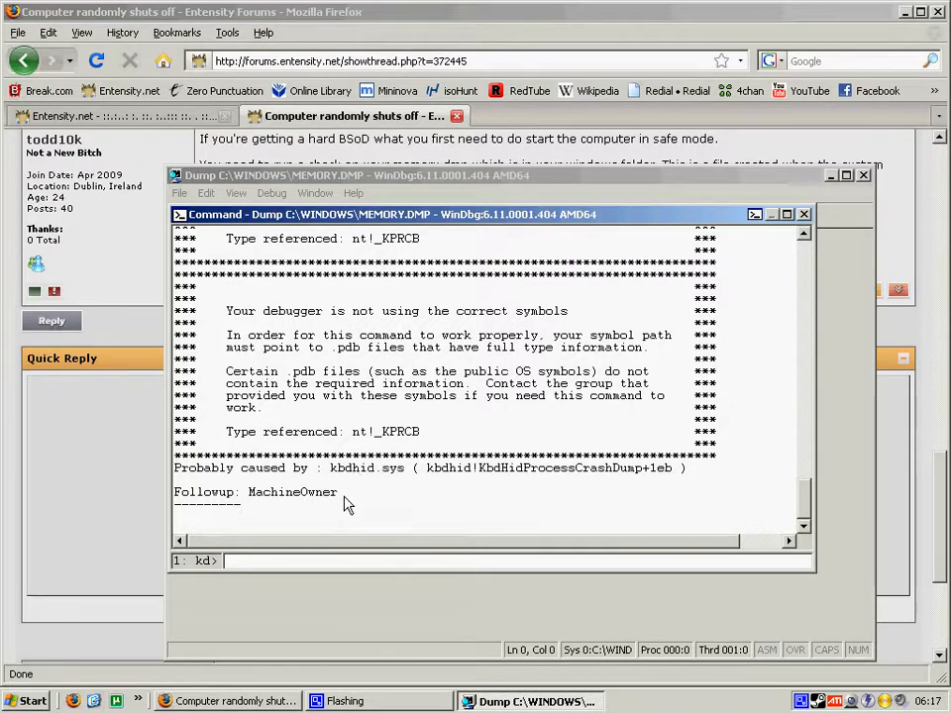
pyautogui.moveTo(421, 469)
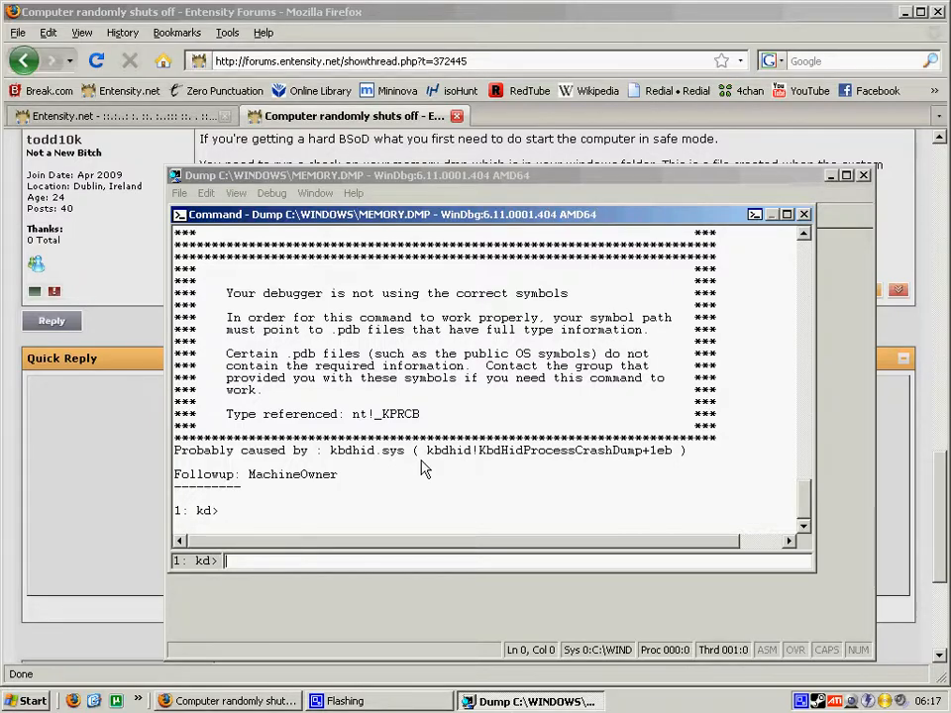
pyautogui.moveTo(330, 456)
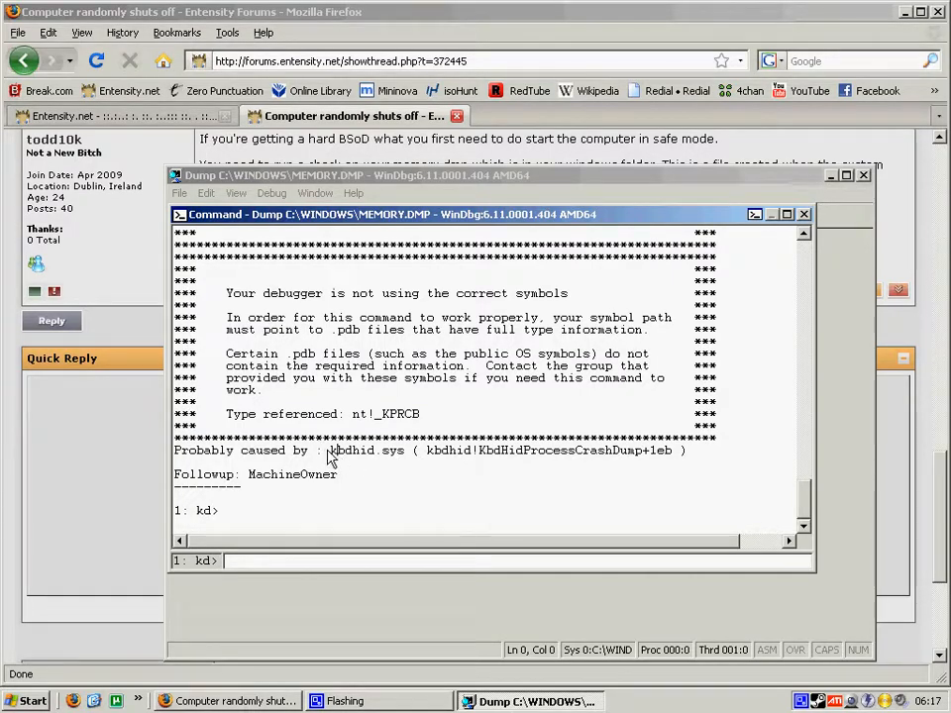
pyautogui.doubleClick(366, 449)
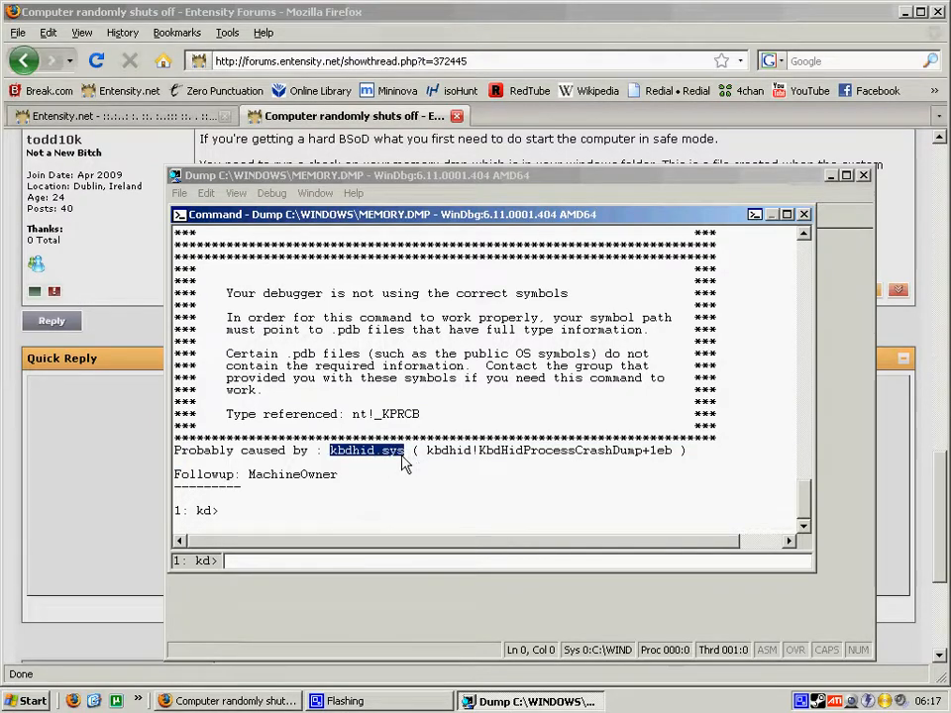
pyautogui.moveTo(359, 500)
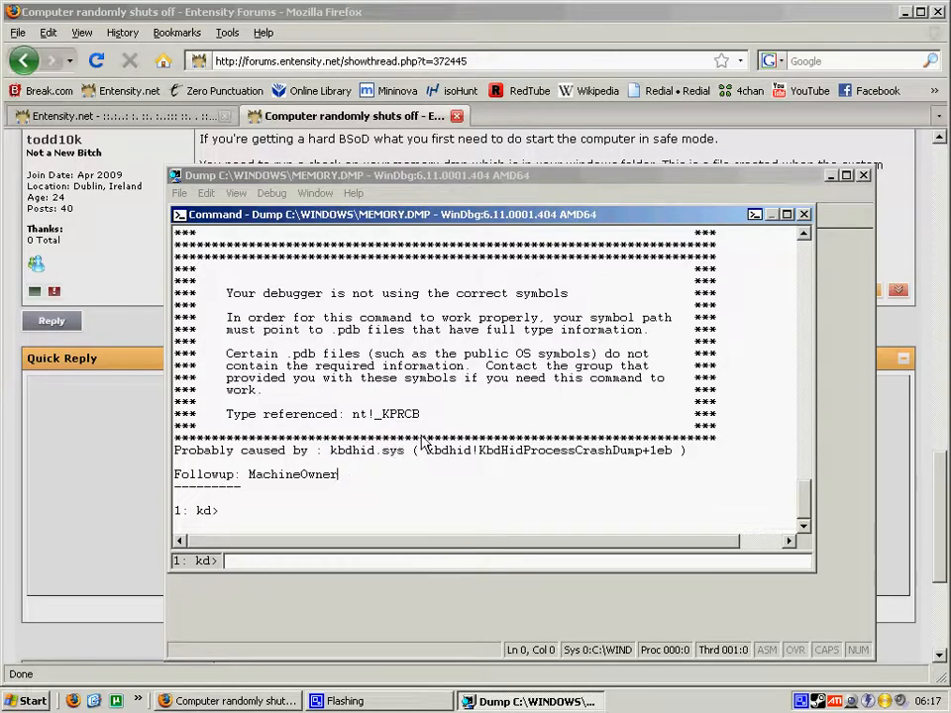
pyautogui.moveTo(513, 347)
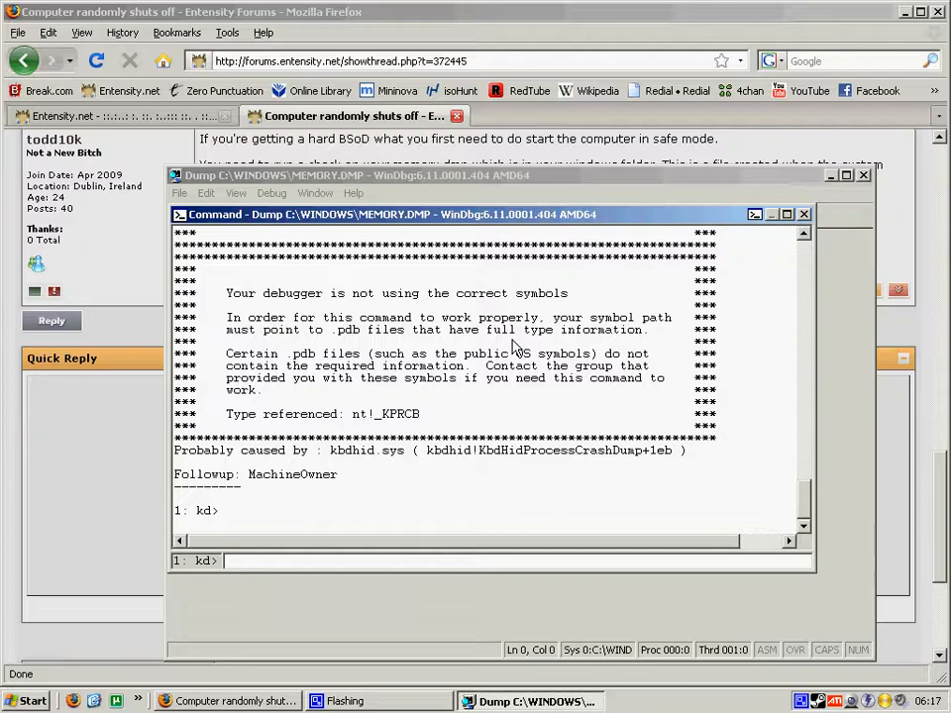
pyautogui.moveTo(182, 454)
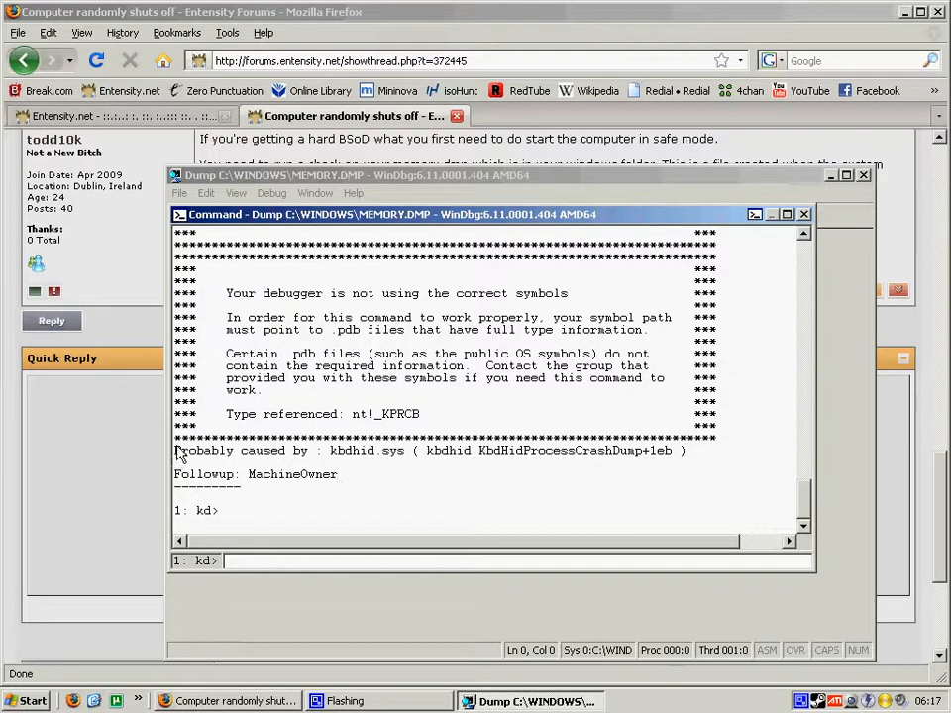
# Scroll through the !analyze -v output and highlight kbdhid.sys beside IMAGE_NAME.
pyautogui.scroll(-3)
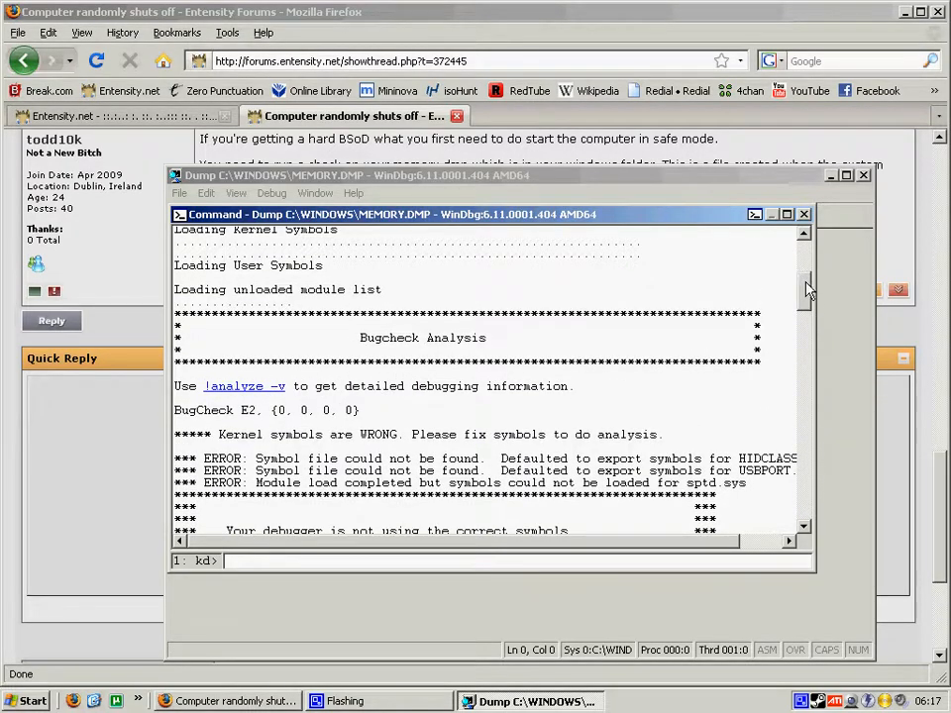
pyautogui.scroll(-3)
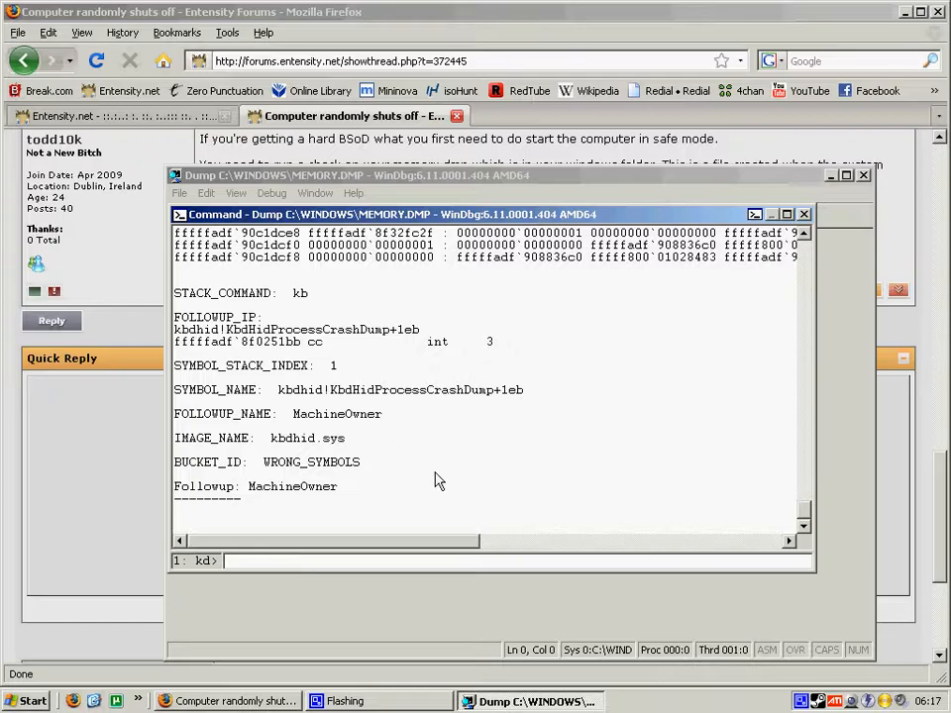
pyautogui.doubleClick(297, 461)
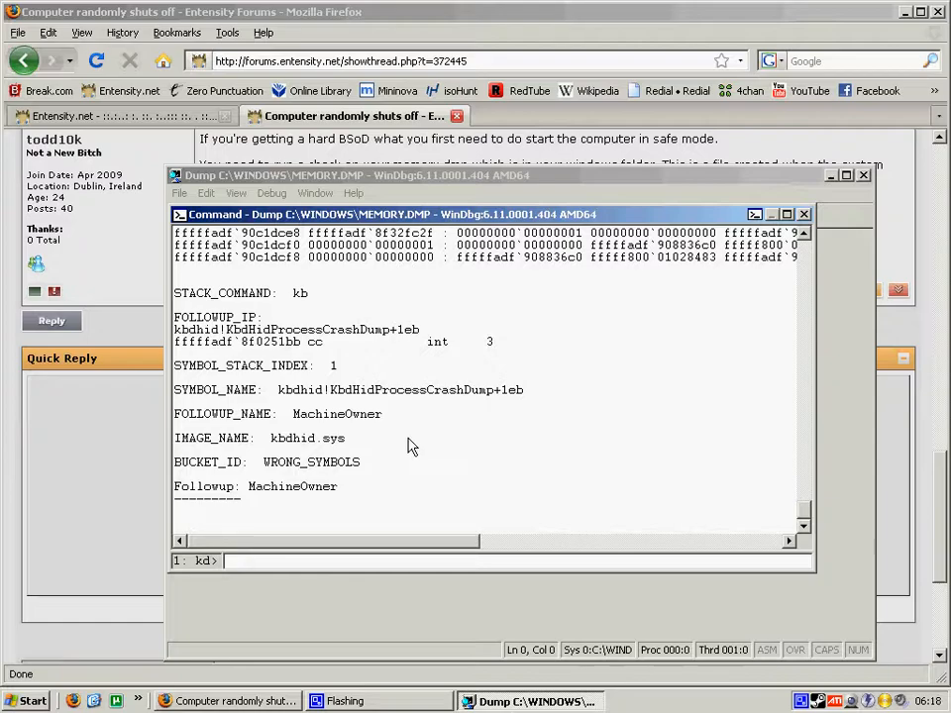
pyautogui.doubleClick(307, 438)
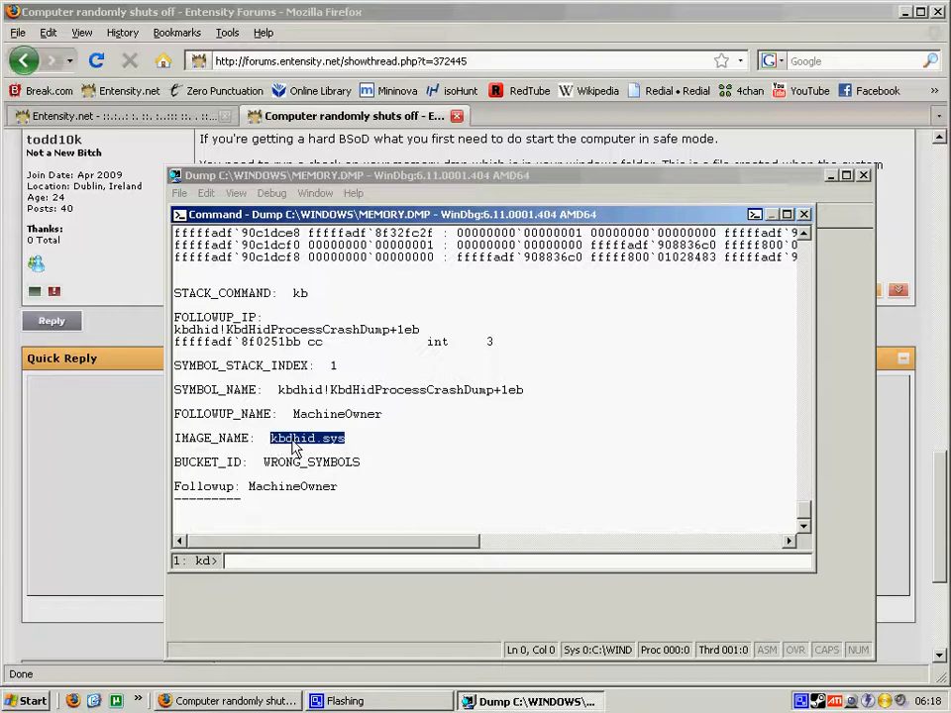
pyautogui.moveTo(463, 367)
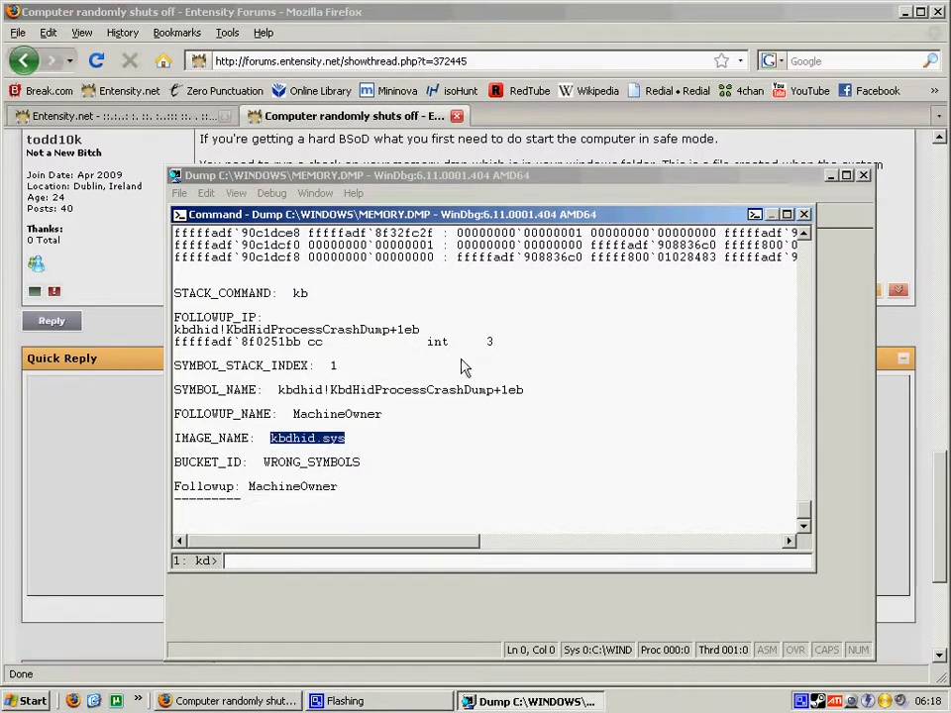
pyautogui.moveTo(352, 443)
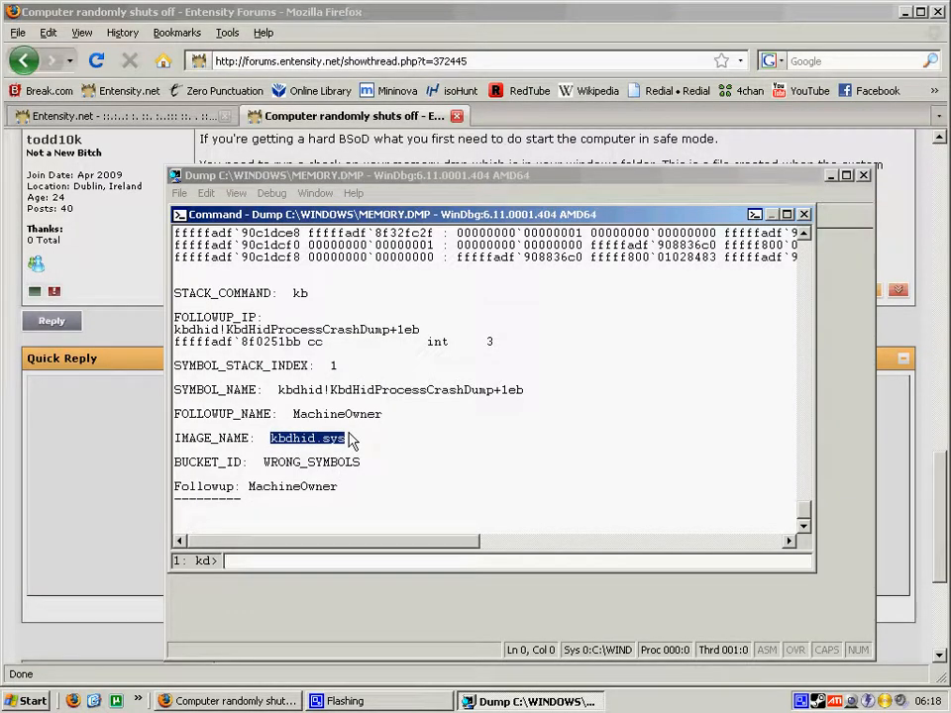
# Enter the driver names ati_mag121.sys and nv4dsp.dll on the kd> command line.
pyautogui.write('ati_mag')
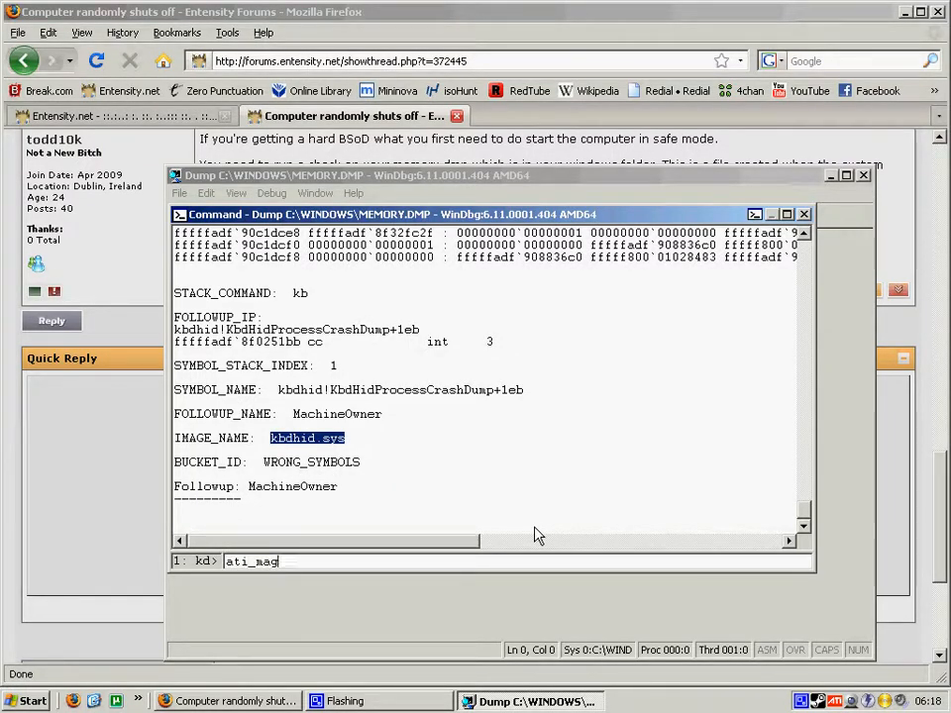
pyautogui.write('121')
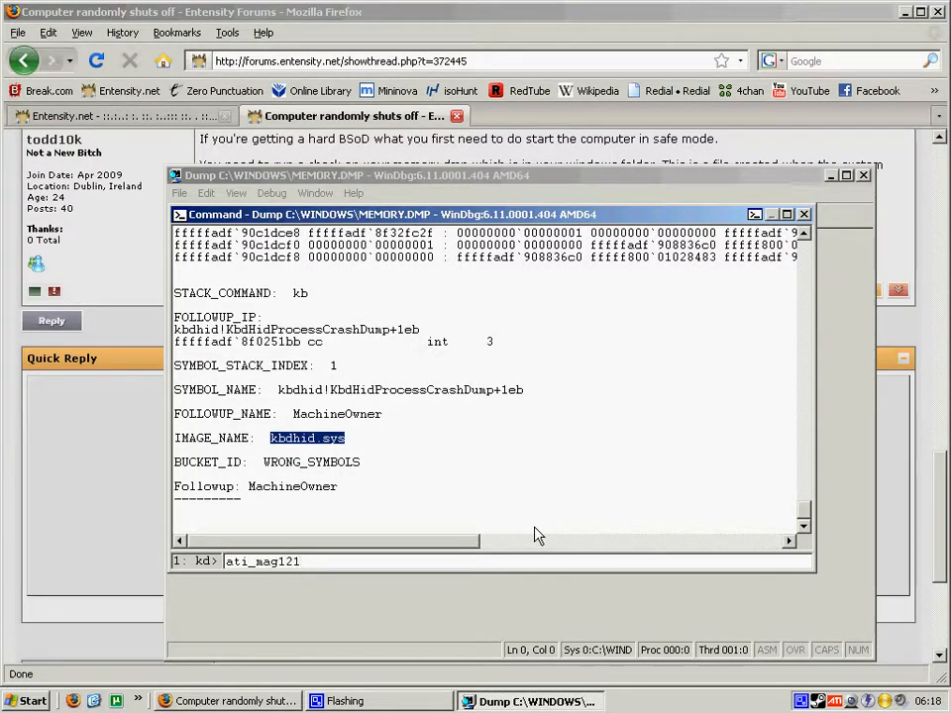
pyautogui.write('.sys')
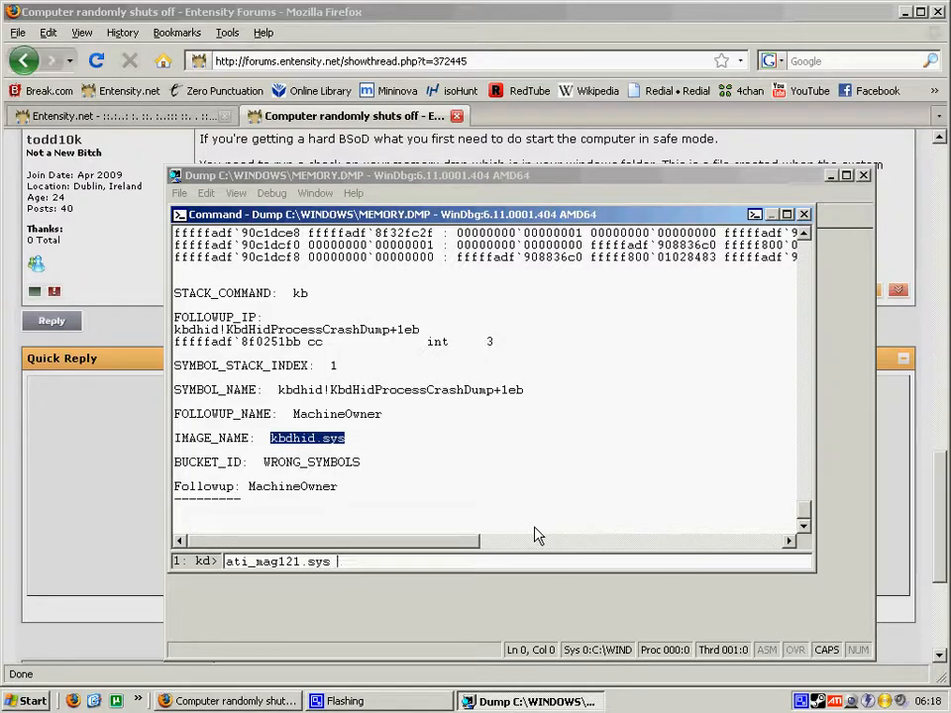
pyautogui.write('nv4d')
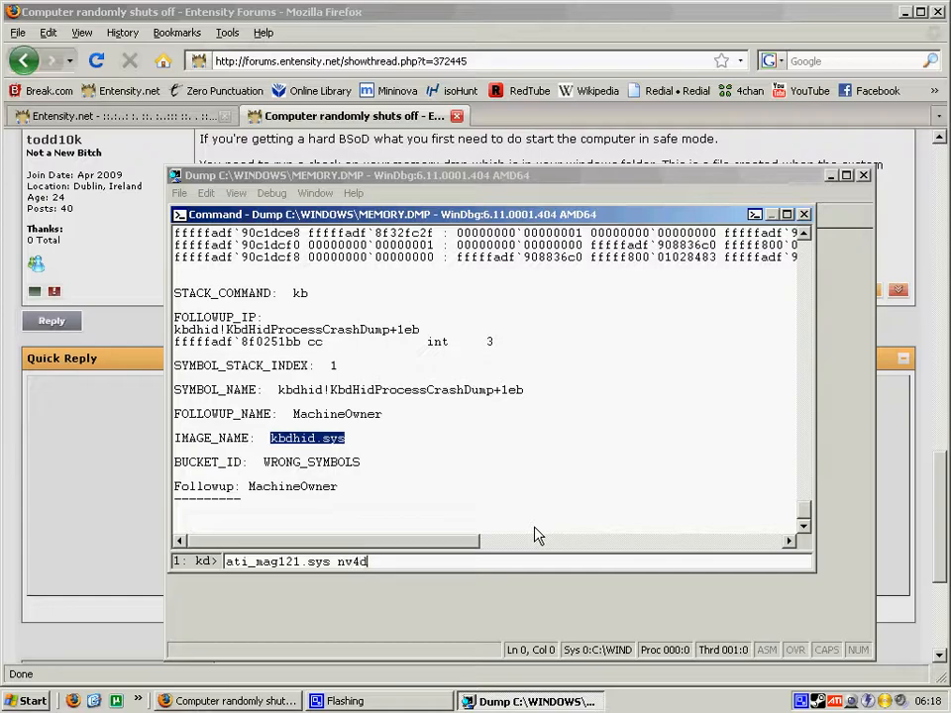
pyautogui.write('sp.dll')
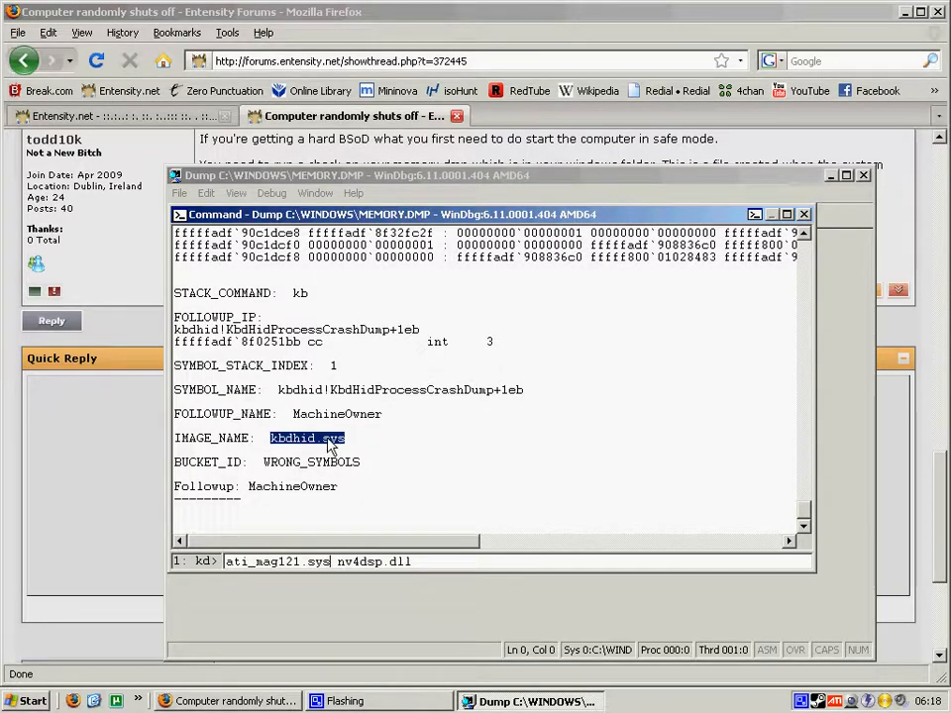
# Clear the kbdhid.sys highlight and add i821prt.sys to the typed driver list.
pyautogui.click(308, 438)
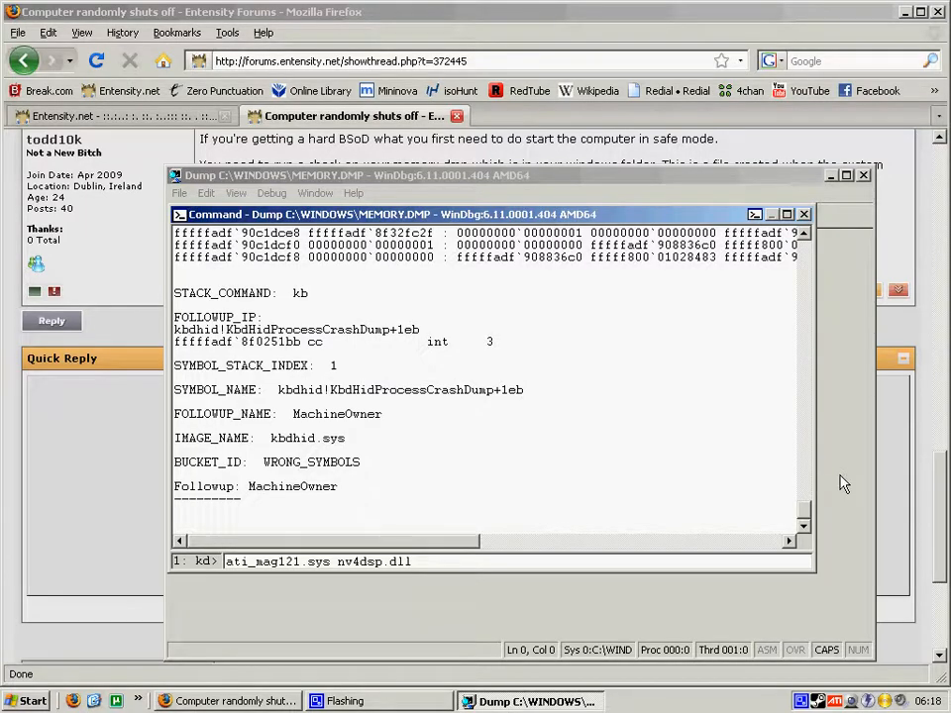
pyautogui.write('i')
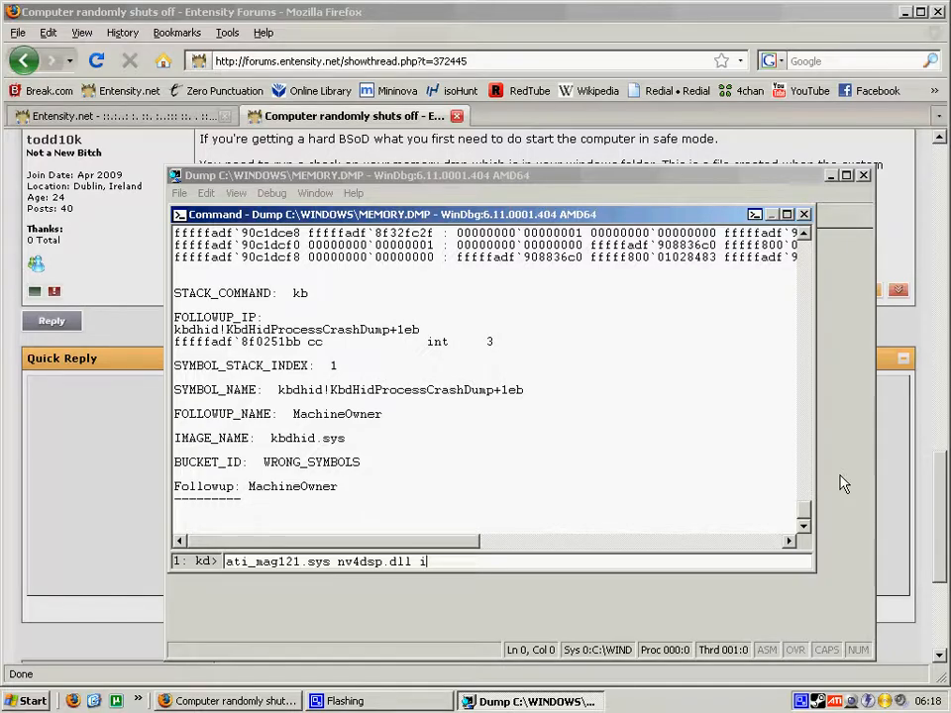
pyautogui.write('0821')
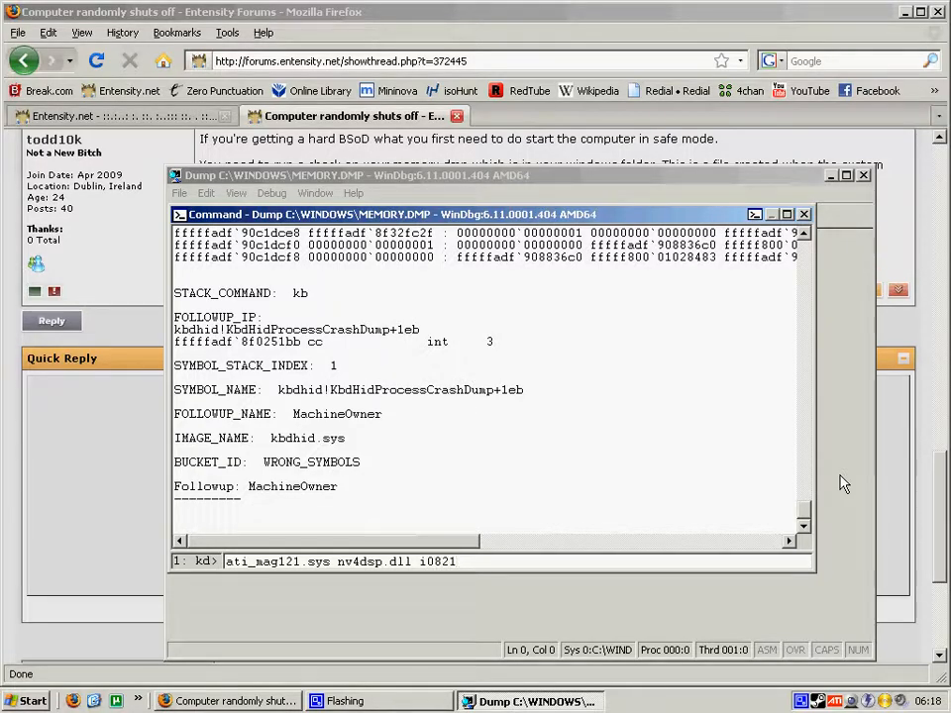
pyautogui.write('pry')
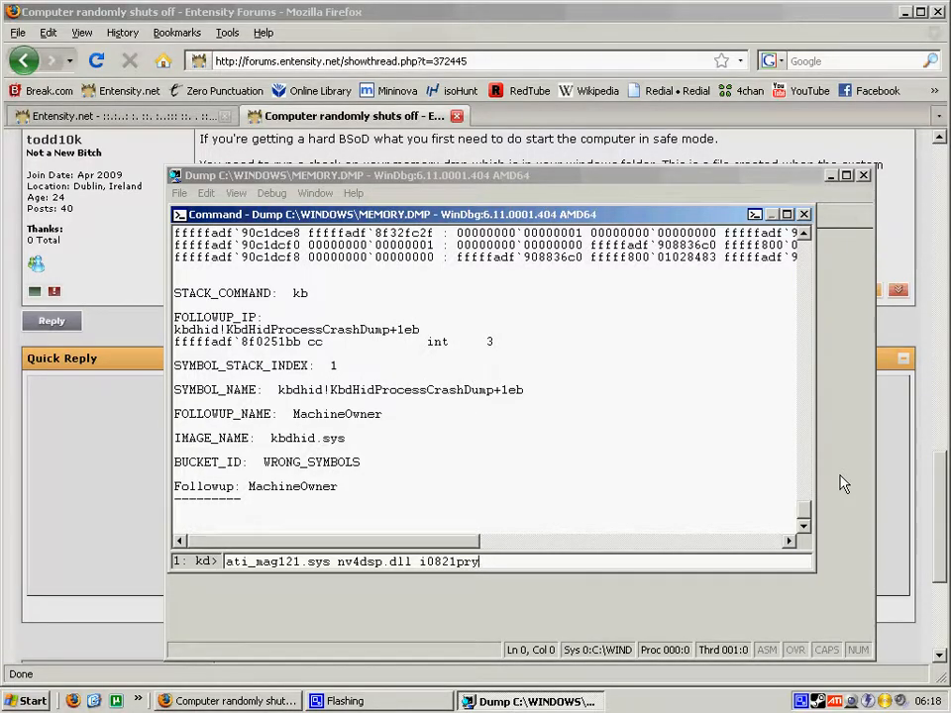
pyautogui.write('.sys')
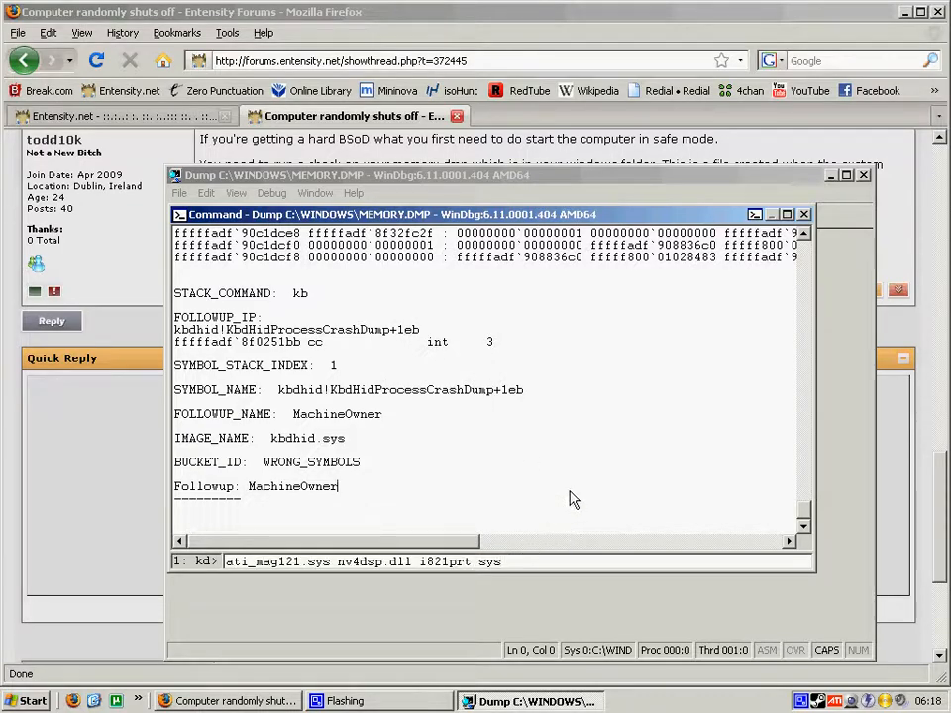
pyautogui.moveTo(347, 442)
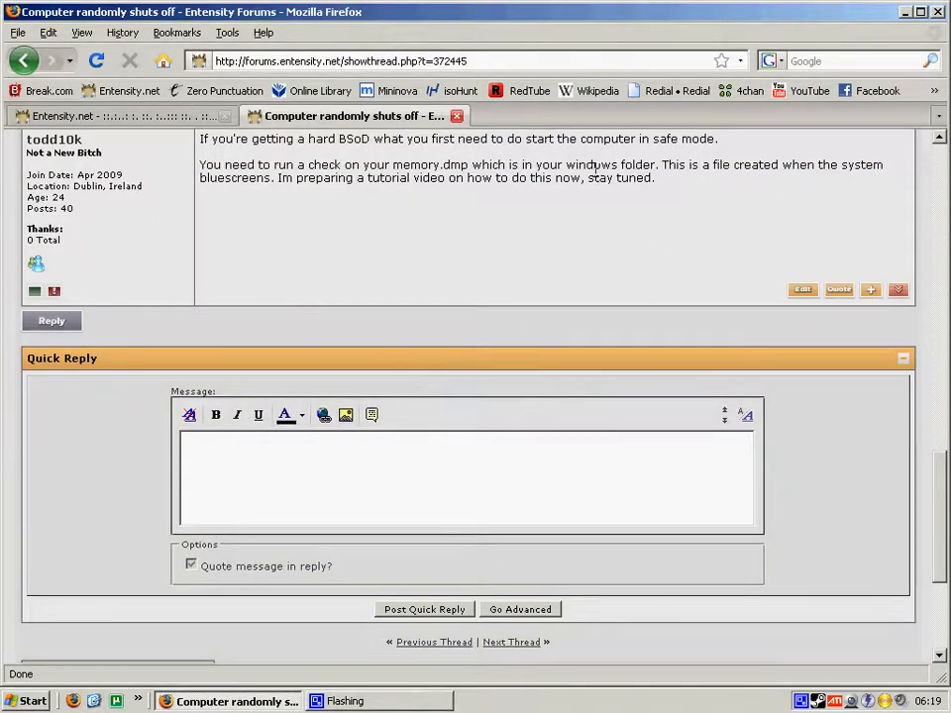
pyautogui.scroll(3)
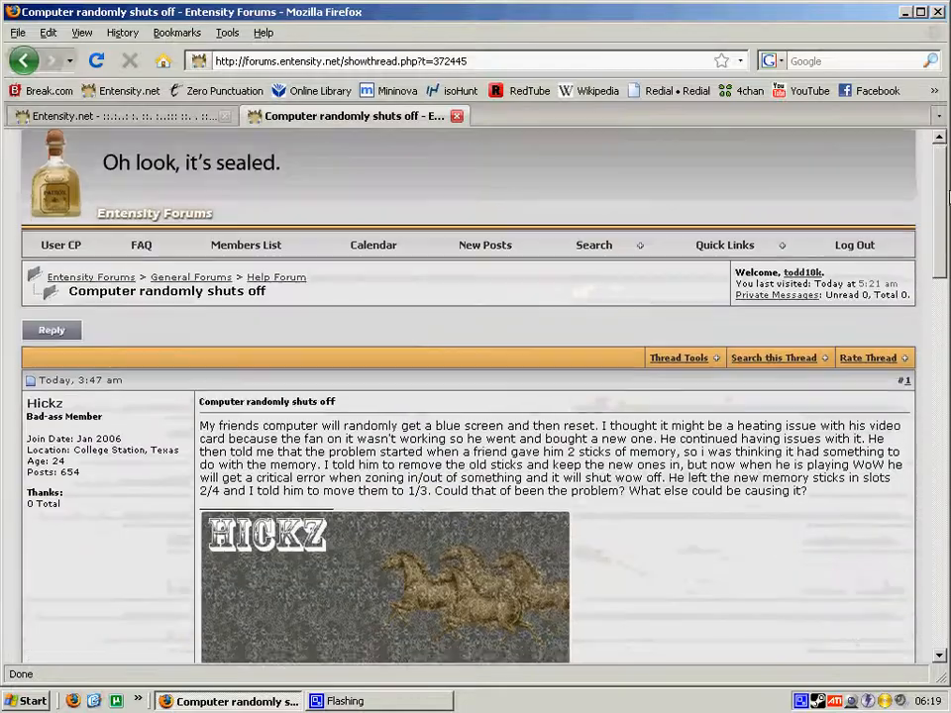
pyautogui.scroll(-3)
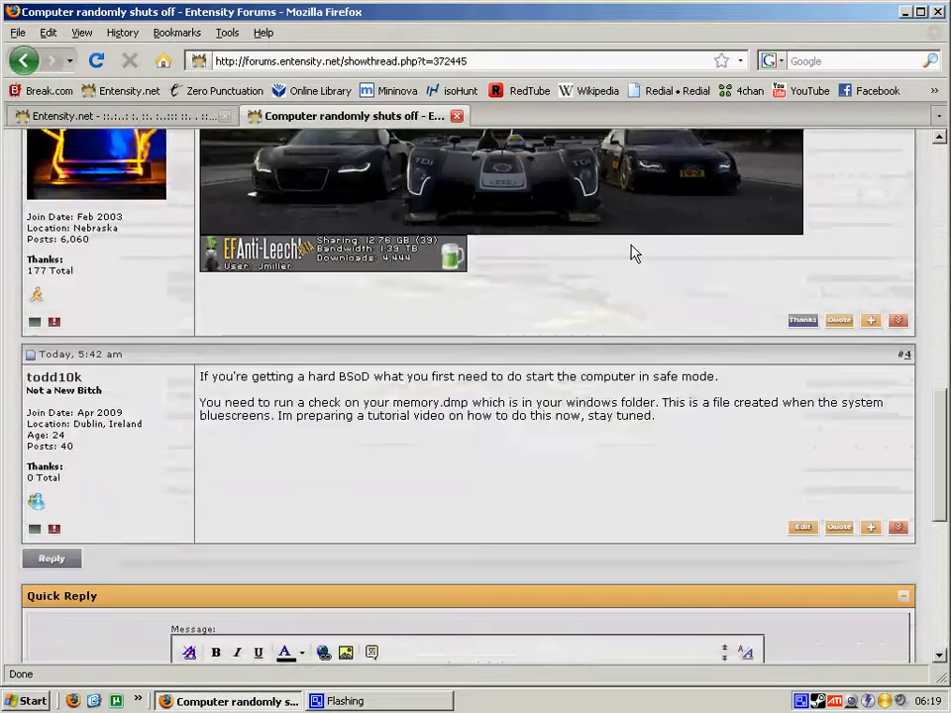